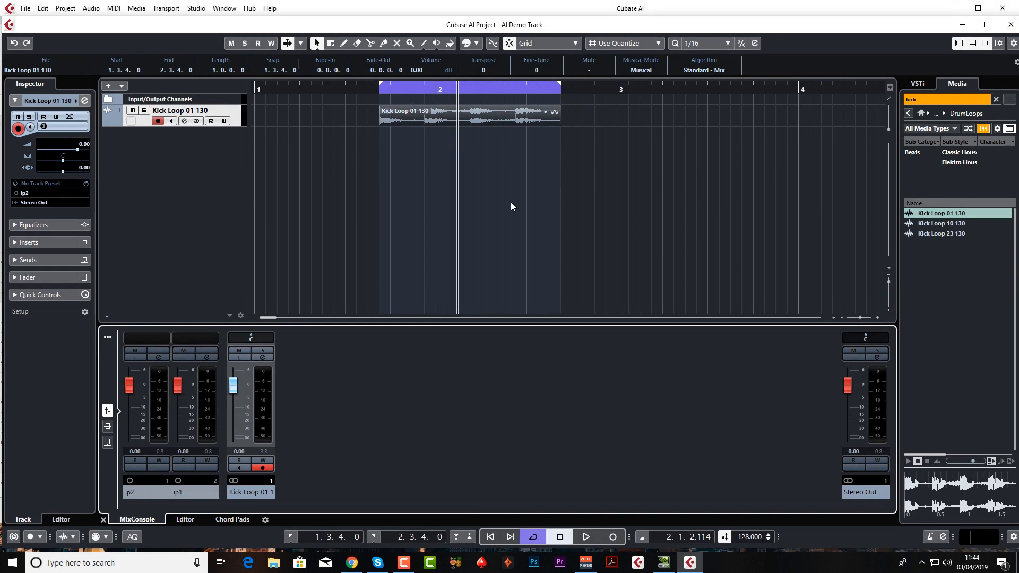
mouse_move(434, 180)
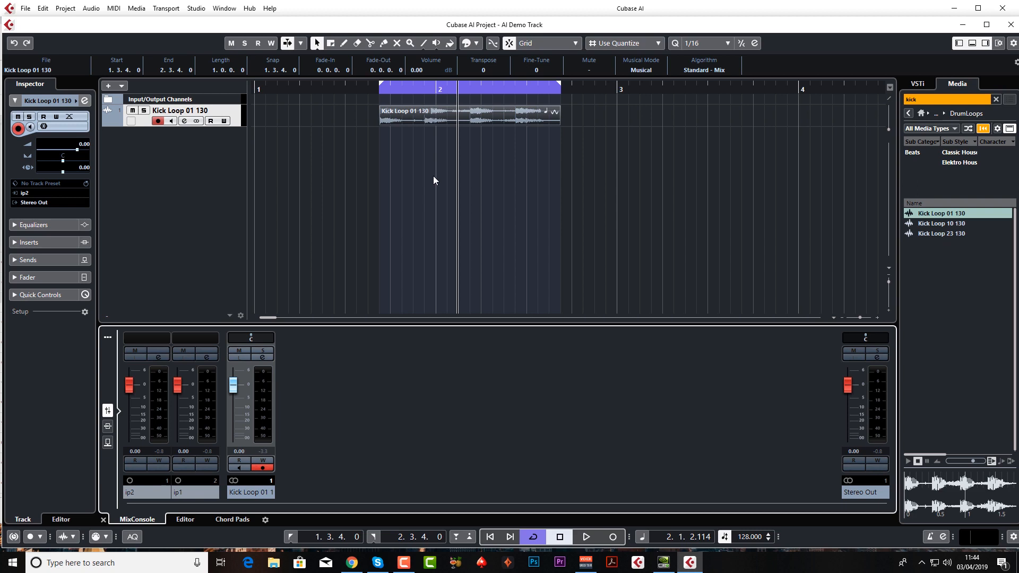
mouse_move(246, 118)
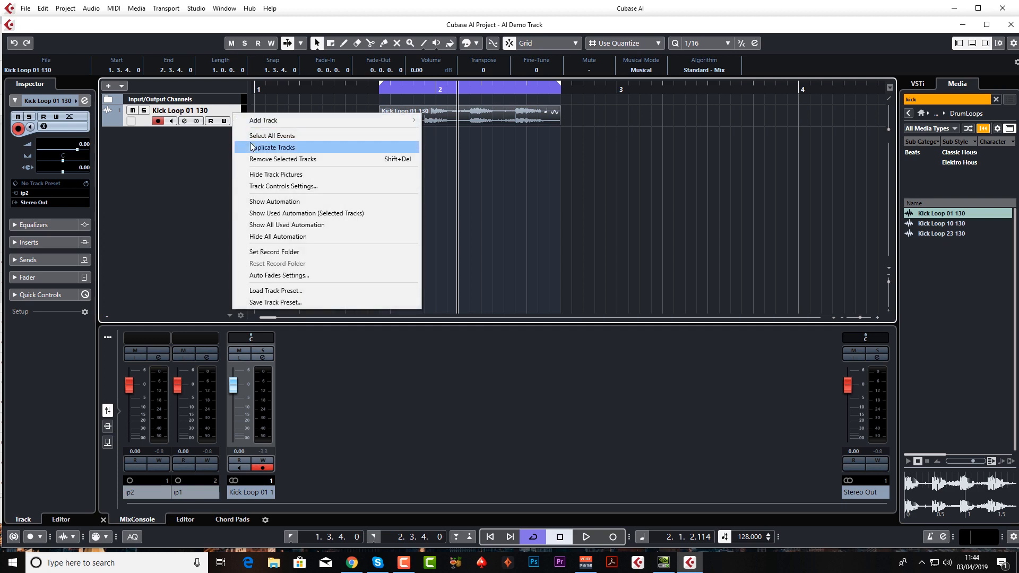
mouse_move(282, 159)
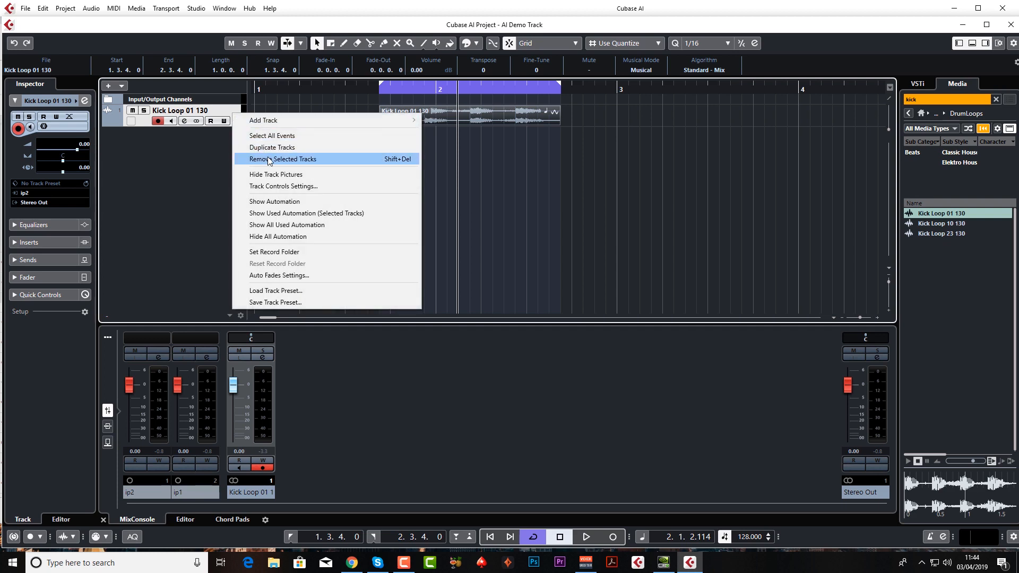
mouse_move(286, 162)
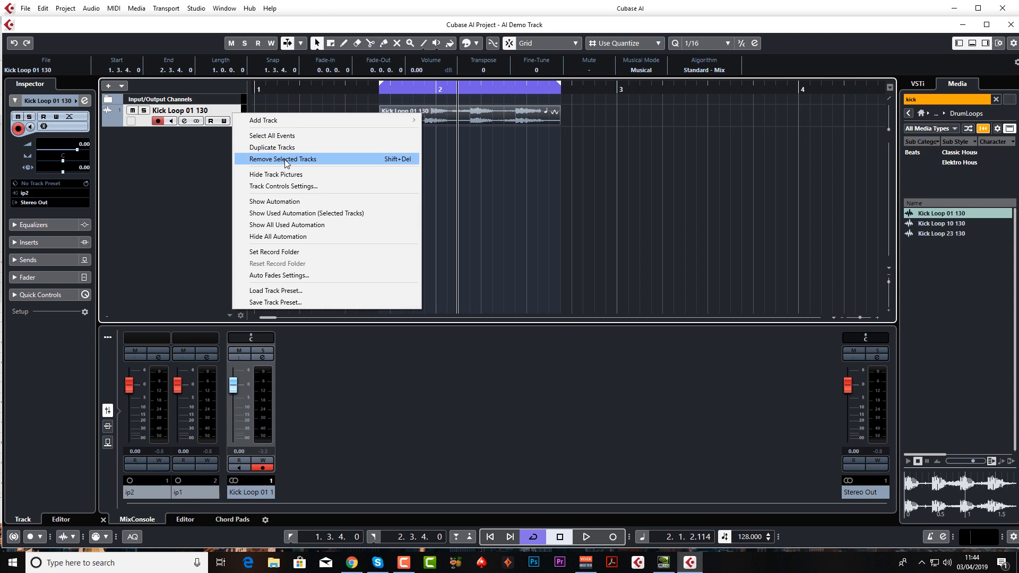
Remove the Kick Loop 01 130 audio track and its loop event from the project.
left_click(282, 159)
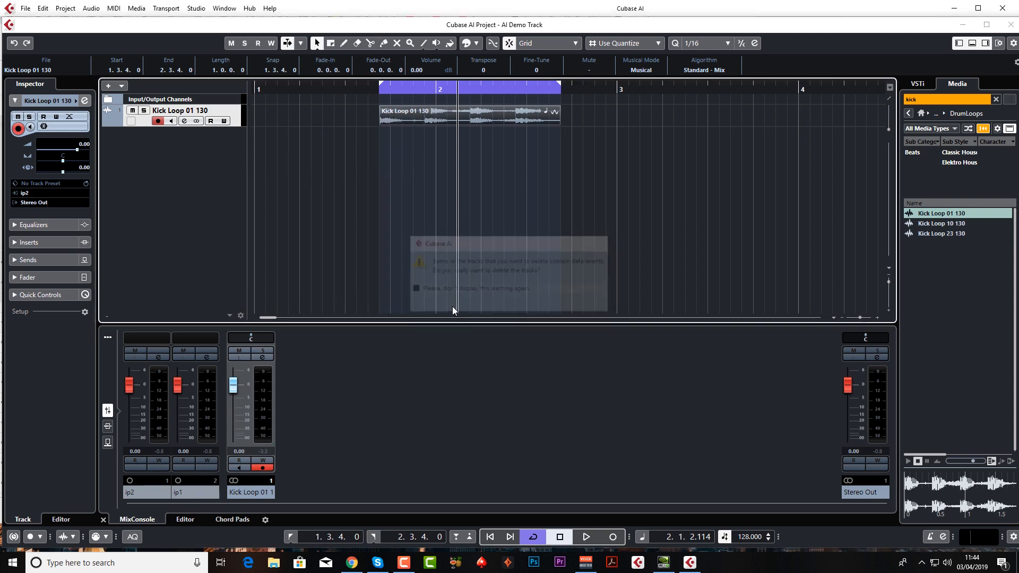
left_click(455, 304)
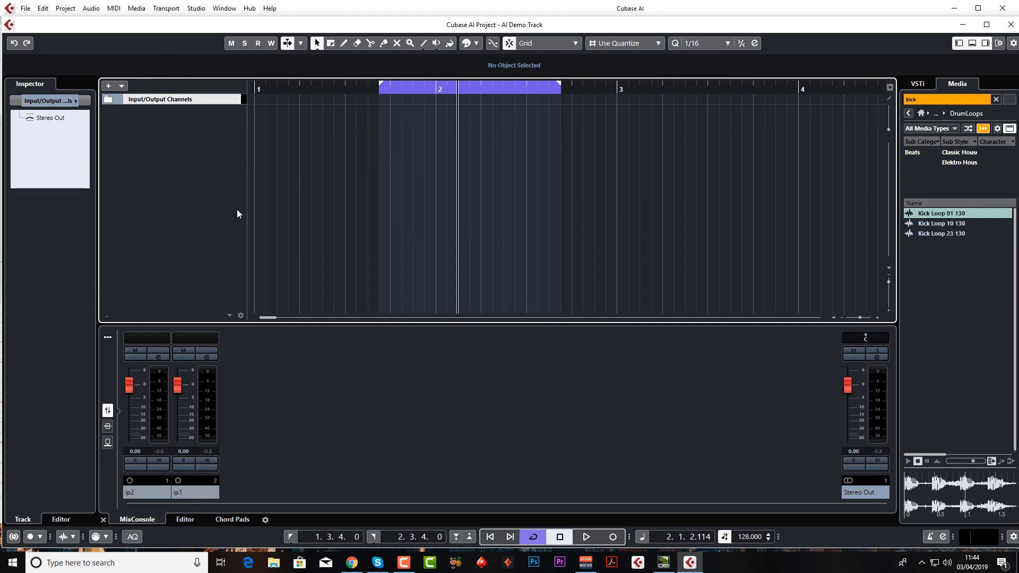
Configure Add Track as an Instrument track using Groove Agent SE from the Drum category.
left_click(109, 86)
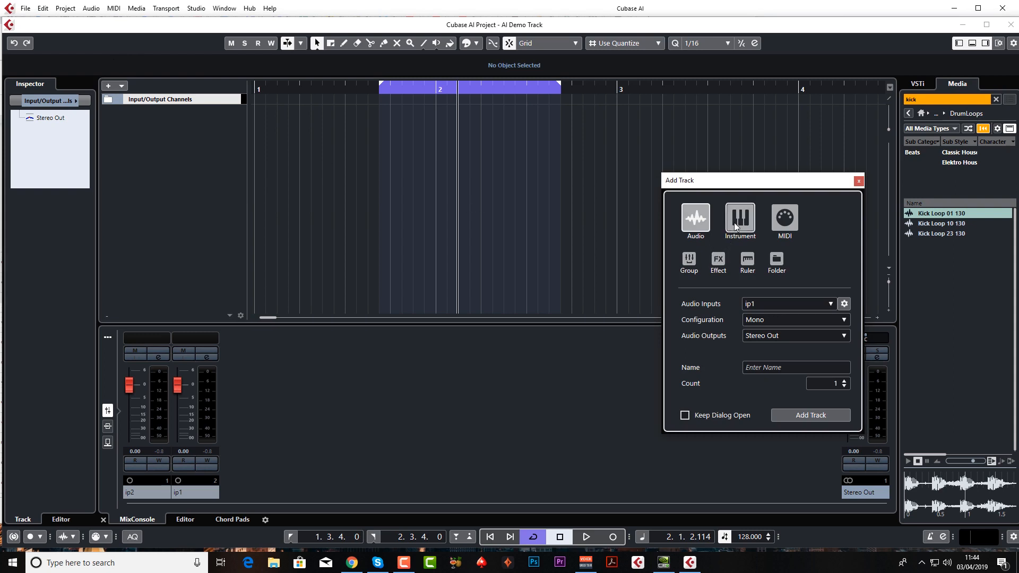
left_click(739, 220)
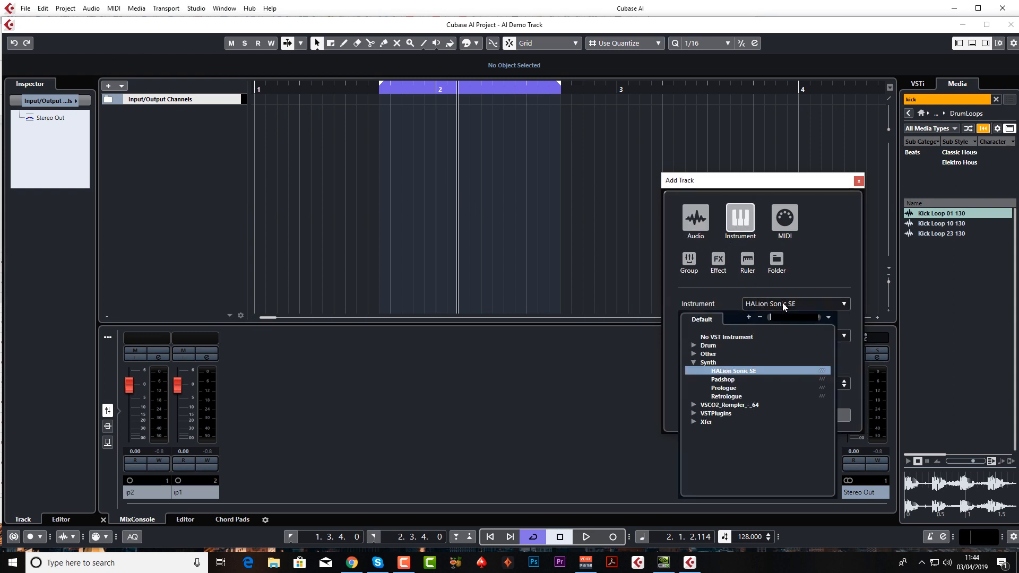
left_click(693, 345)
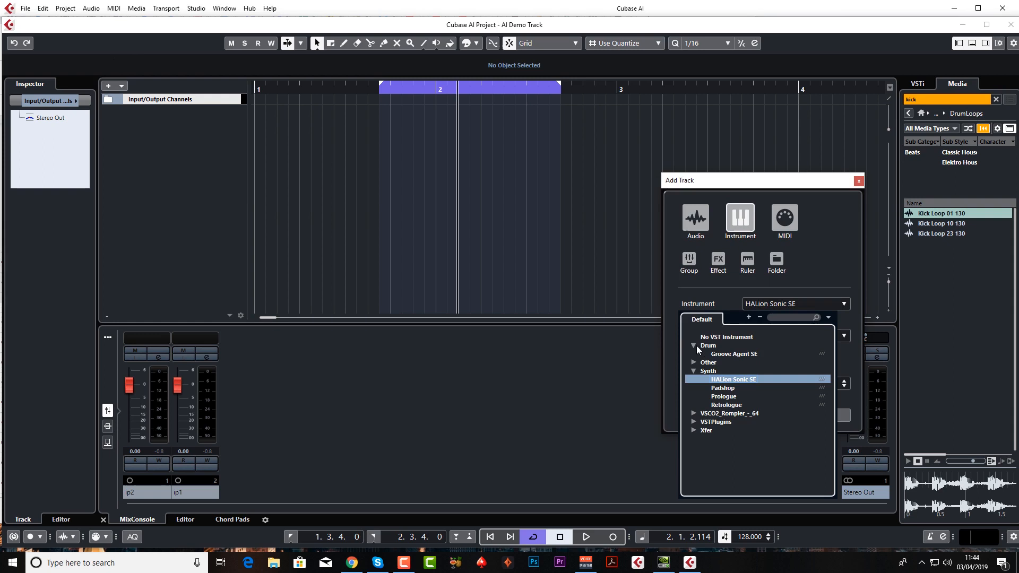
left_click(733, 353)
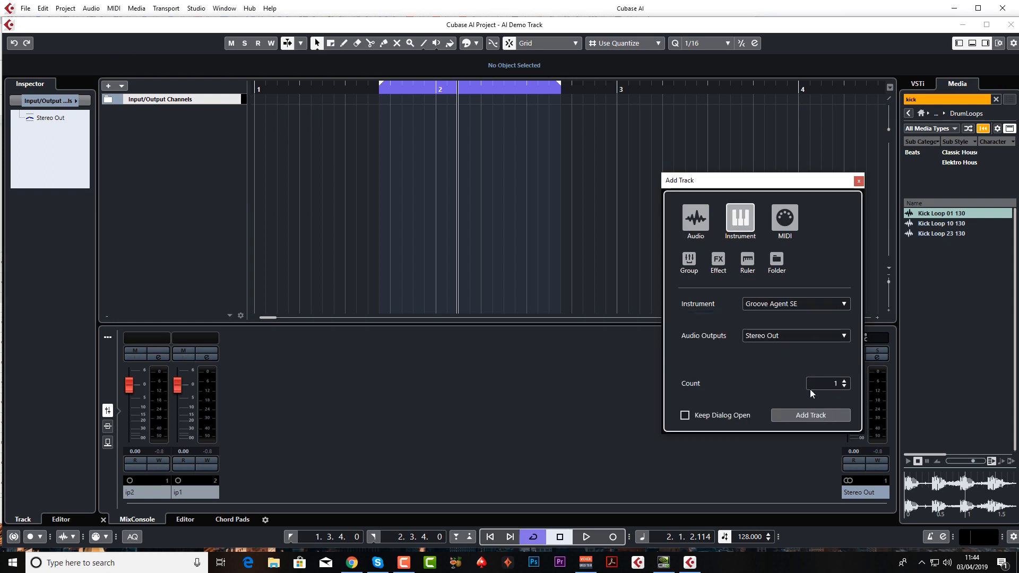
mouse_move(859, 180)
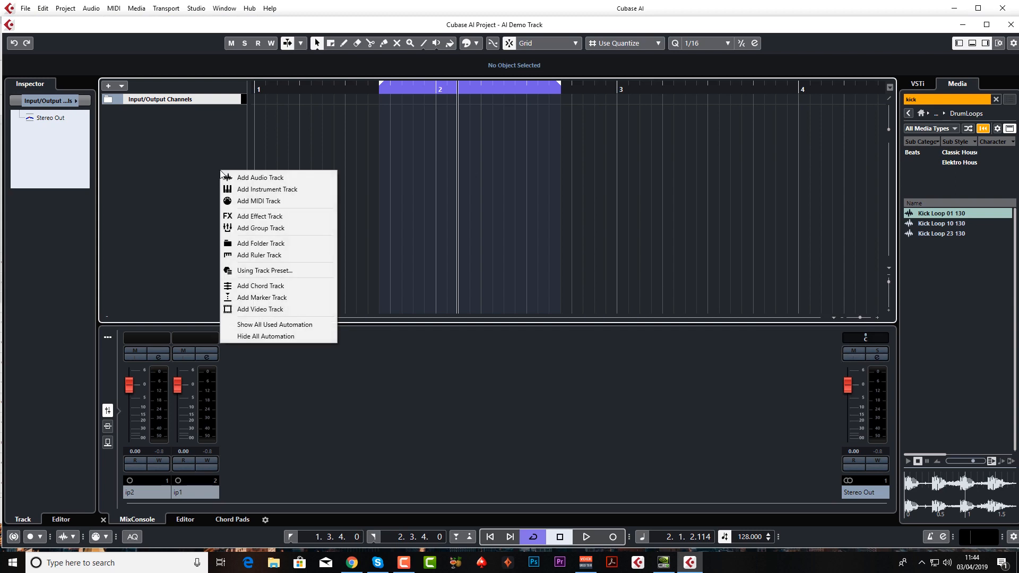
mouse_move(272, 189)
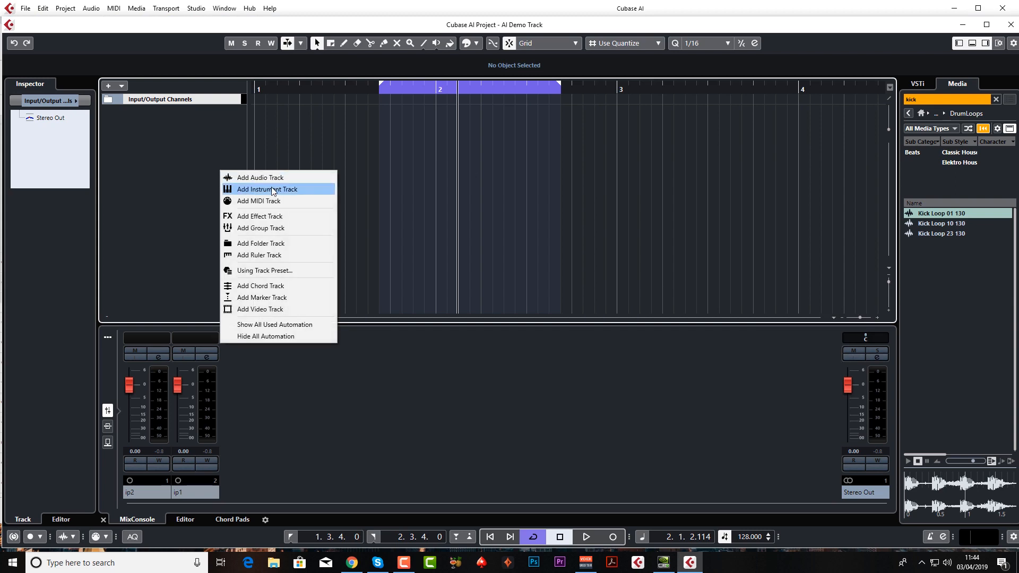
Create the Groove Agent SE 01 instrument track through Add Instrument Track.
left_click(267, 189)
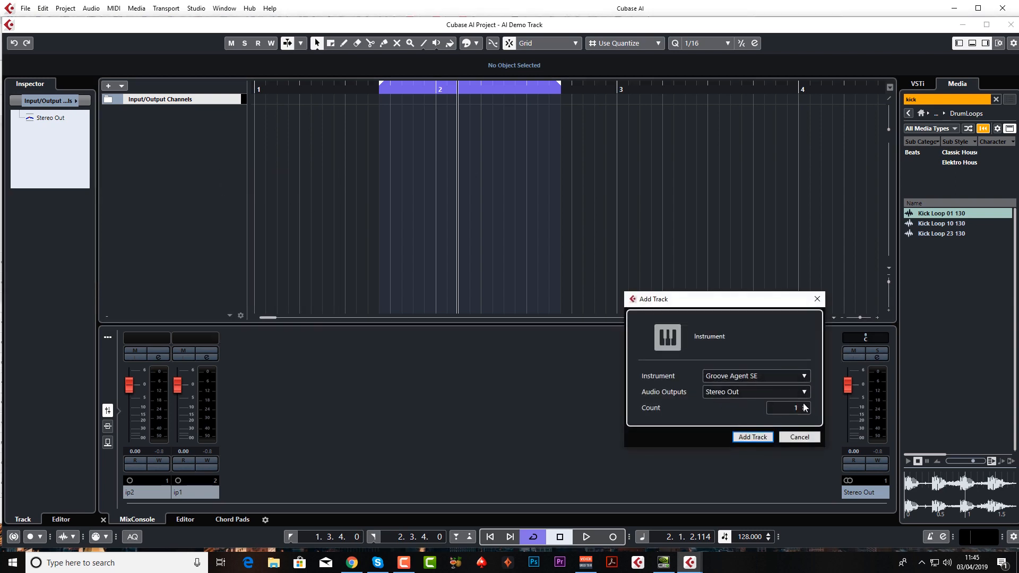
left_click(752, 436)
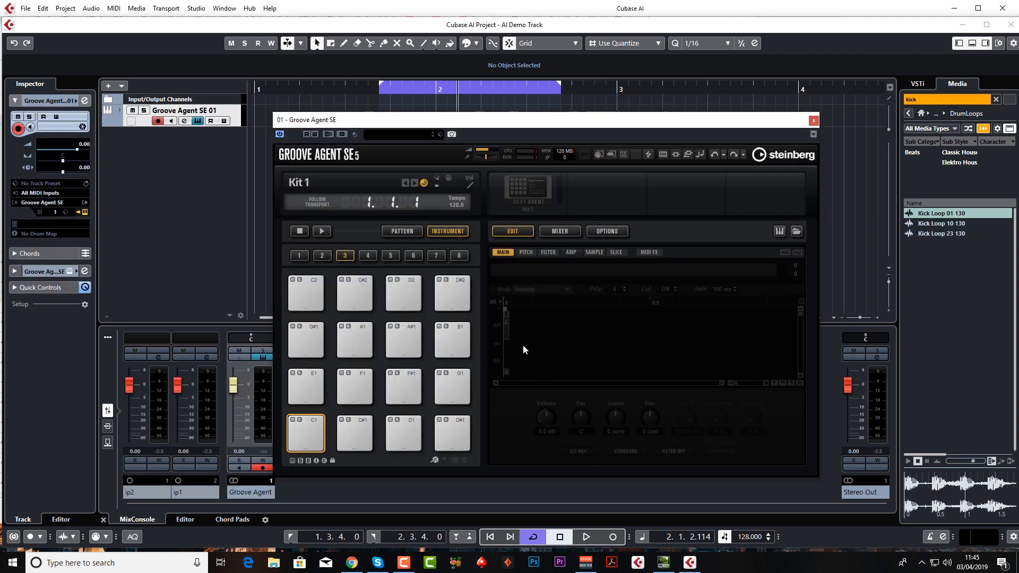
mouse_move(516, 301)
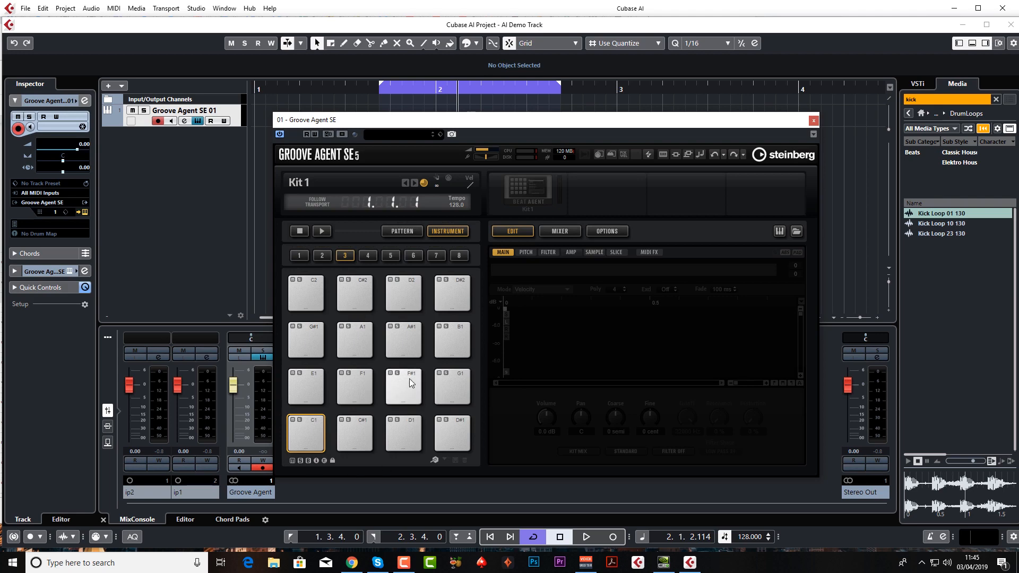
mouse_move(414, 393)
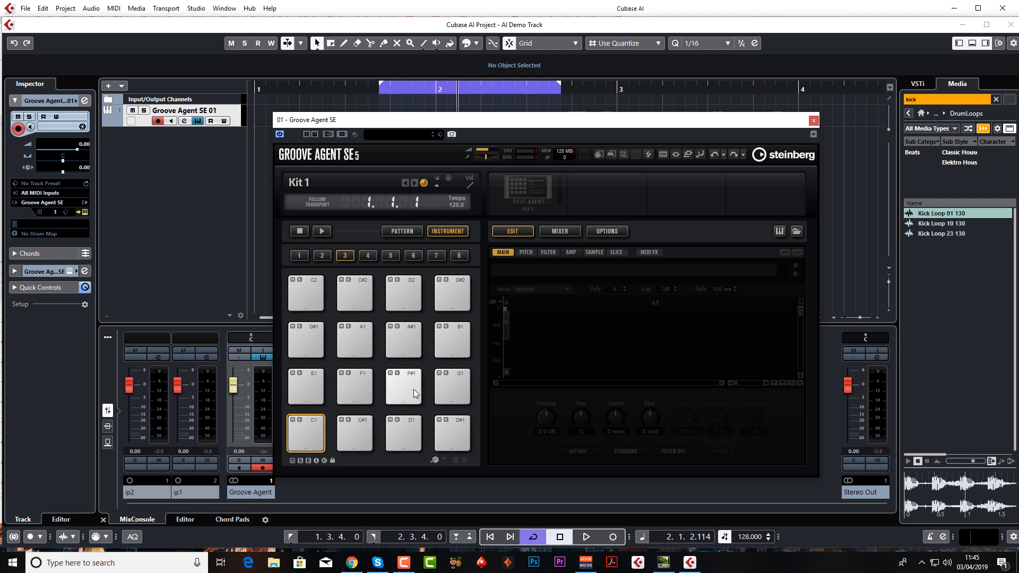
mouse_move(441, 298)
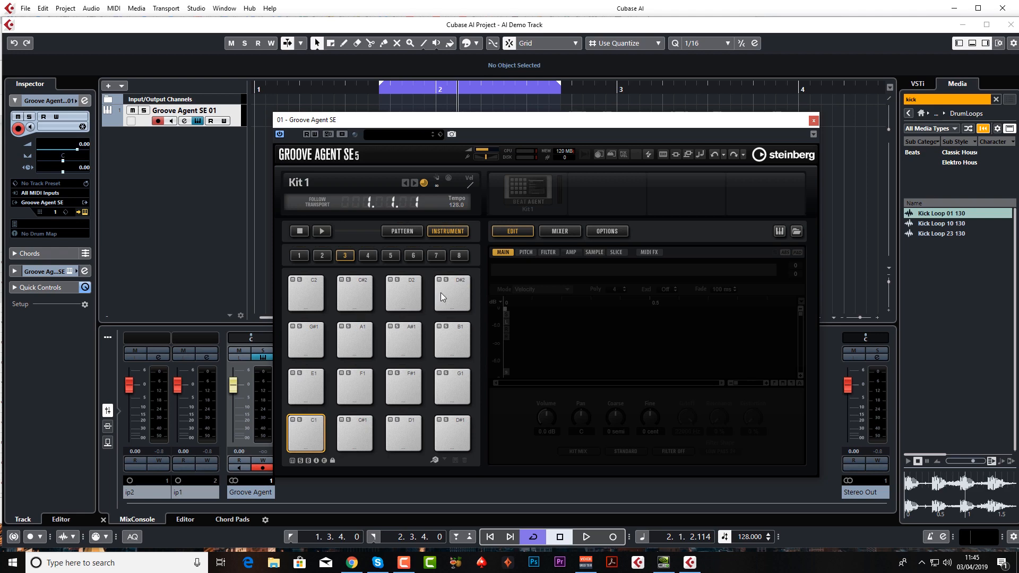
mouse_move(272, 428)
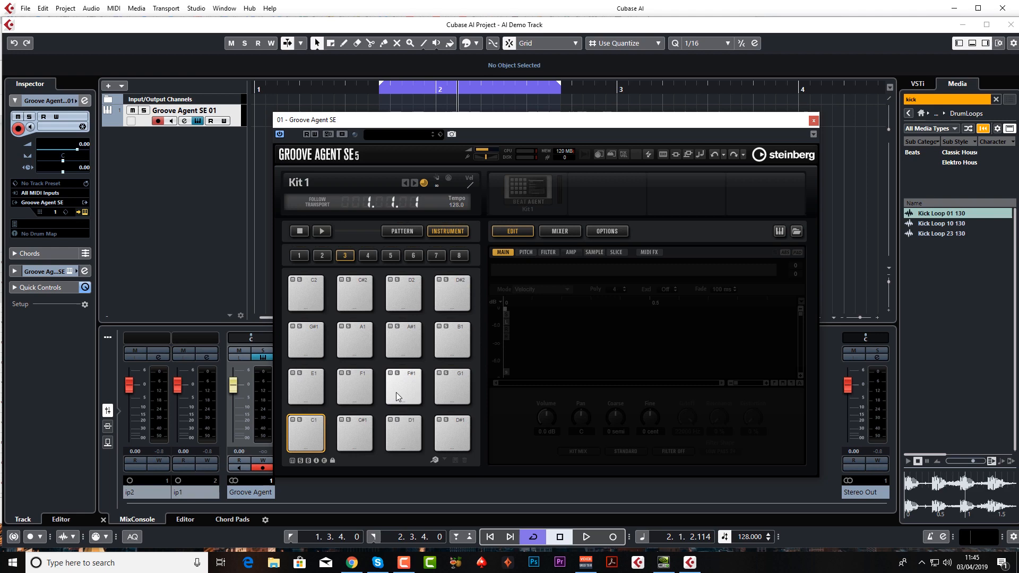
left_click(403, 340)
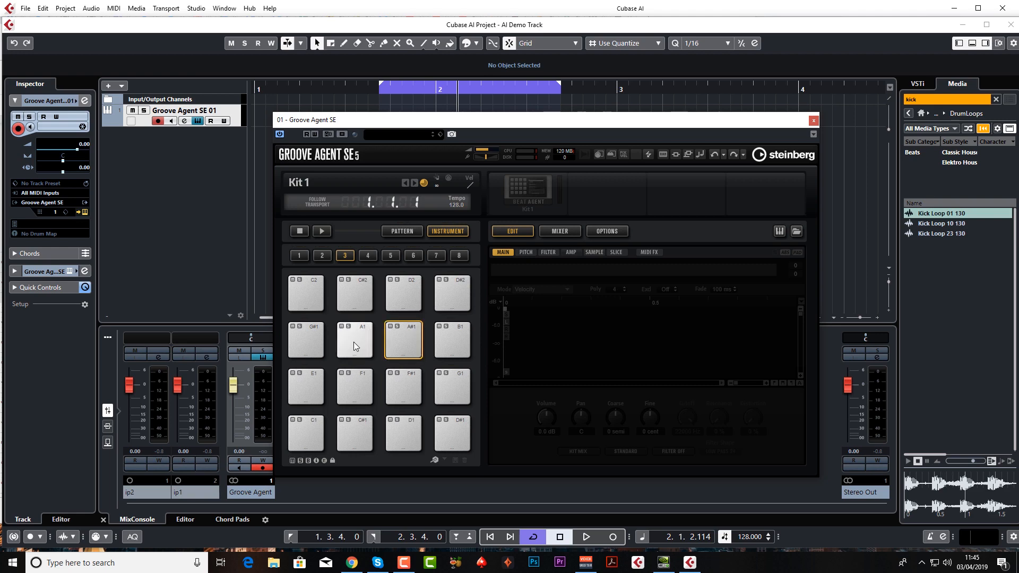
left_click(354, 433)
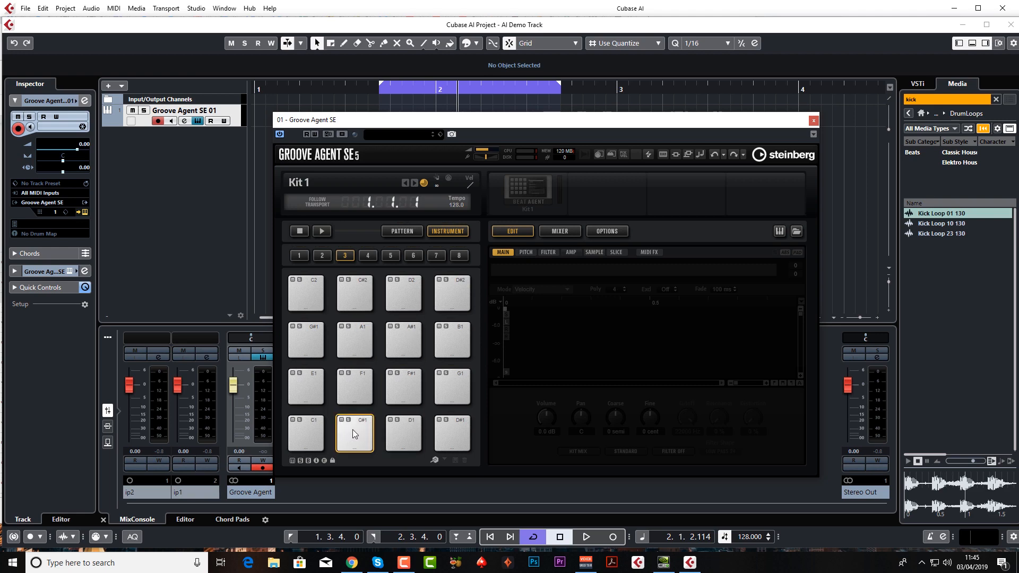
left_click(403, 433)
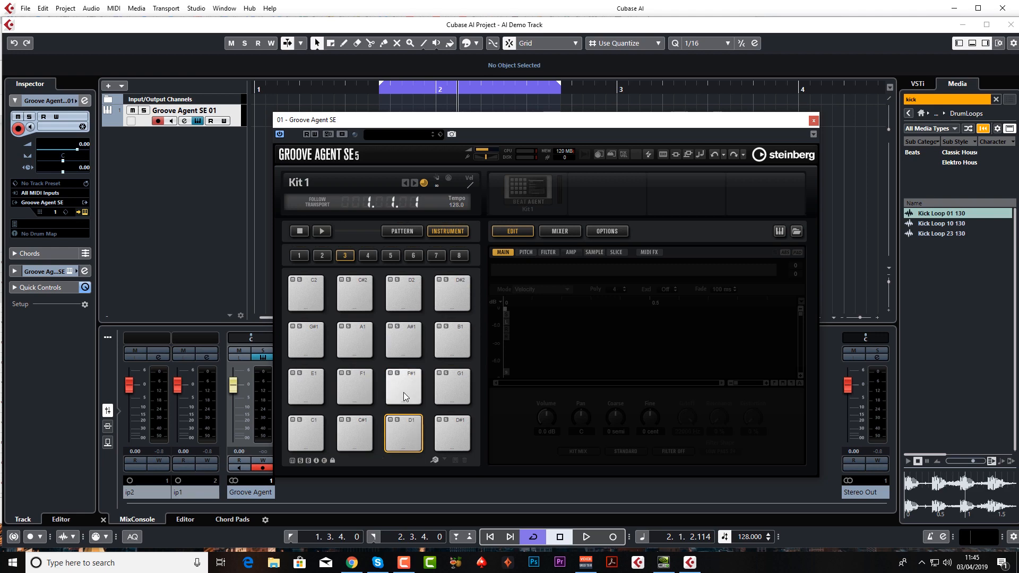
left_click(402, 387)
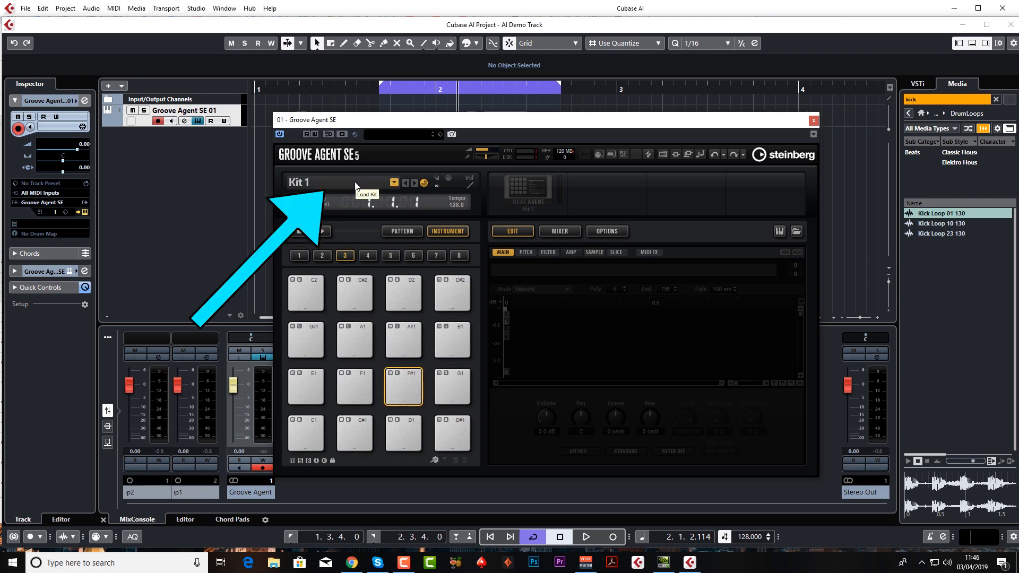
Load the Move It pop/rock drum kit from Groove Agent SE's kit list.
left_click(393, 182)
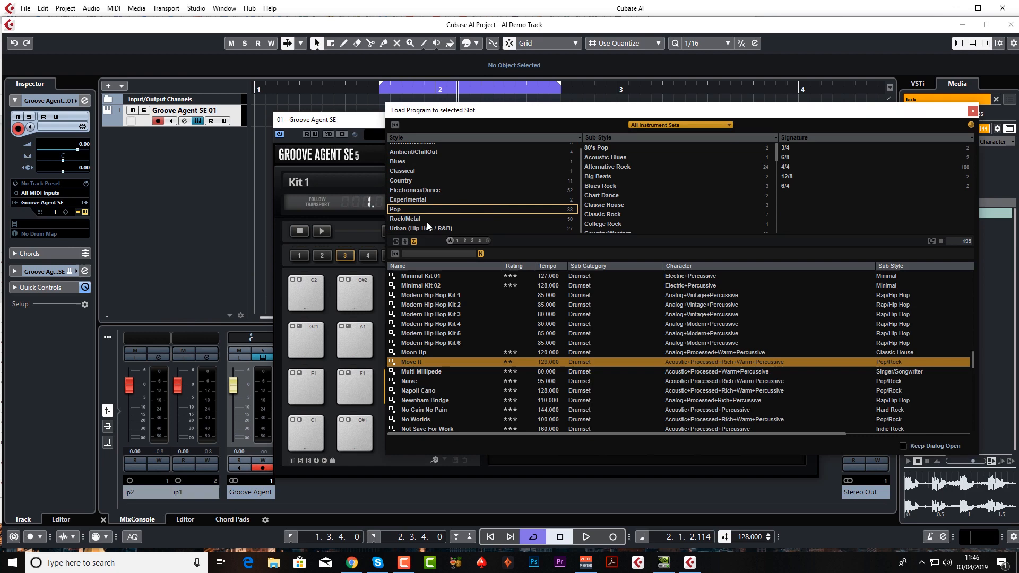
mouse_move(453, 395)
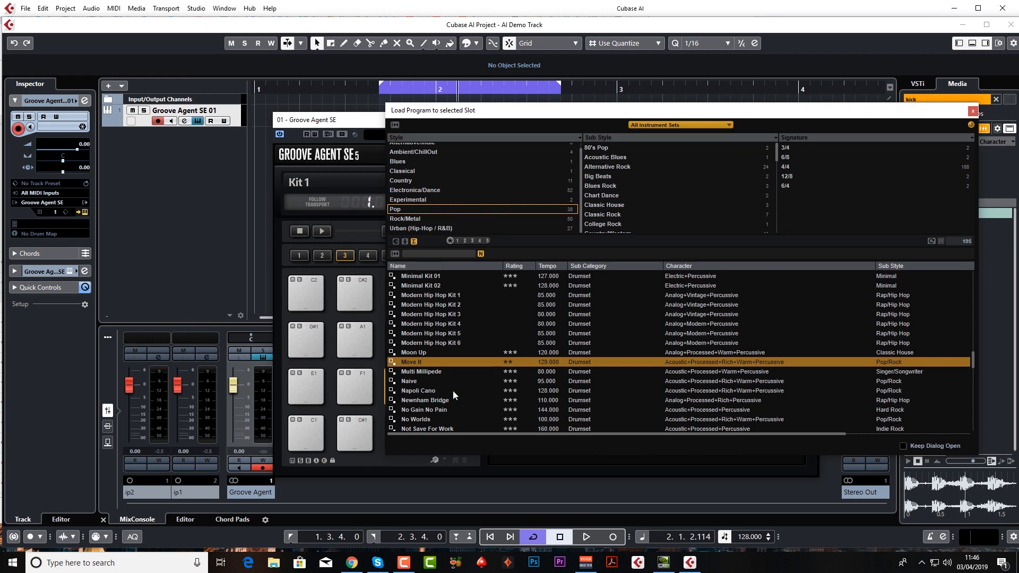
mouse_move(432, 364)
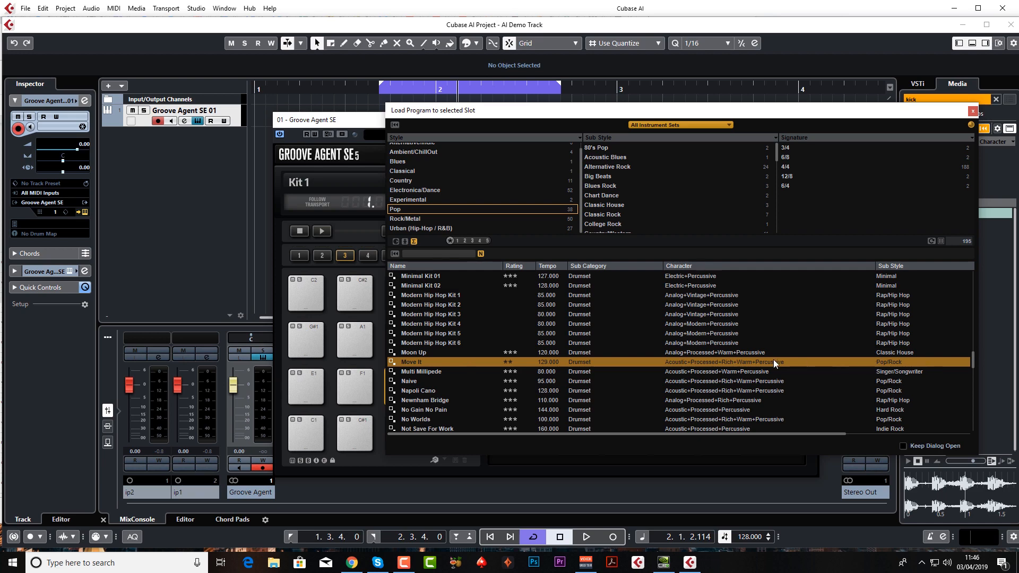
mouse_move(445, 365)
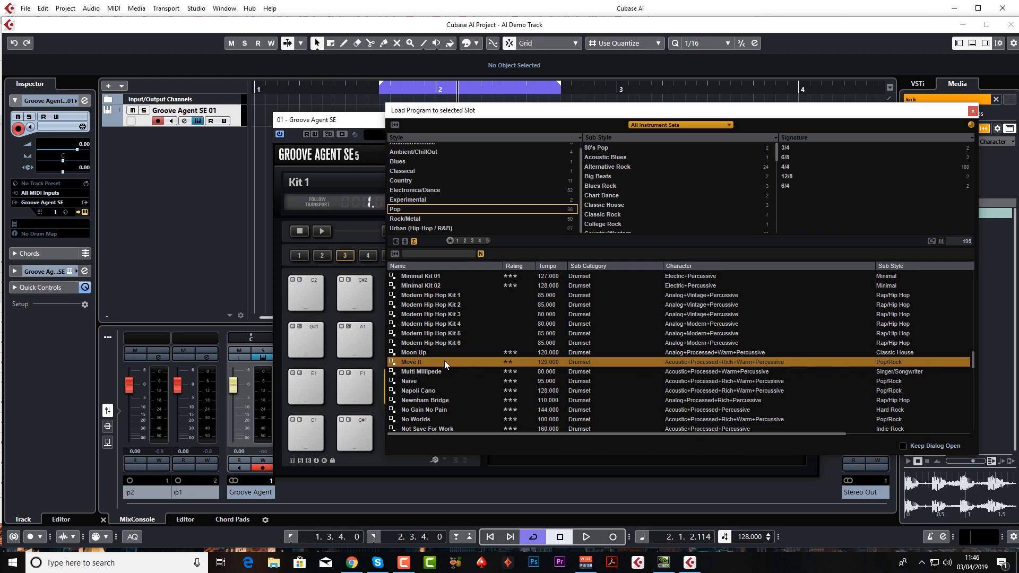
double_click(411, 361)
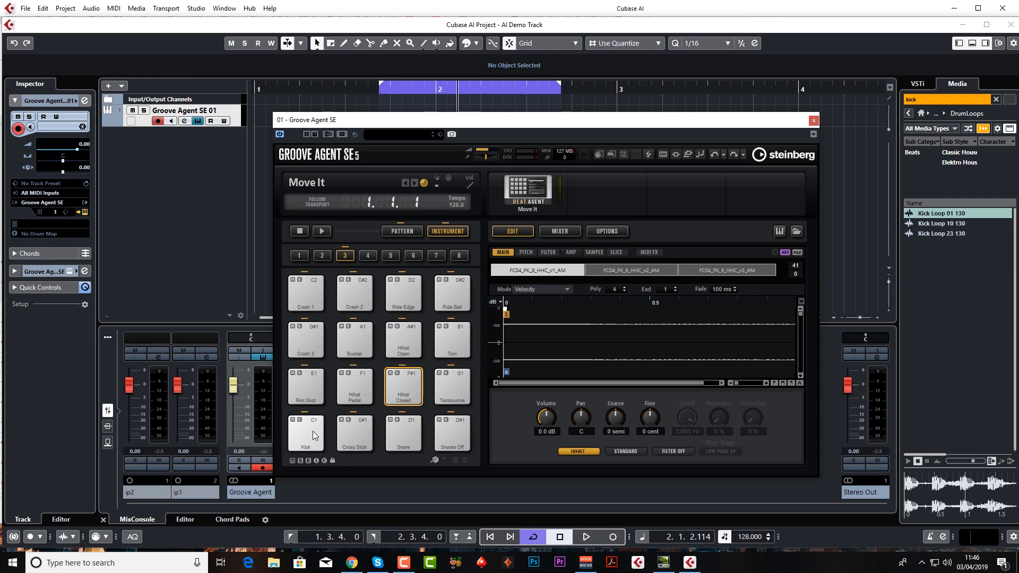
Audition the Move It kit pads, including Cross Stick, Snares Off and Bucket.
left_click(353, 432)
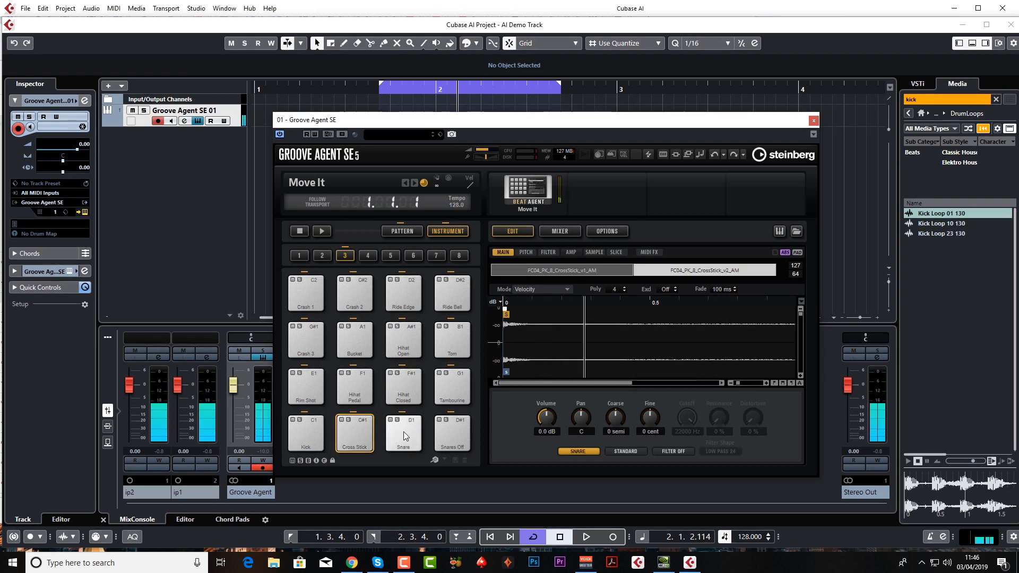
left_click(452, 432)
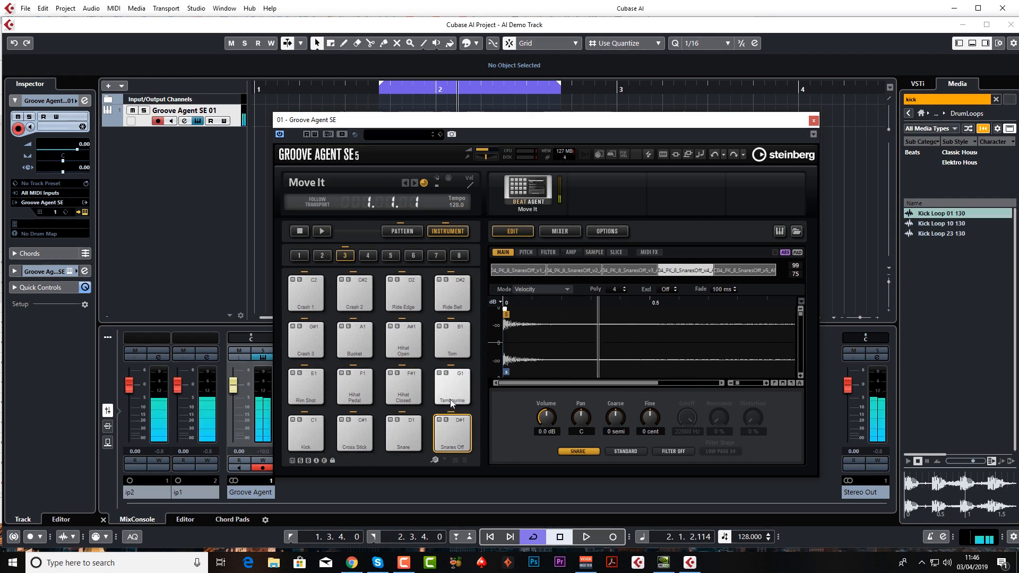
left_click(354, 340)
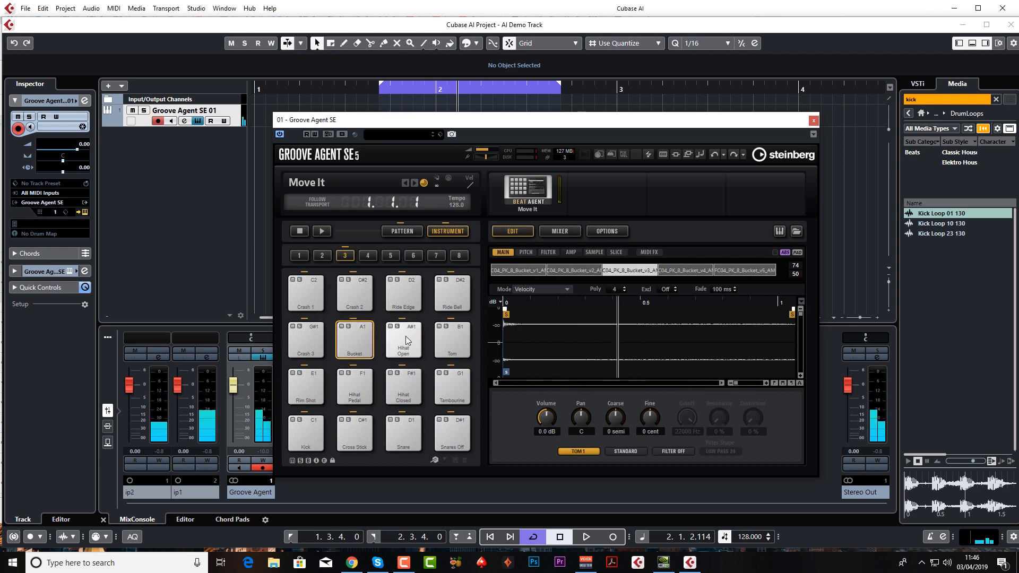
left_click(304, 340)
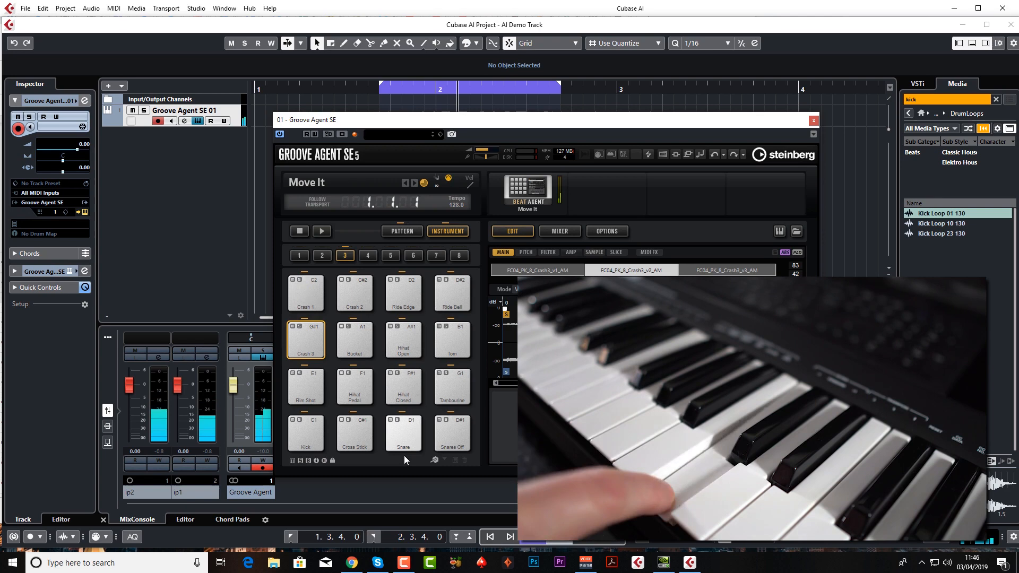
left_click(305, 339)
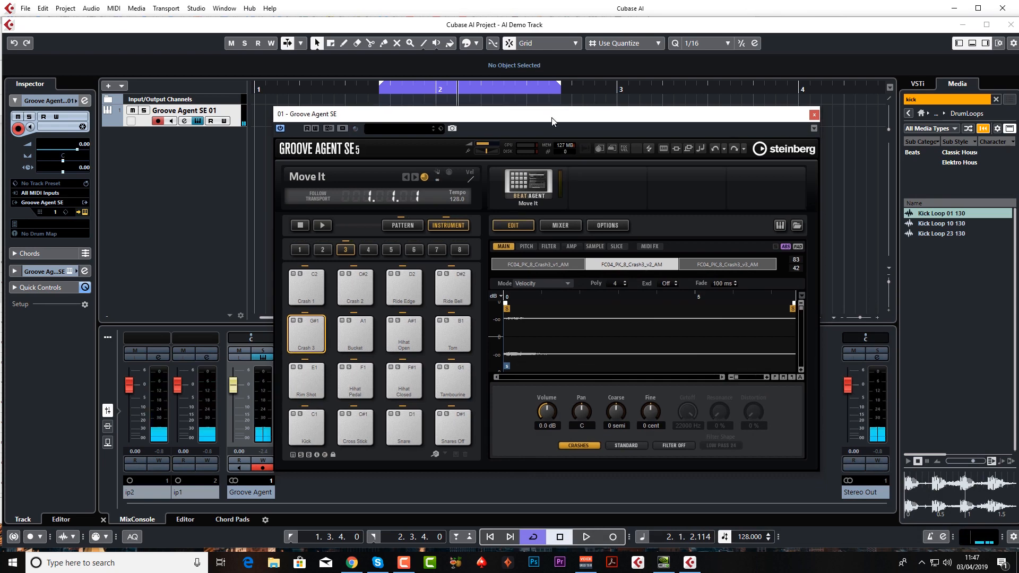
mouse_move(534, 165)
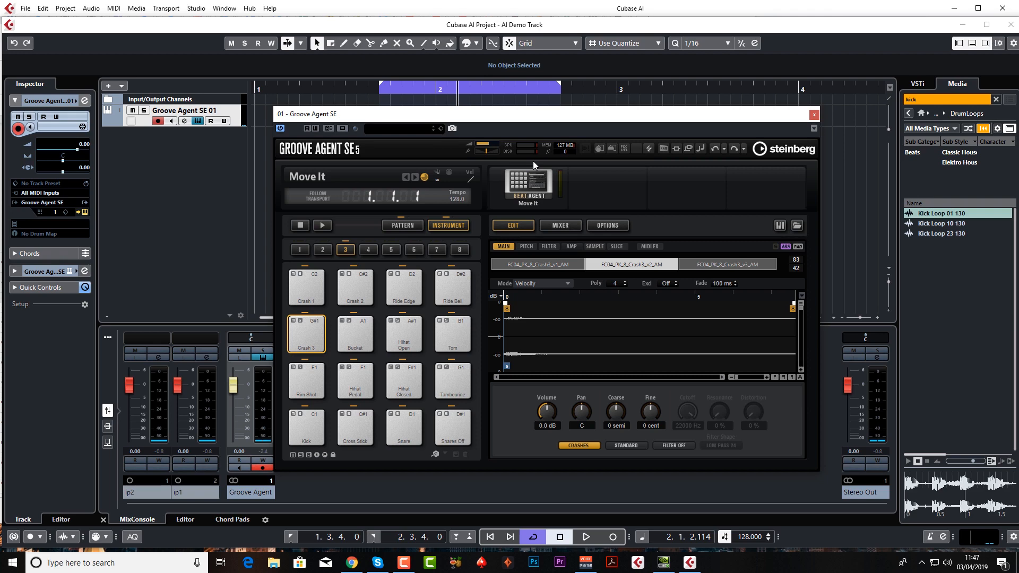
Select the Kick pad and review its Pitch, Filter and Sample settings.
left_click(305, 428)
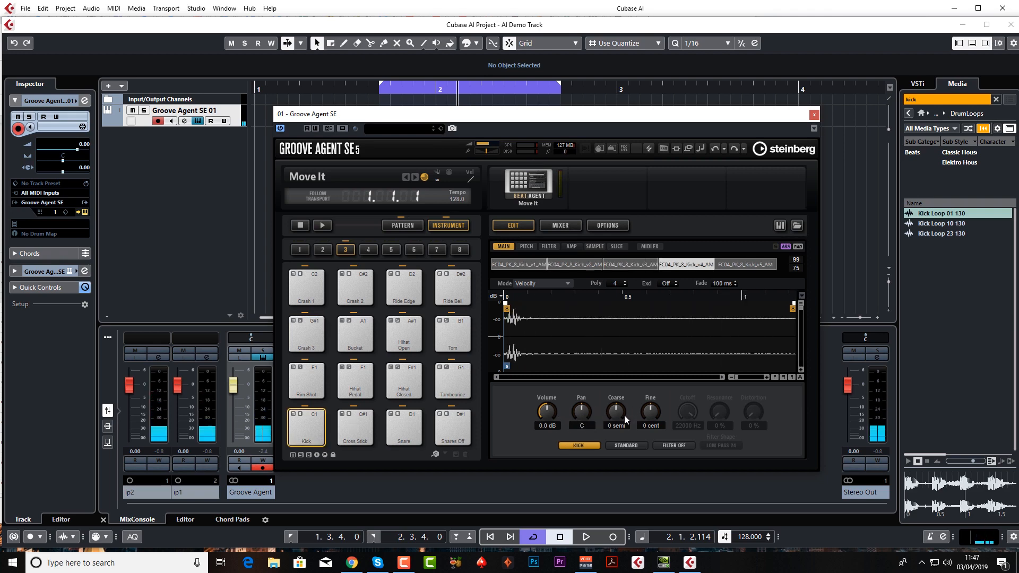
left_click(527, 245)
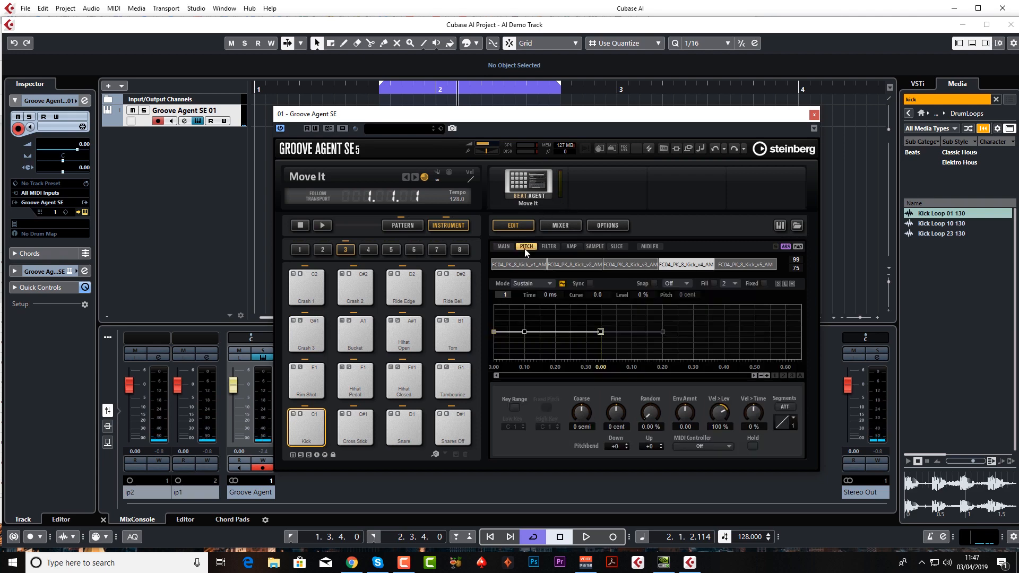
left_click(547, 246)
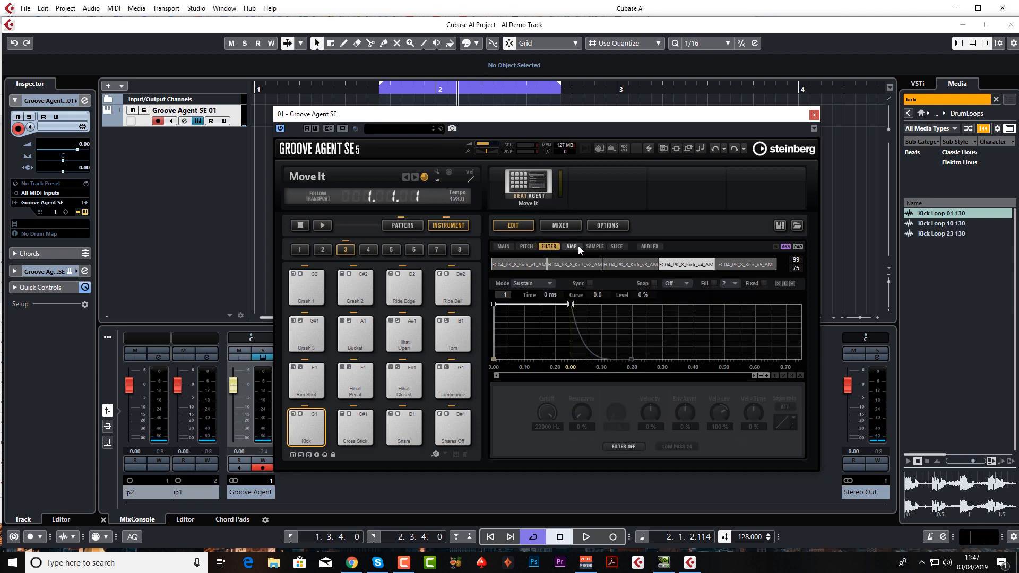
left_click(593, 247)
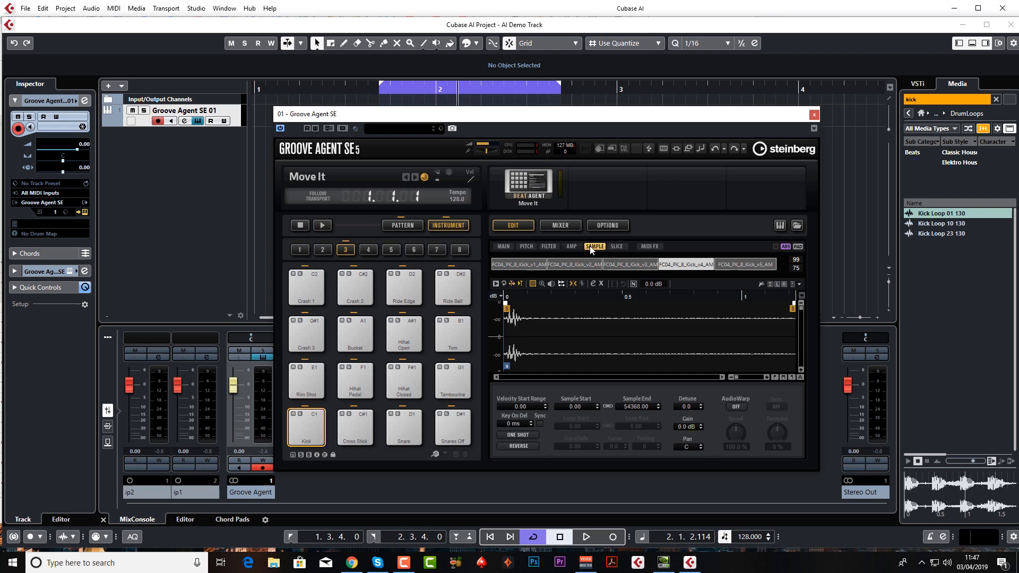
mouse_move(506, 307)
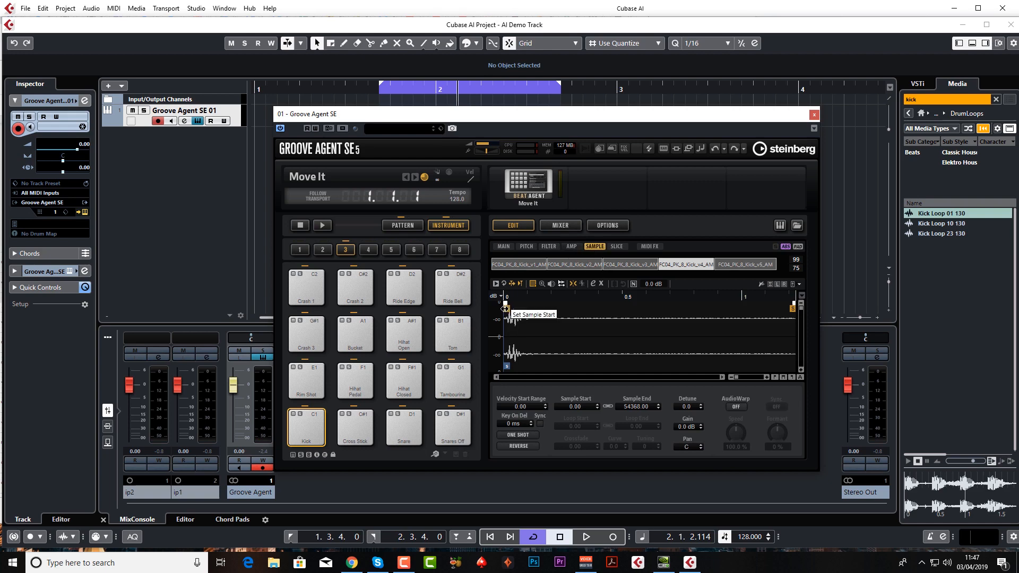
mouse_move(513, 312)
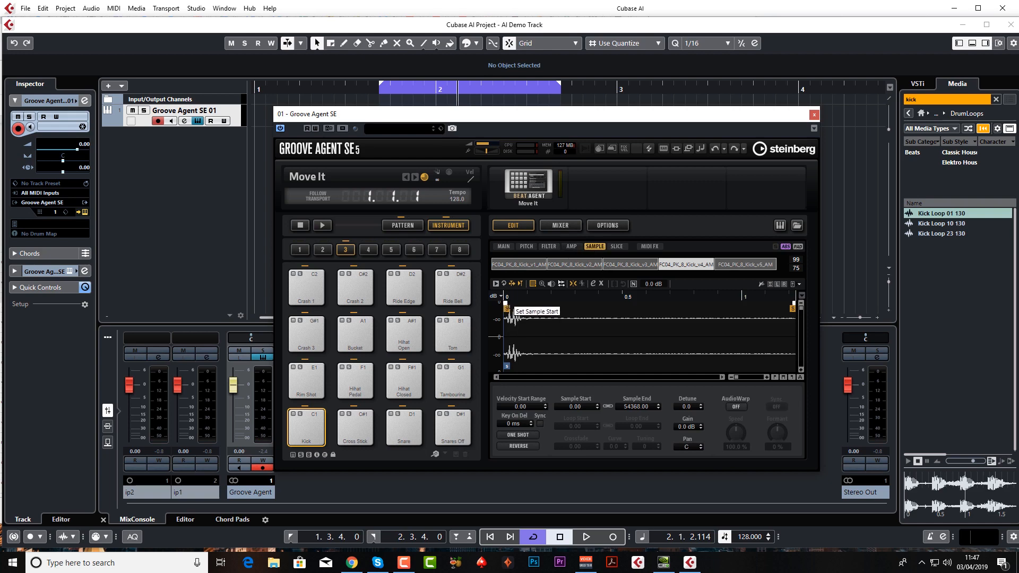
mouse_move(500, 305)
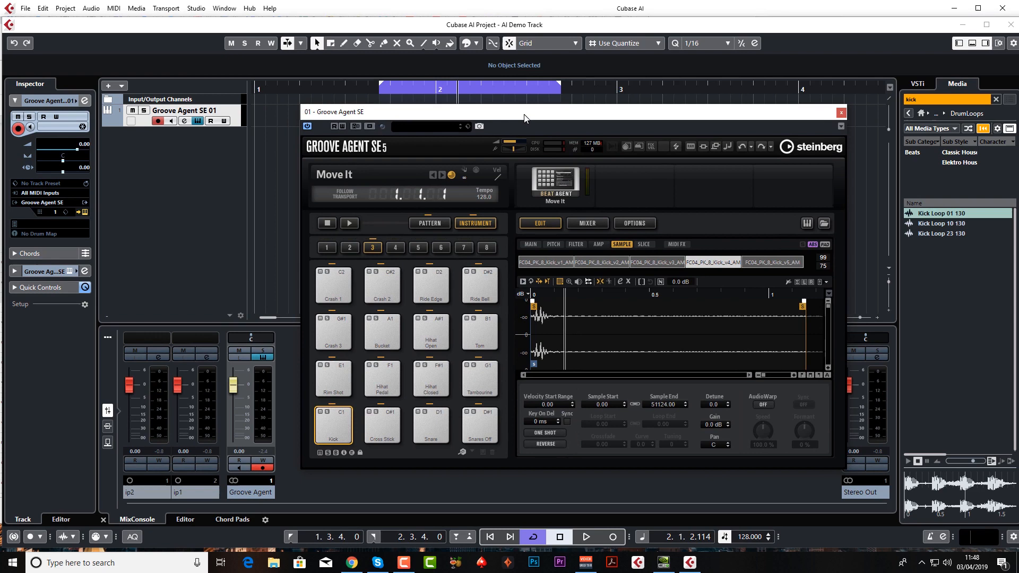
mouse_move(416, 246)
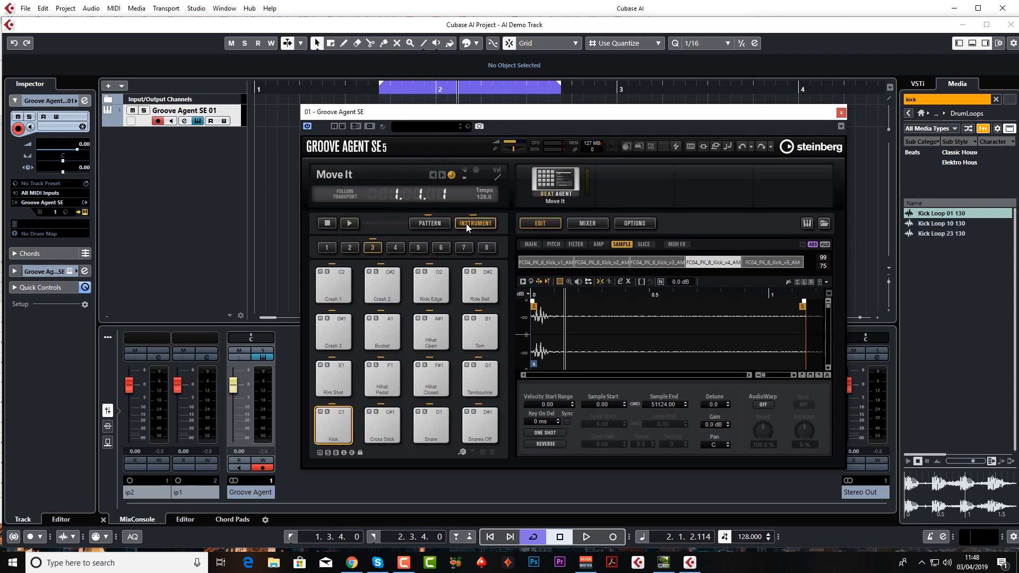
mouse_move(475, 223)
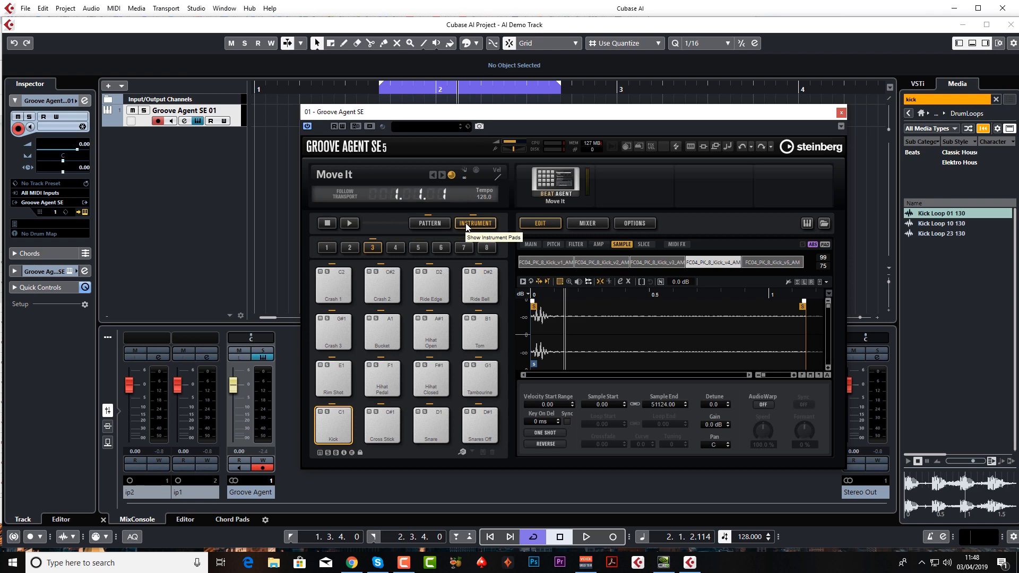
Show the pattern pads and preview Verse A, Chorus A, Fill 1, Fill 2 and Bridge.
left_click(429, 223)
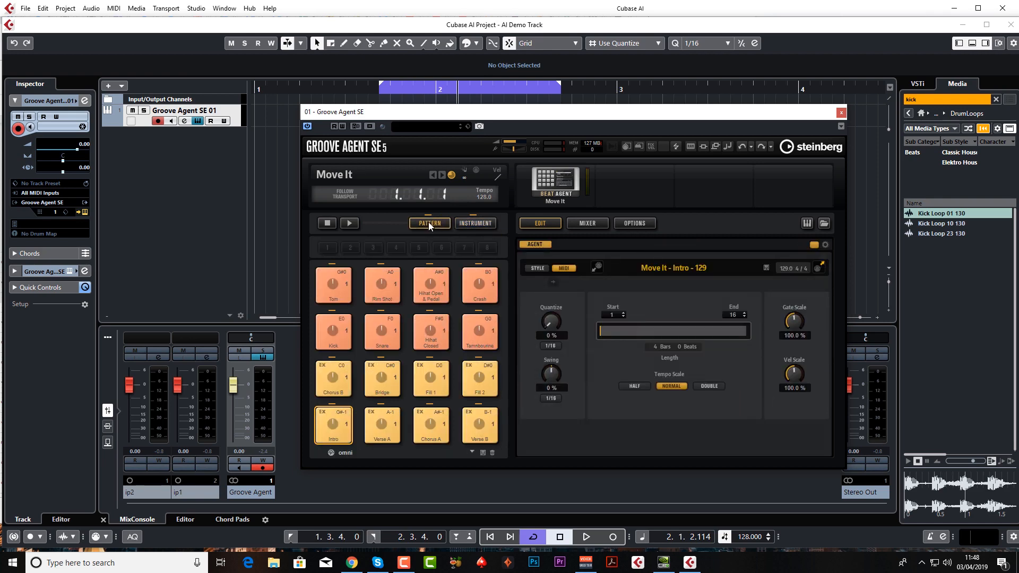
mouse_move(475, 223)
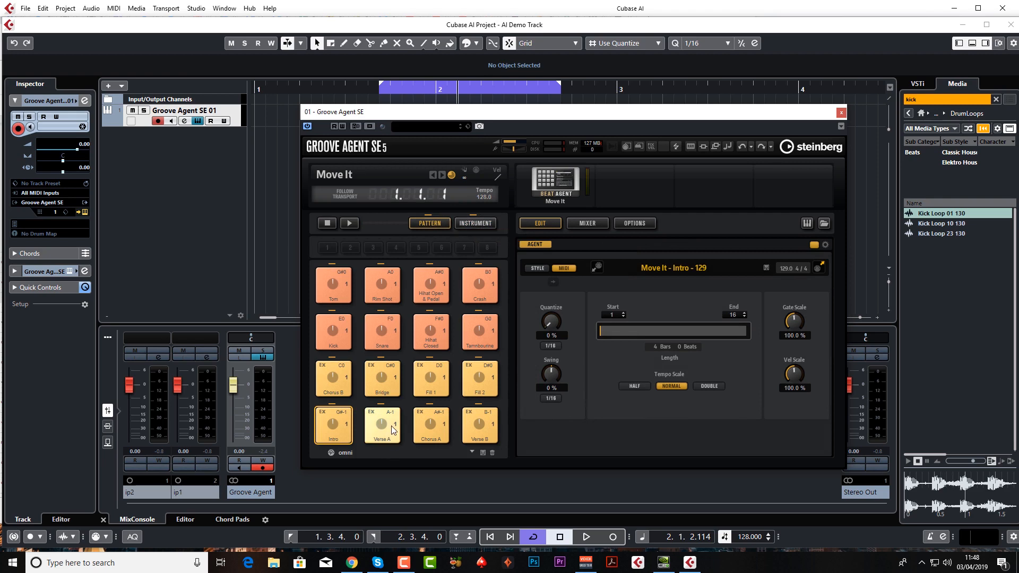
mouse_move(383, 426)
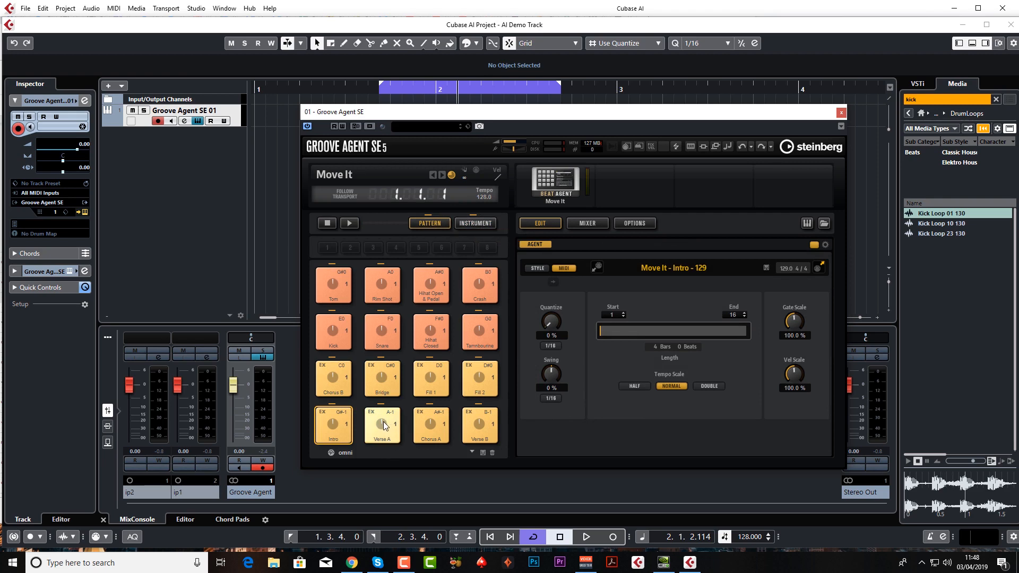
left_click(382, 426)
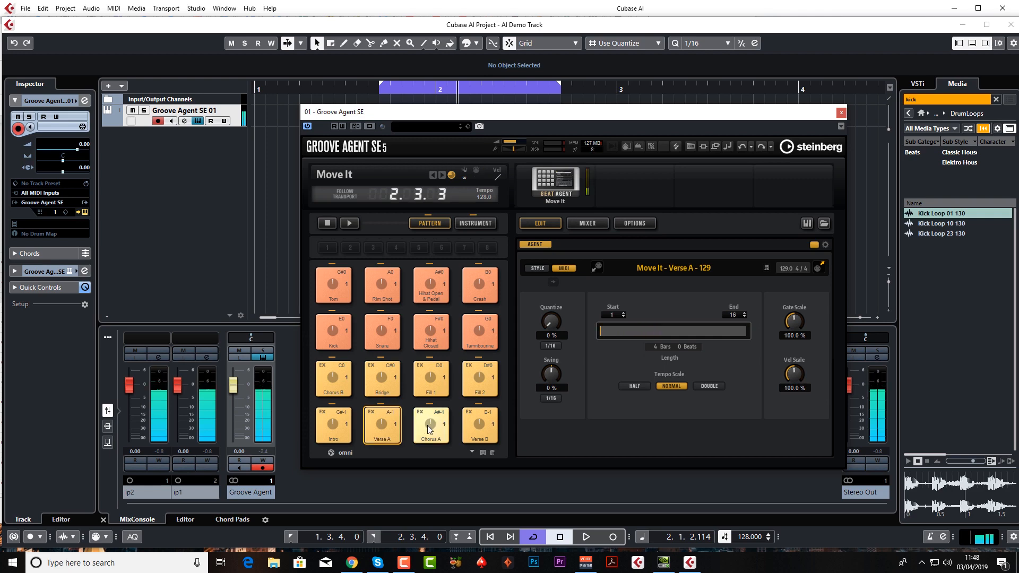
left_click(431, 426)
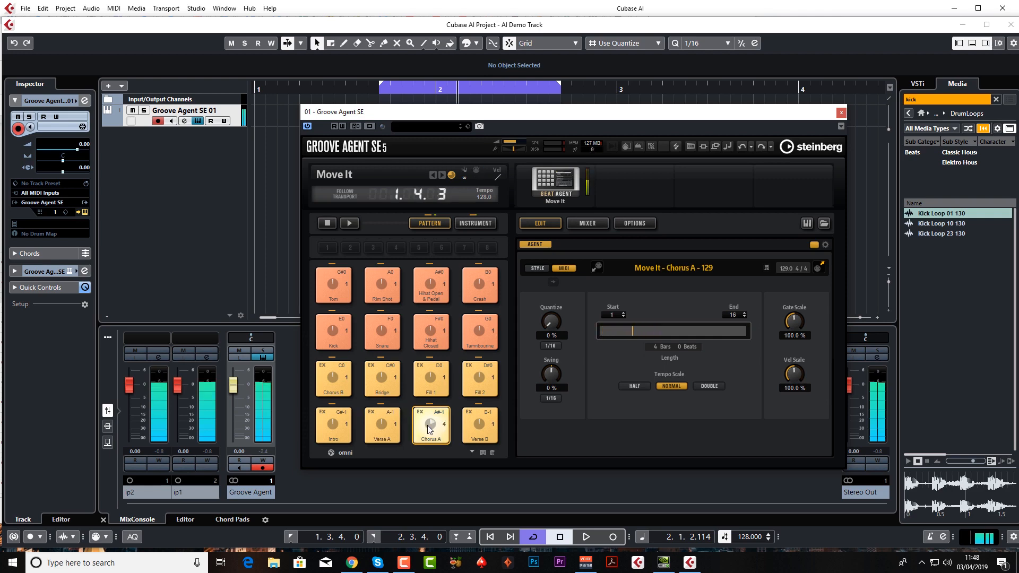
left_click(430, 378)
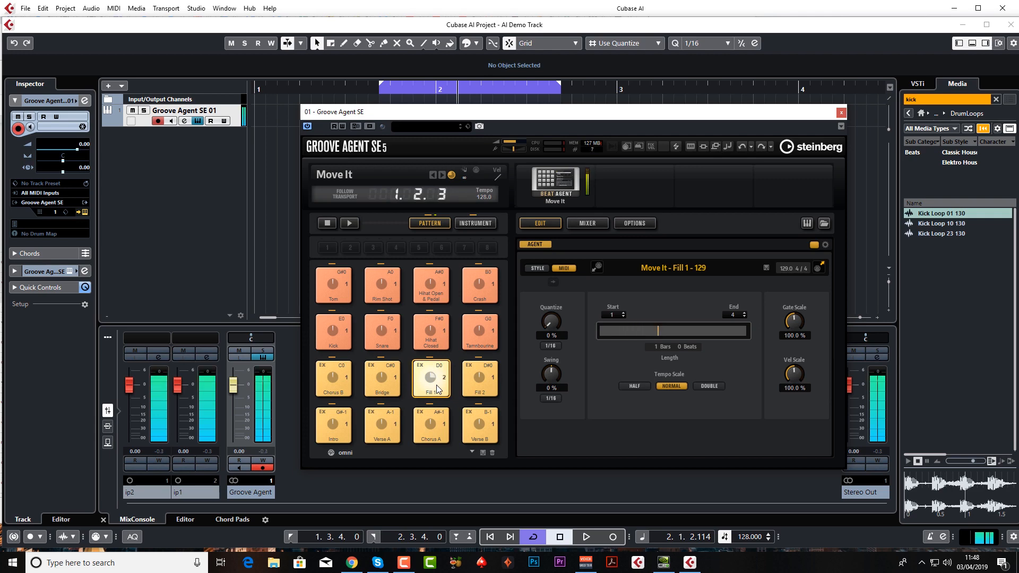
left_click(430, 379)
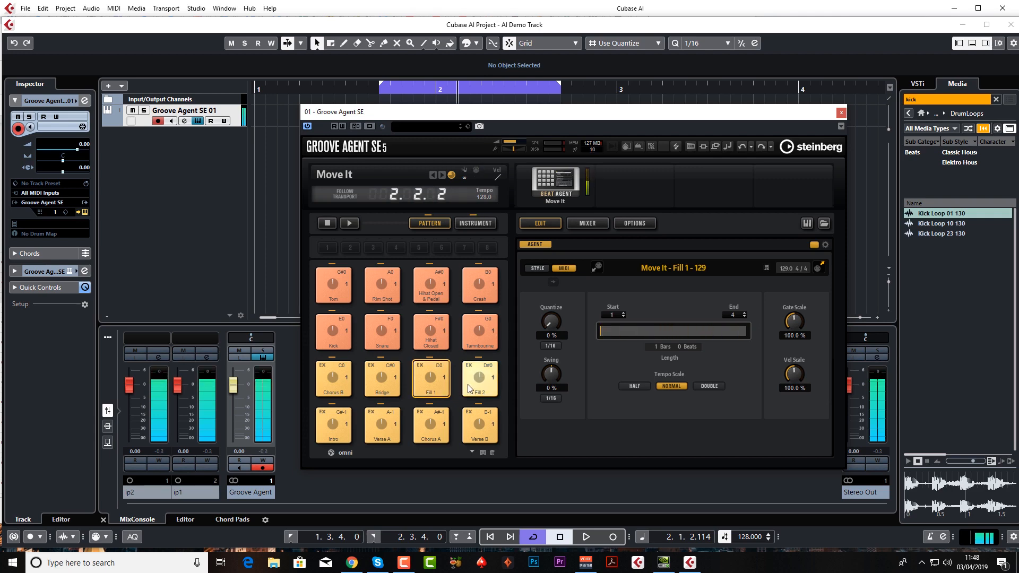
left_click(479, 379)
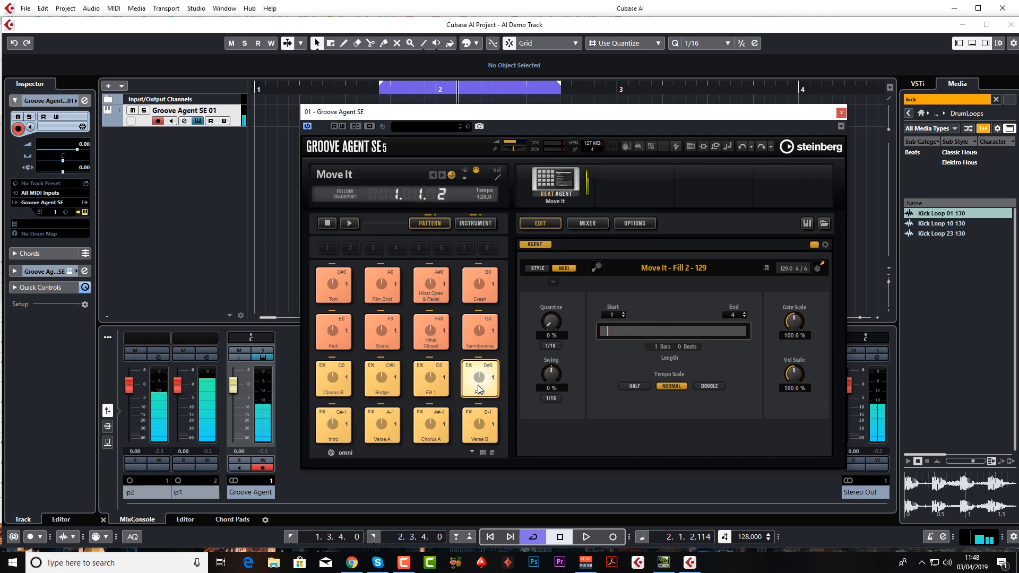
left_click(479, 378)
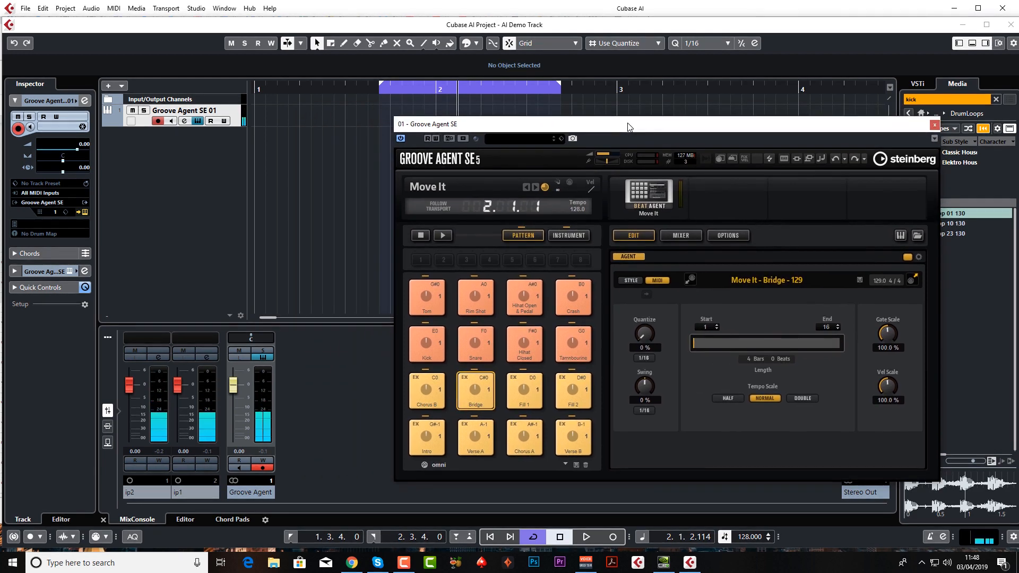
Drop a four-bar groove part at bar 1, then select the Verse B pattern.
left_click(427, 437)
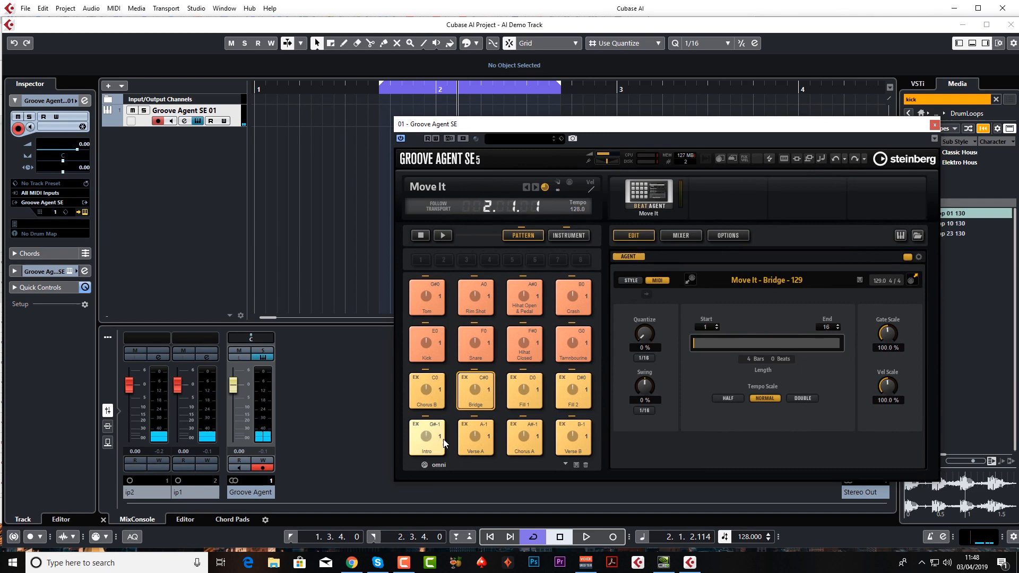
left_click(474, 437)
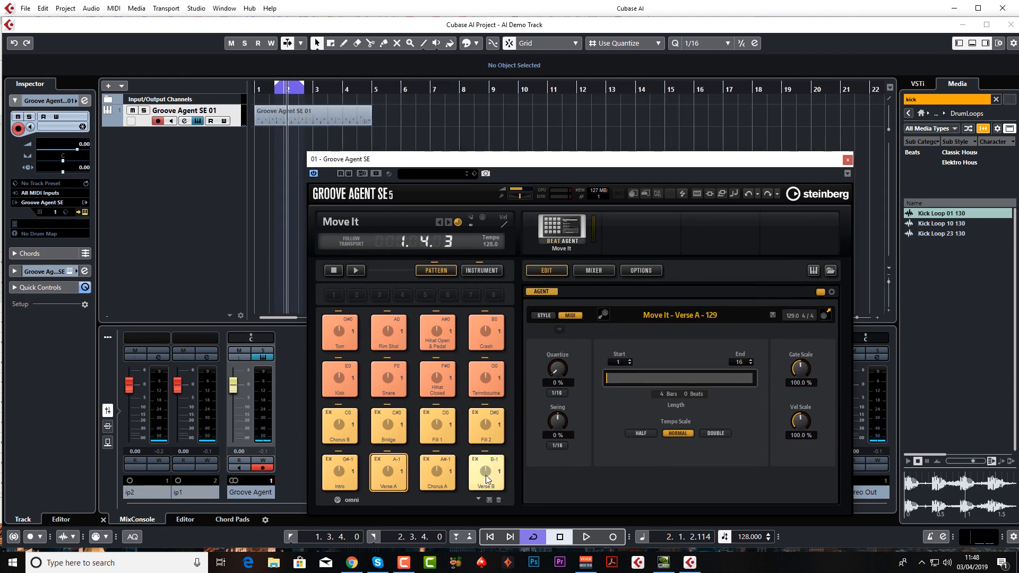
left_click(486, 472)
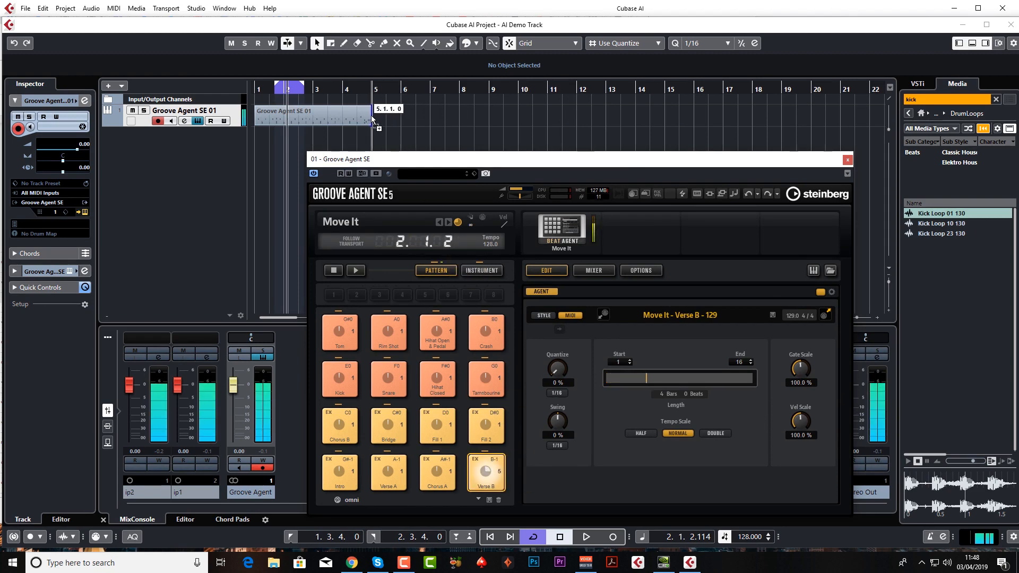
Switch the Quantize preset between 1/4 and 1/16, ending on 1/4, then close Groove Agent SE.
left_click(728, 42)
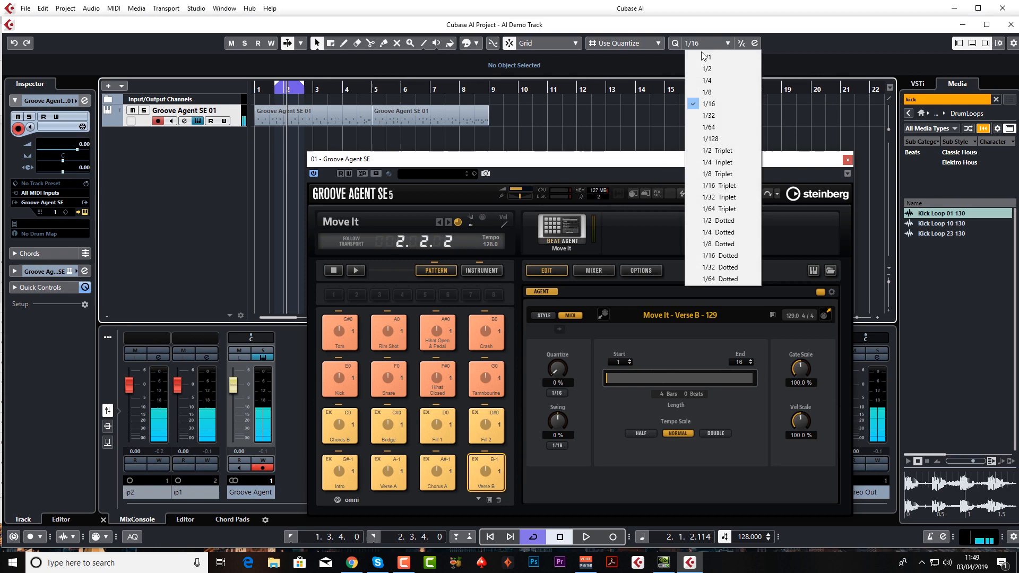
left_click(707, 81)
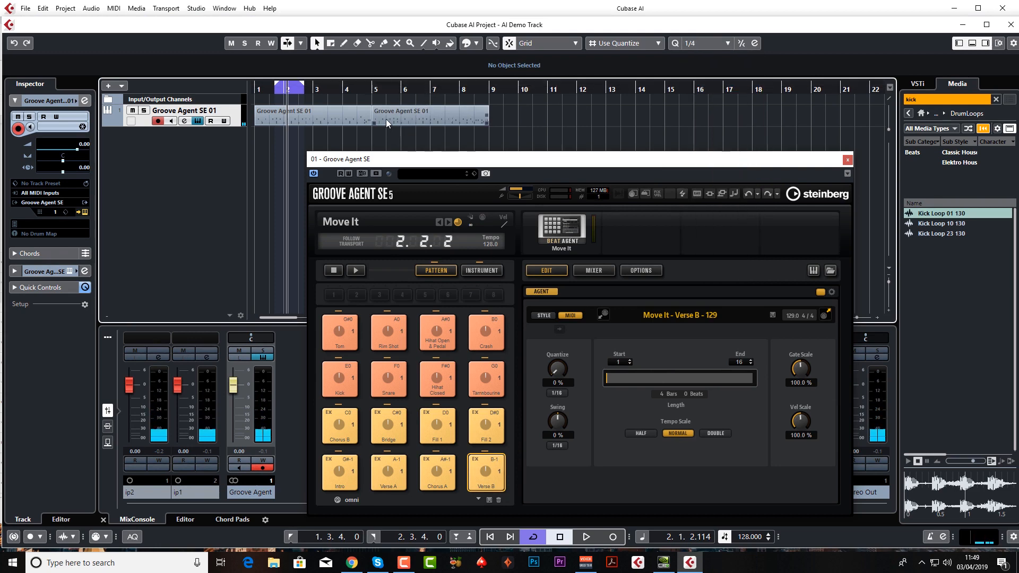
left_click(726, 43)
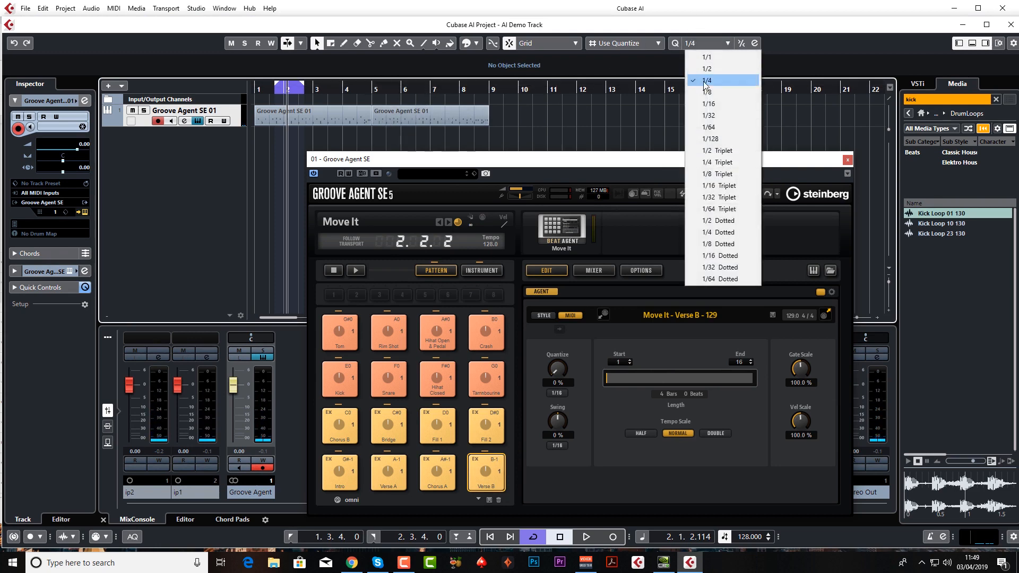
left_click(710, 104)
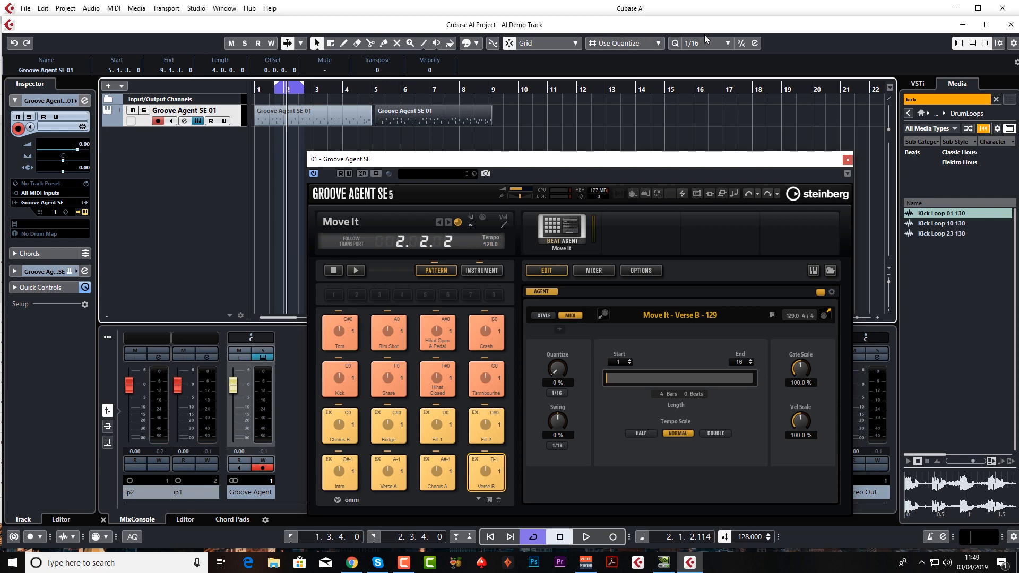
left_click(726, 43)
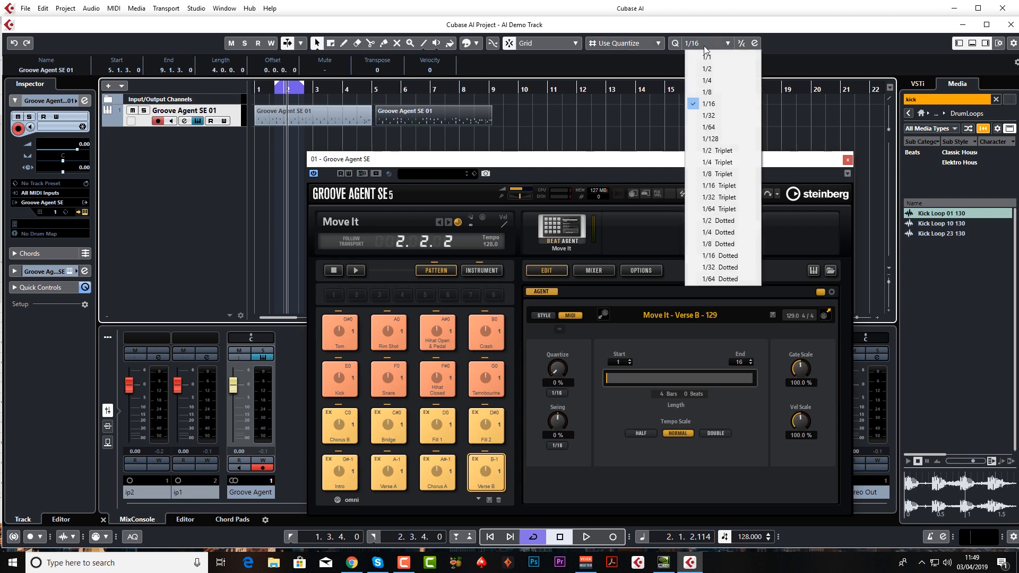
left_click(707, 80)
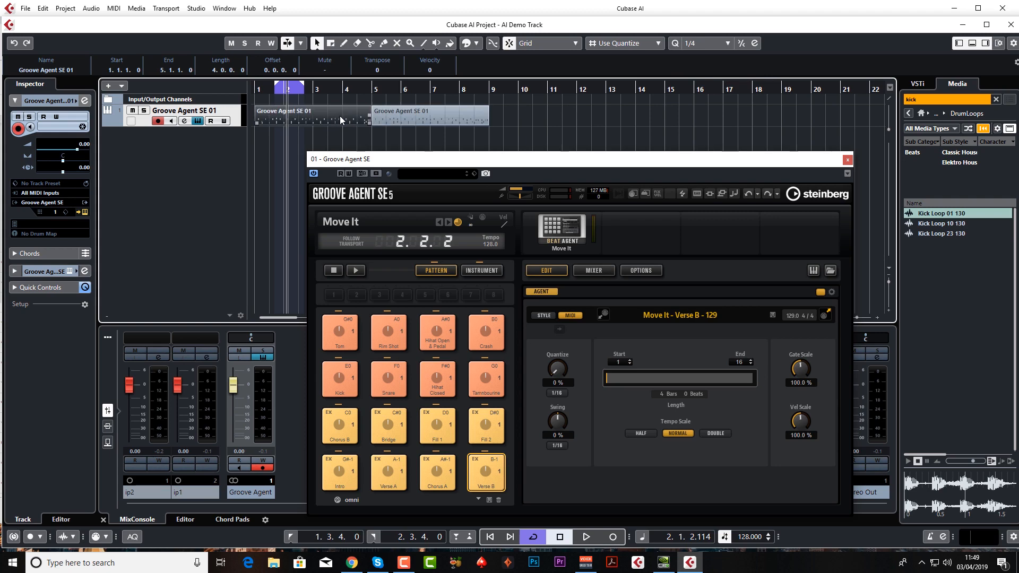
left_click(847, 160)
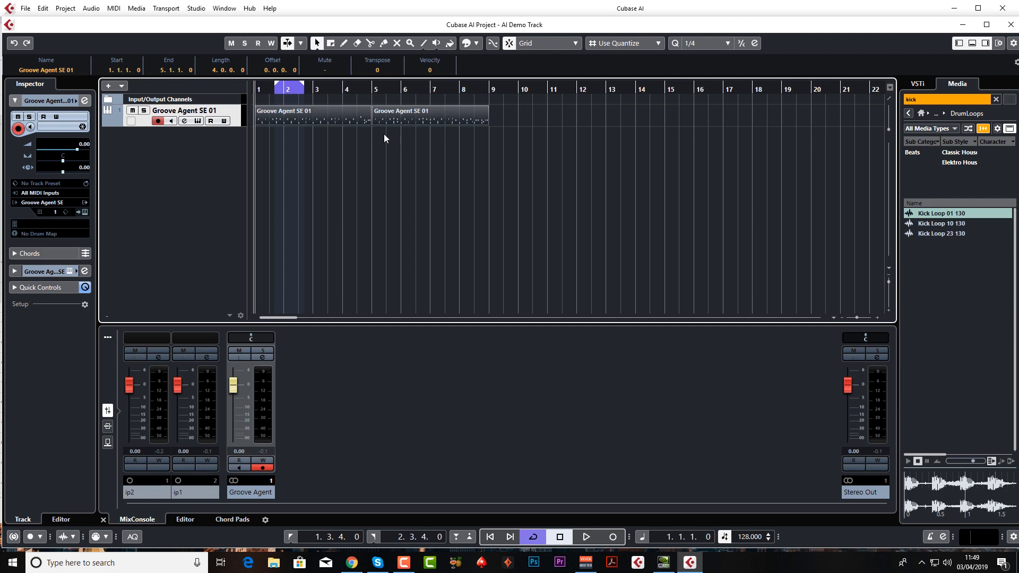
Play back both Groove Agent SE 01 drum parts and deselect the part.
left_click(585, 536)
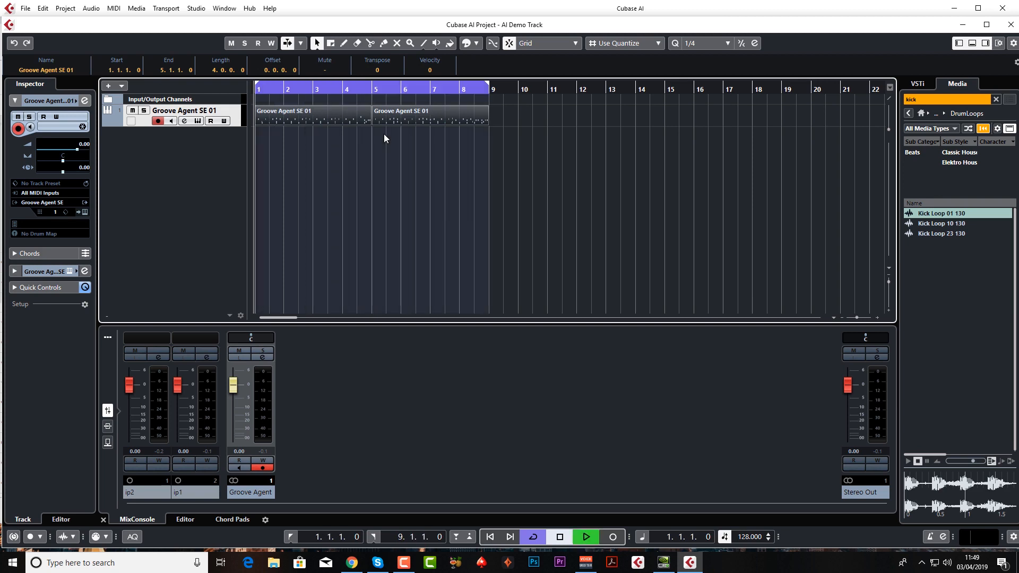
left_click(584, 537)
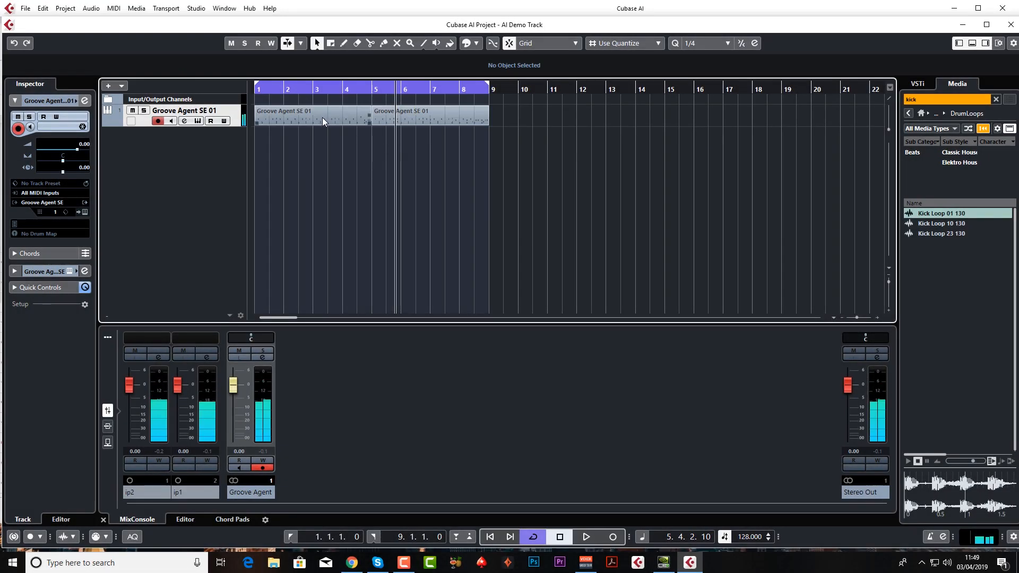
Open the first Groove Agent SE 01 part in the Lower Zone Key Editor.
double_click(310, 110)
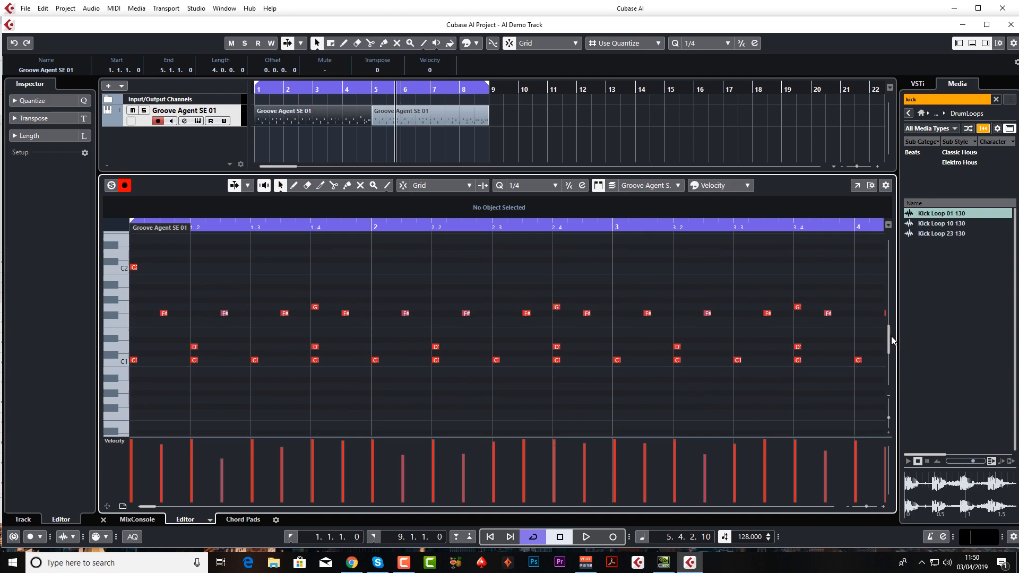
mouse_move(890, 437)
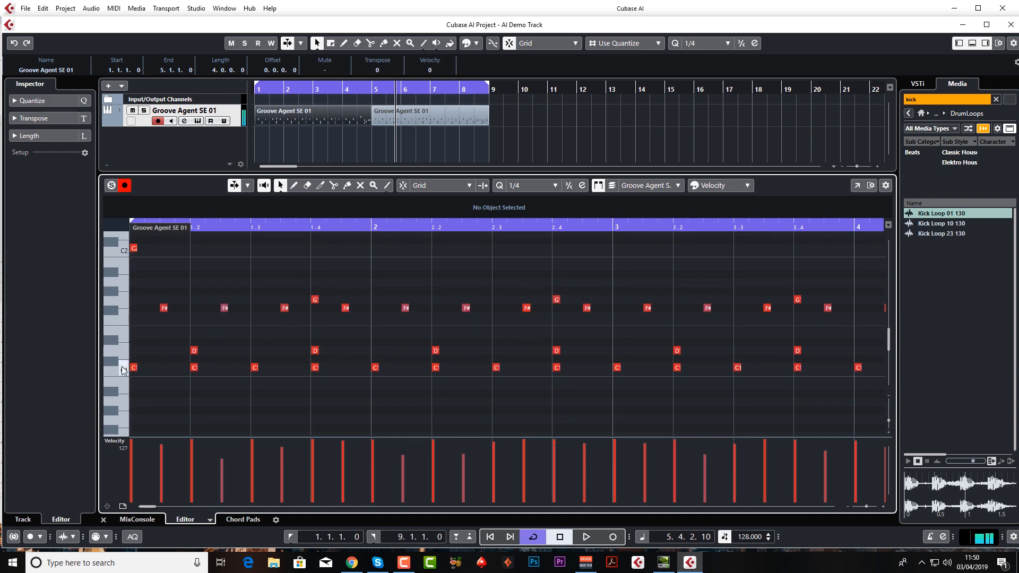
mouse_move(125, 356)
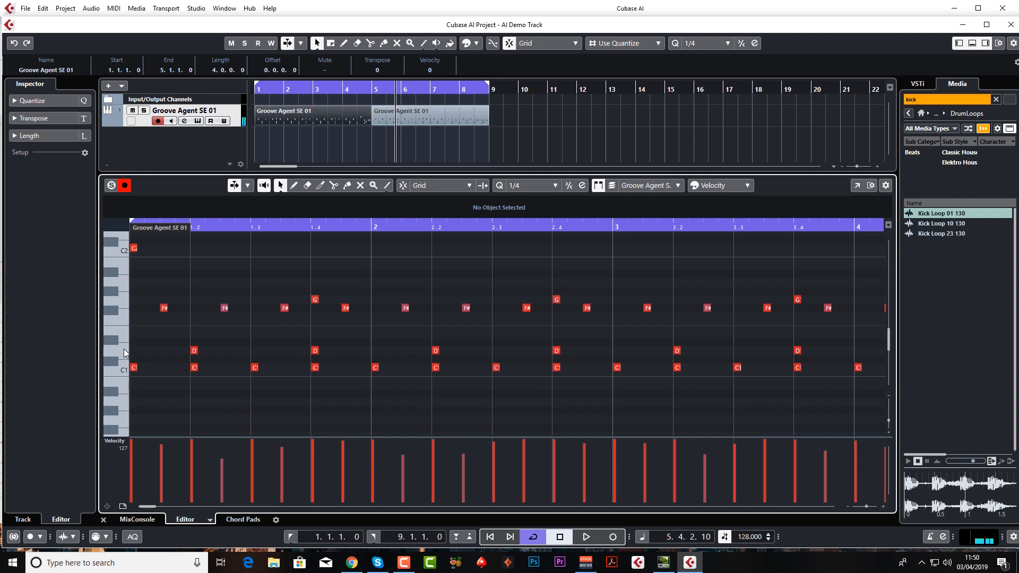
mouse_move(112, 312)
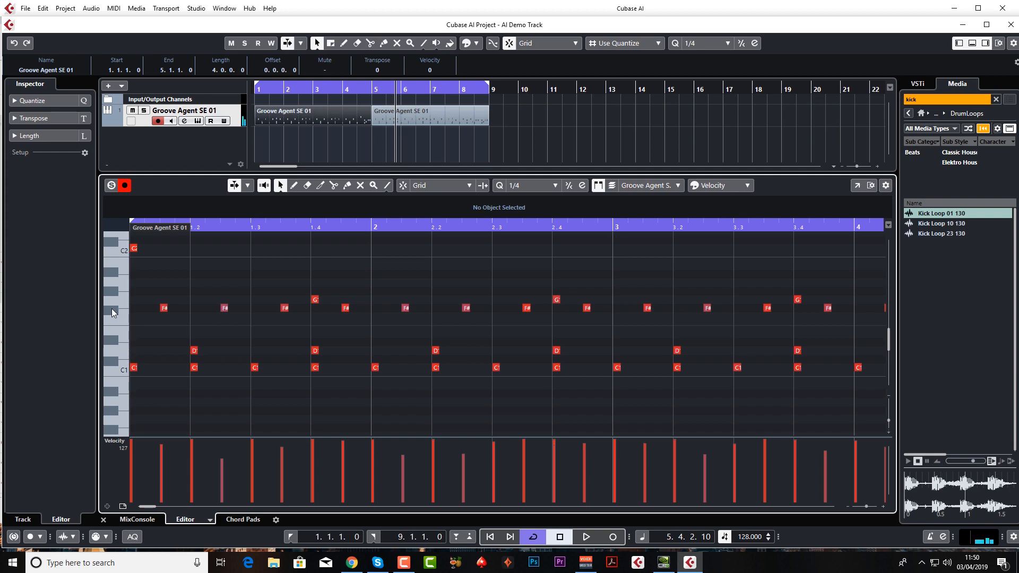
mouse_move(121, 252)
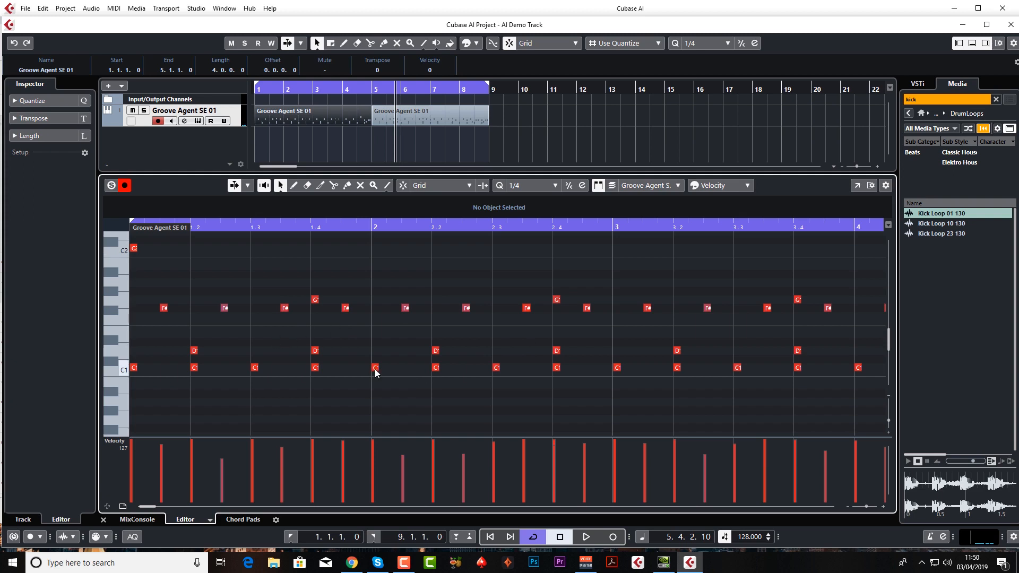
Set the Quantize Presets value to 1/16, then select and deselect an F#1 hi-hat note.
left_click(706, 43)
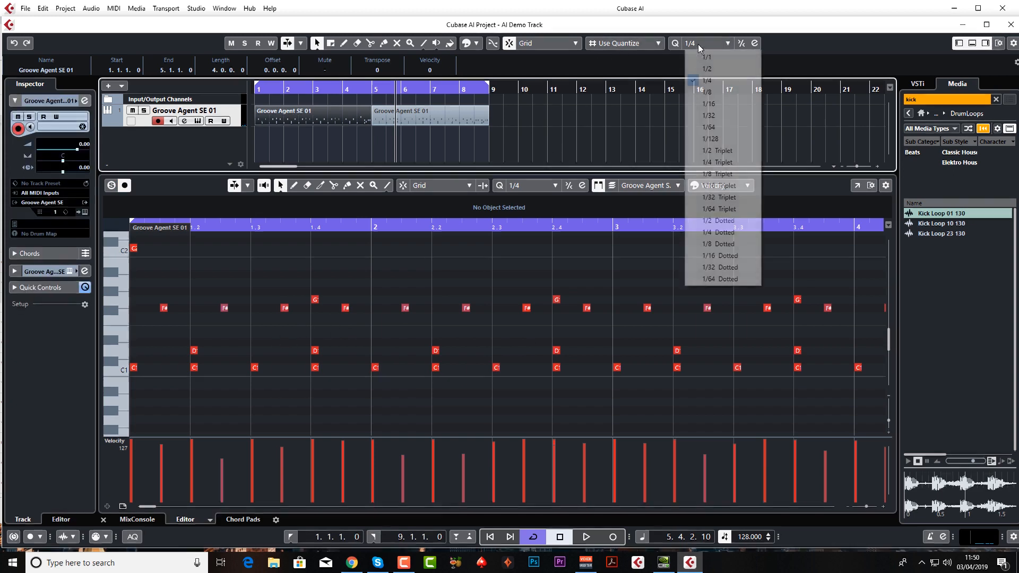
left_click(709, 104)
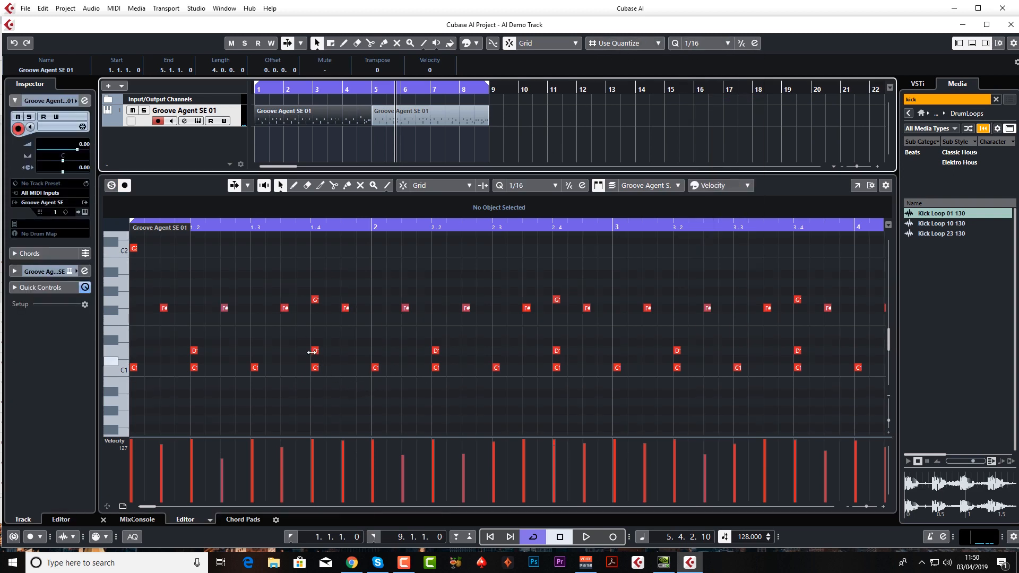
left_click(312, 351)
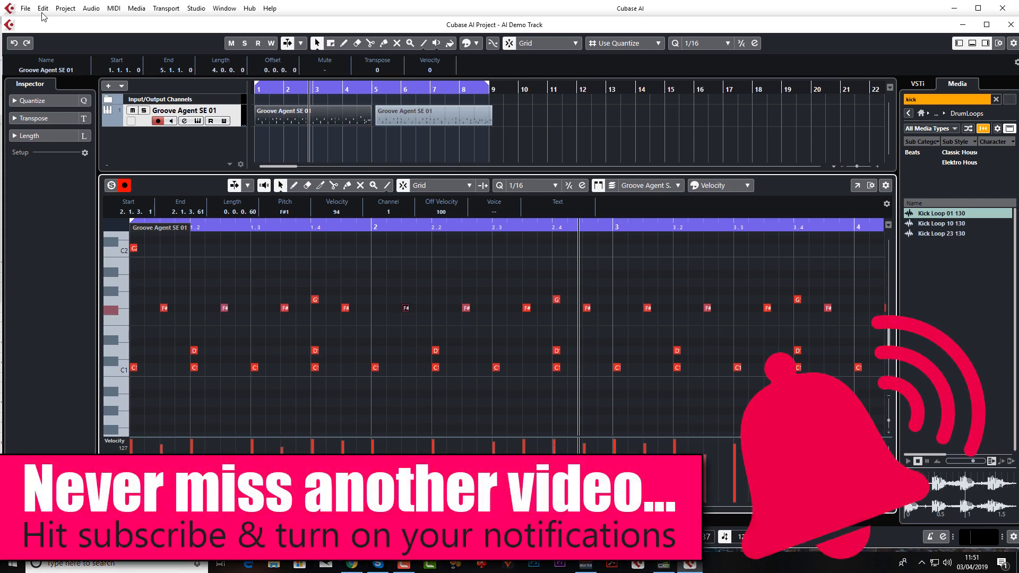
left_click(43, 7)
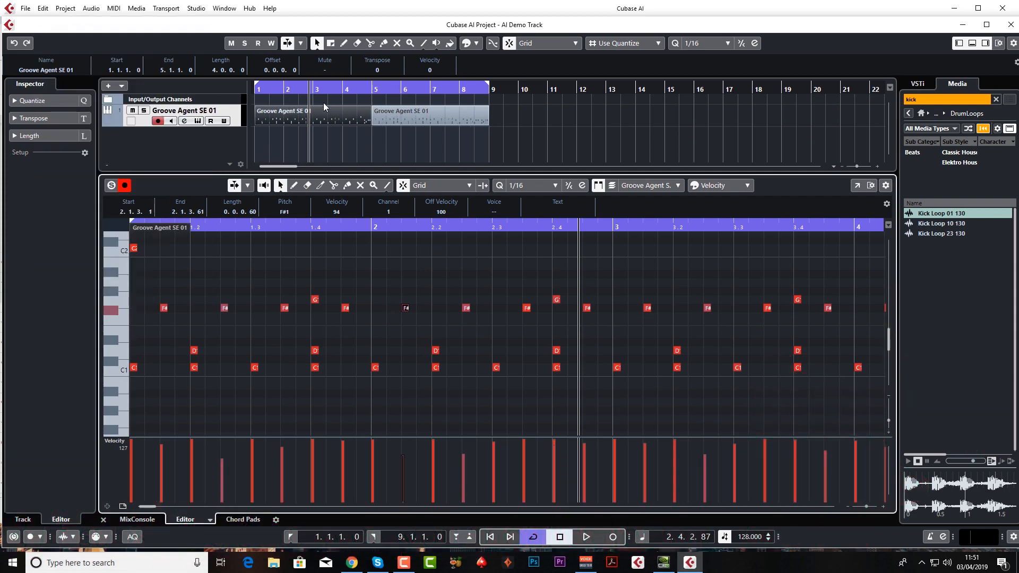
left_click(120, 324)
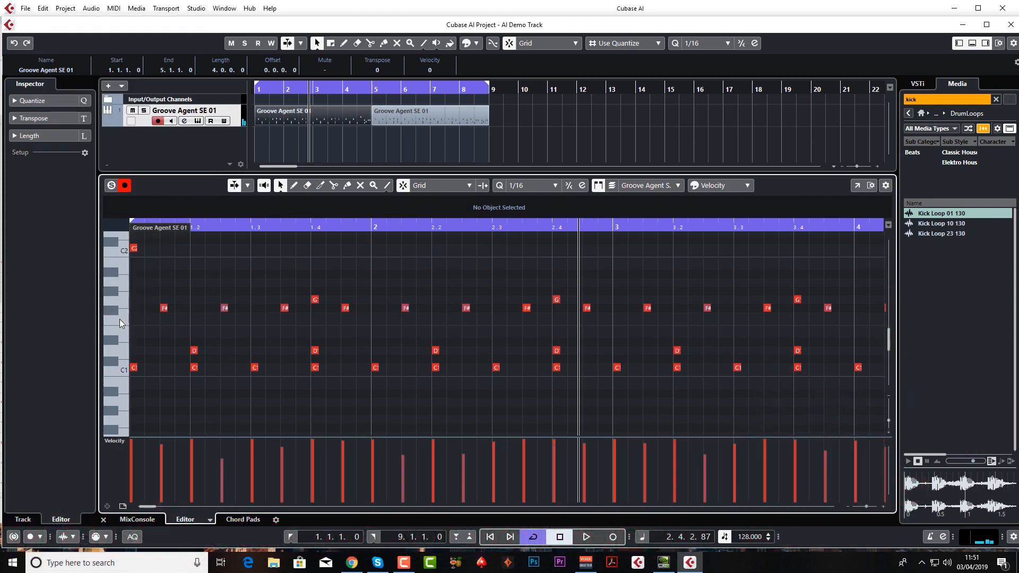
mouse_move(216, 281)
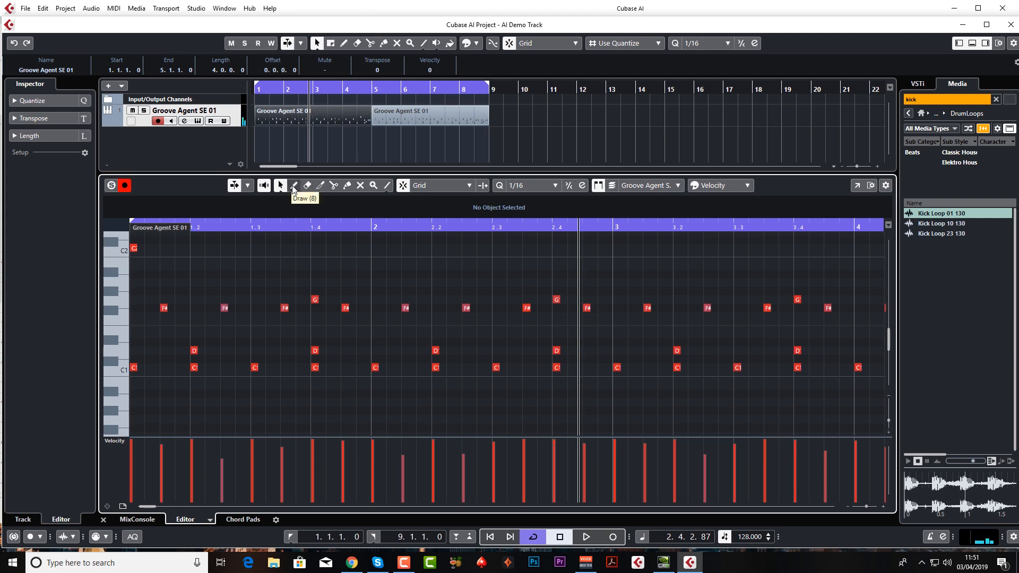
Choose the Draw tool, then open the Key Editor in its own window and close it.
left_click(211, 274)
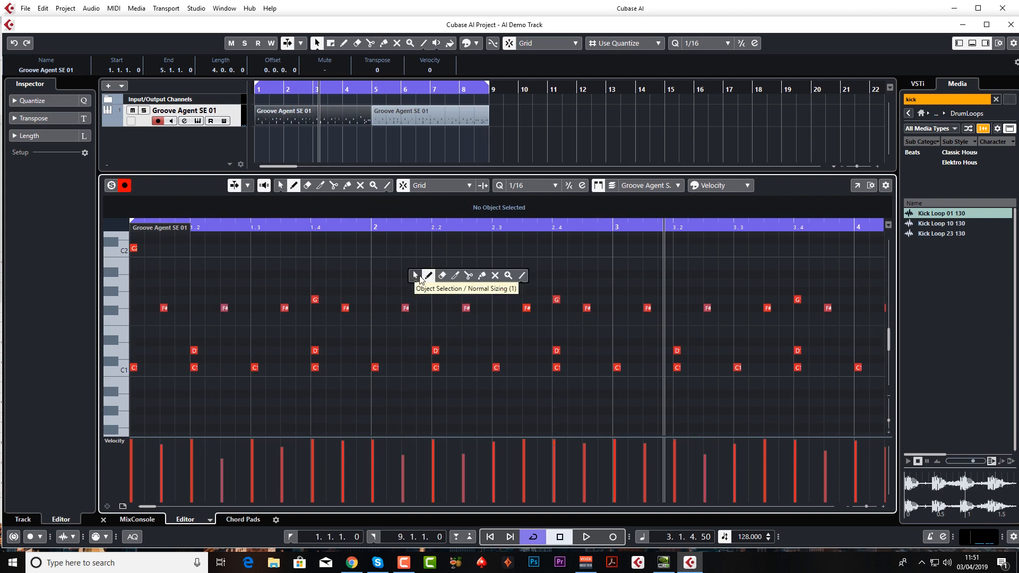
mouse_move(414, 278)
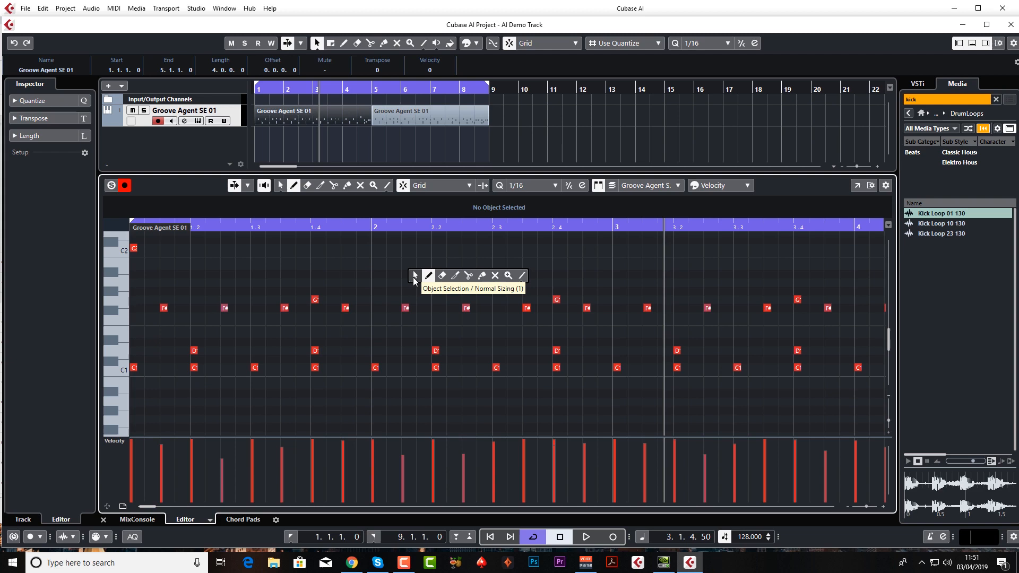
mouse_move(442, 275)
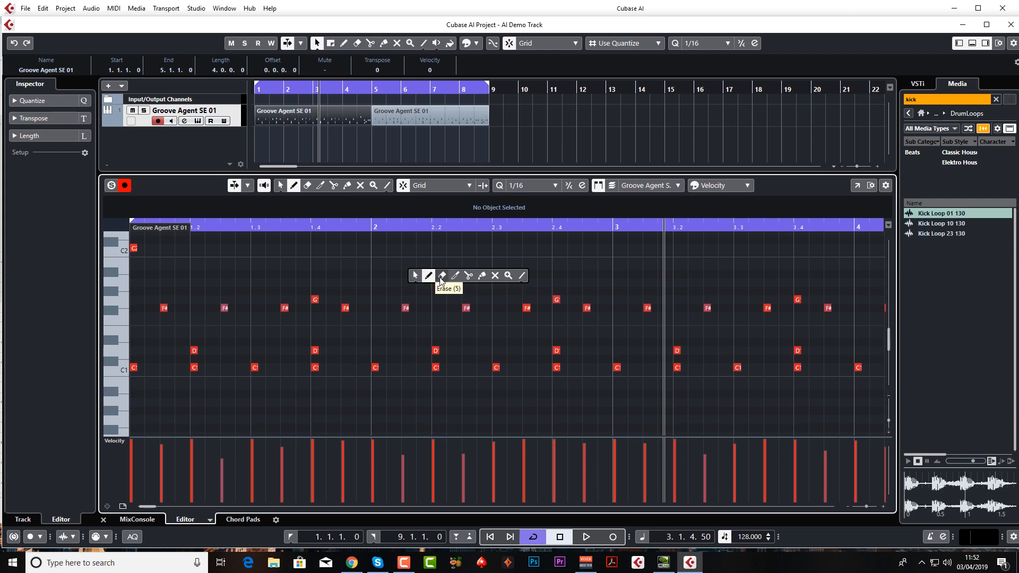
mouse_move(468, 275)
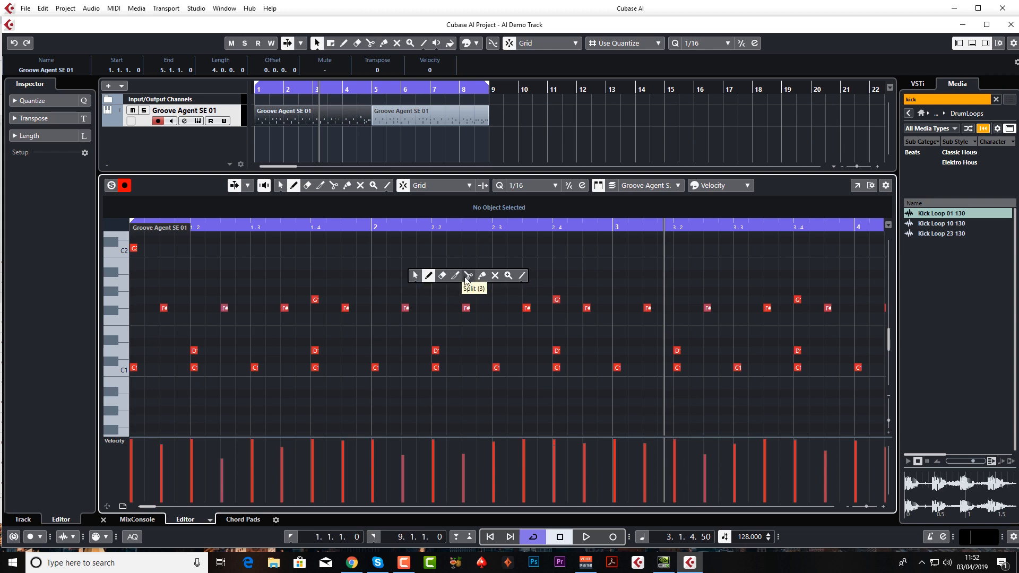
mouse_move(646, 281)
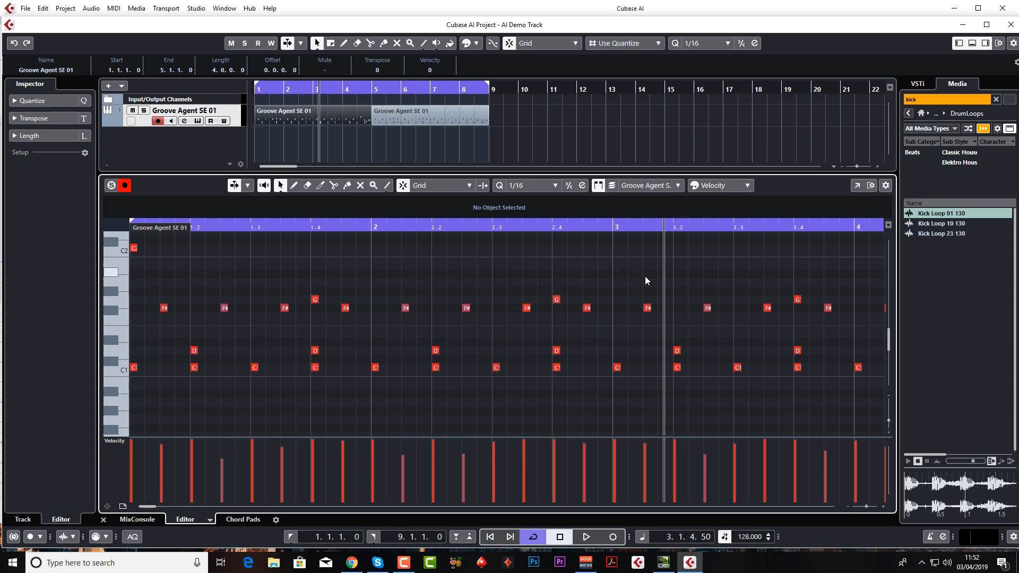
mouse_move(861, 191)
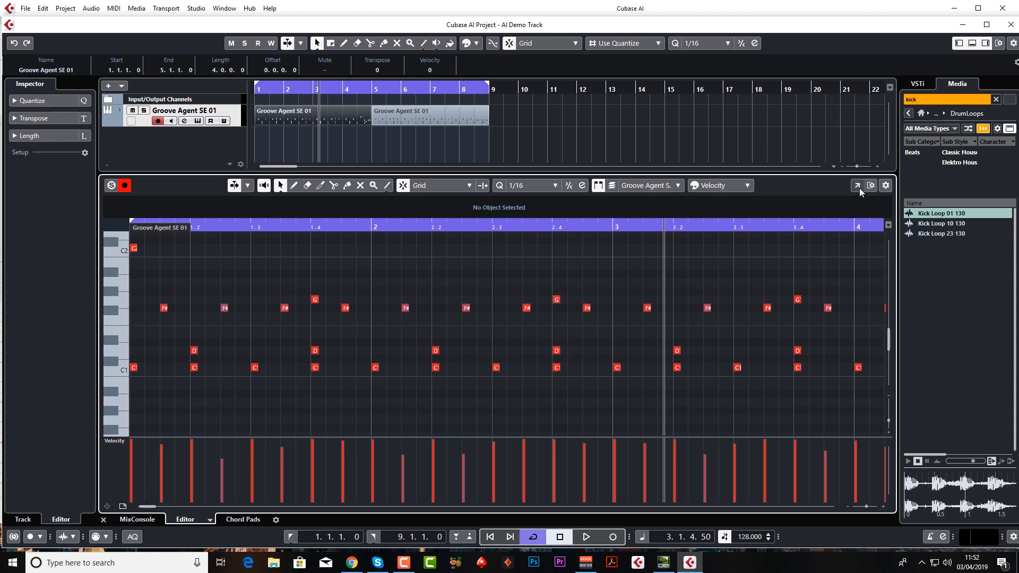
left_click(857, 185)
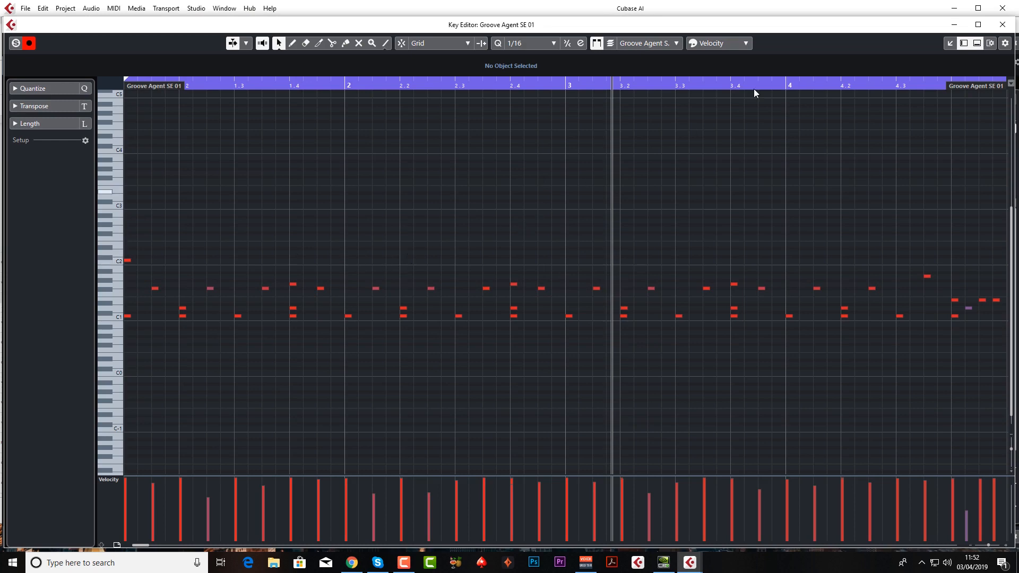
left_click(975, 25)
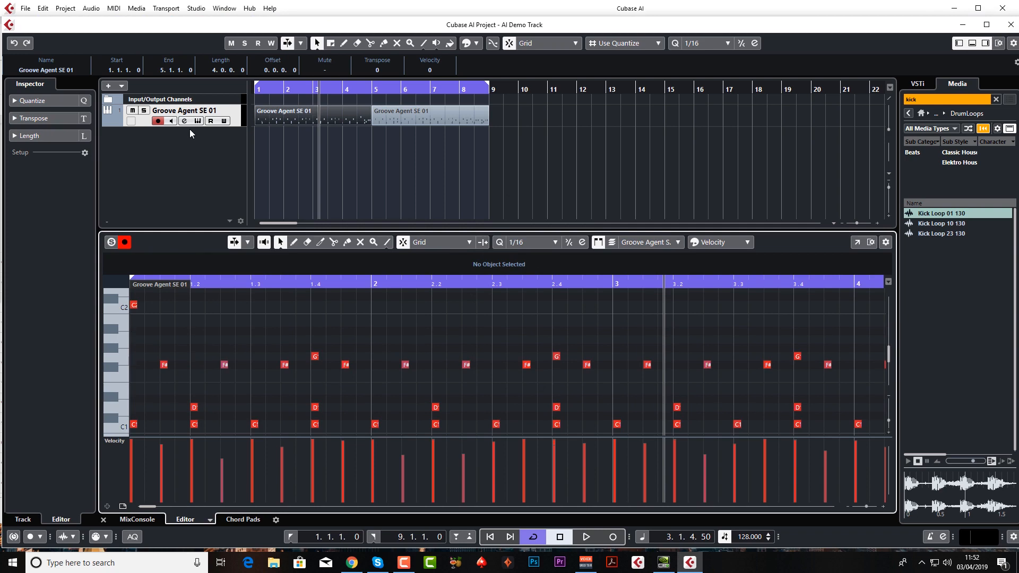
mouse_move(187, 146)
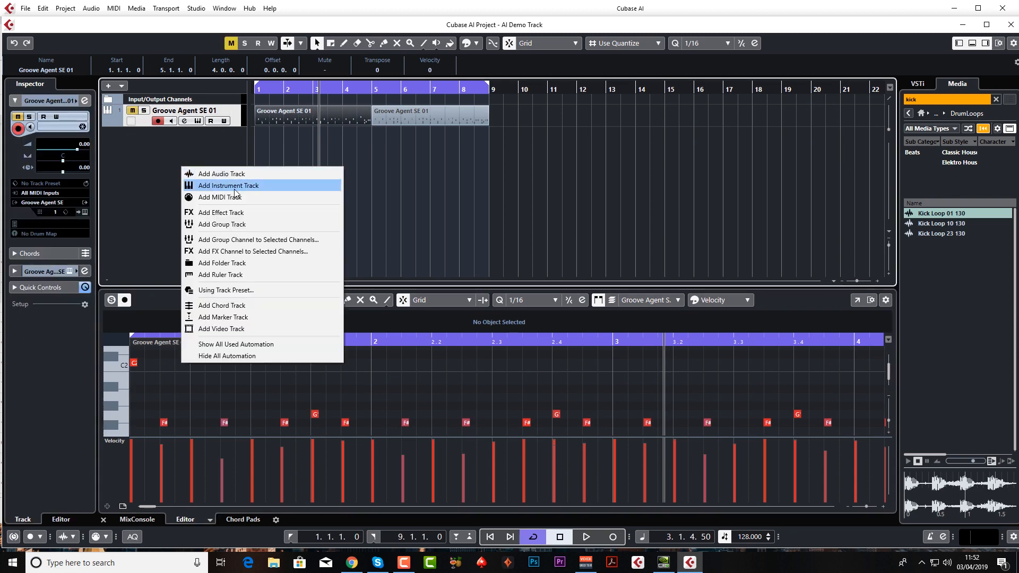
Add instrument track Groove Agent SE 02 with Groove Agent SE, output to Stereo Out.
left_click(228, 185)
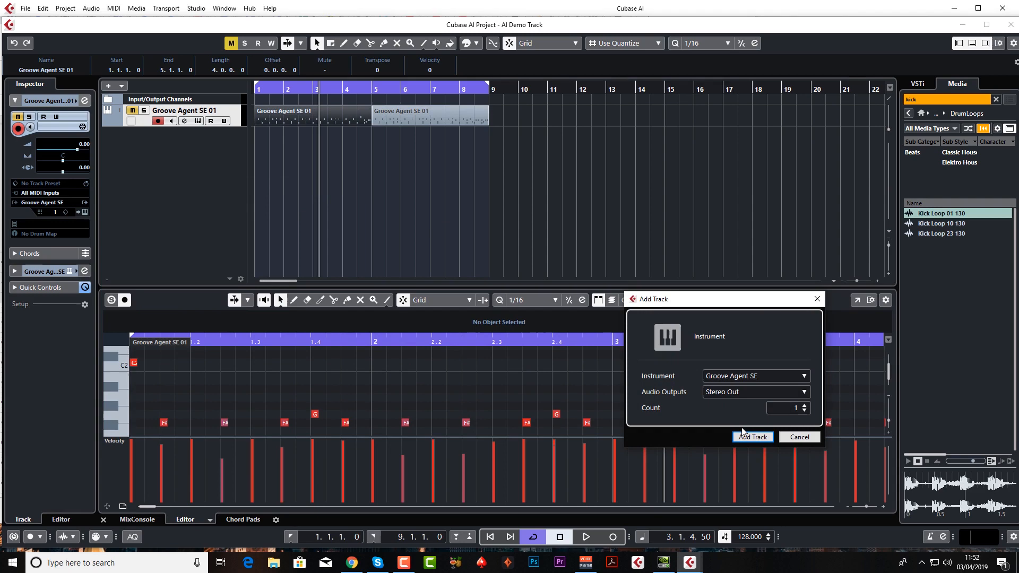
left_click(752, 437)
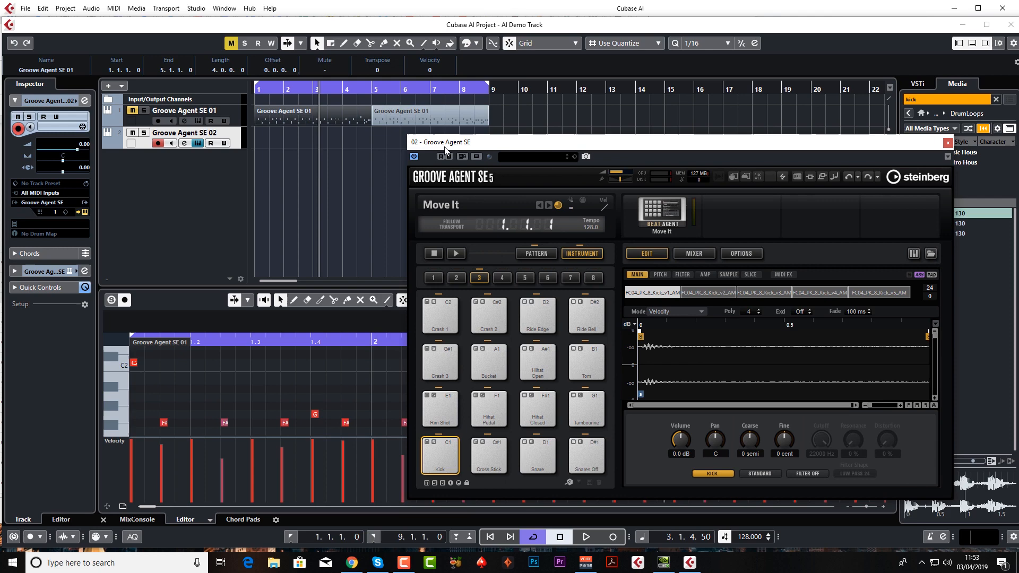
Move the Groove Agent window, then review Metronome Setup click sounds and count-in, and close it.
left_click(490, 537)
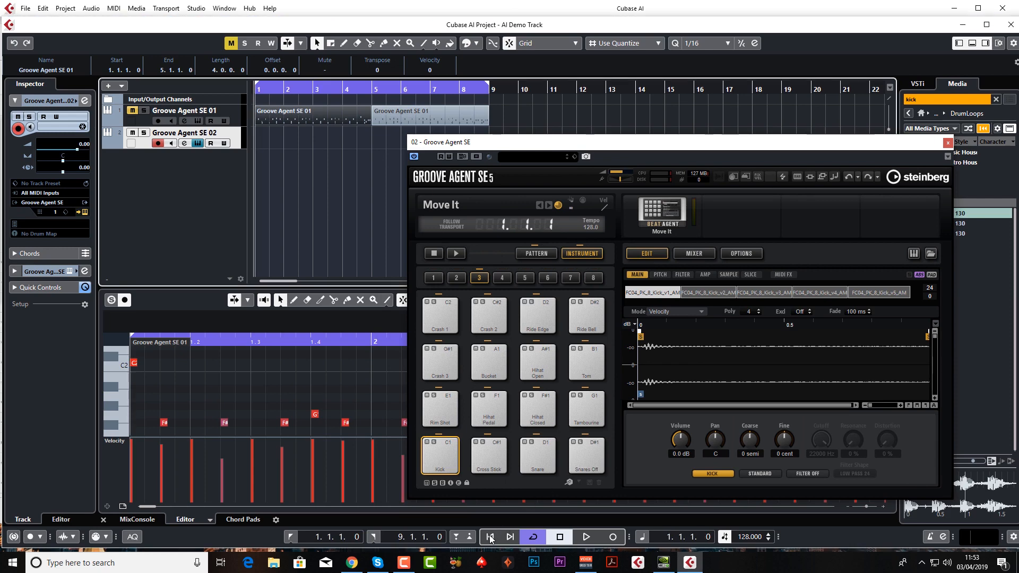
left_click_drag(443, 141, 437, 137)
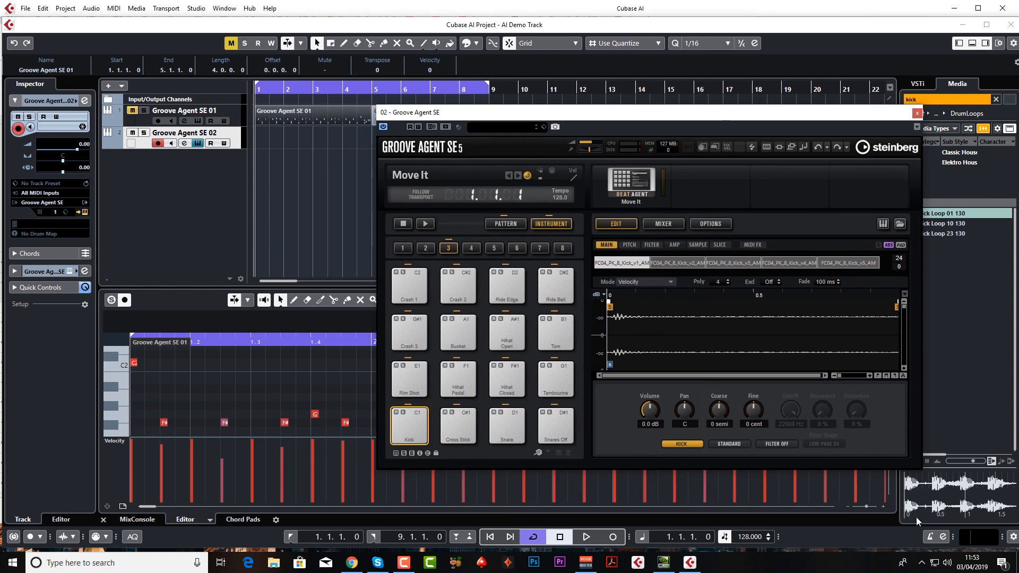
mouse_move(927, 536)
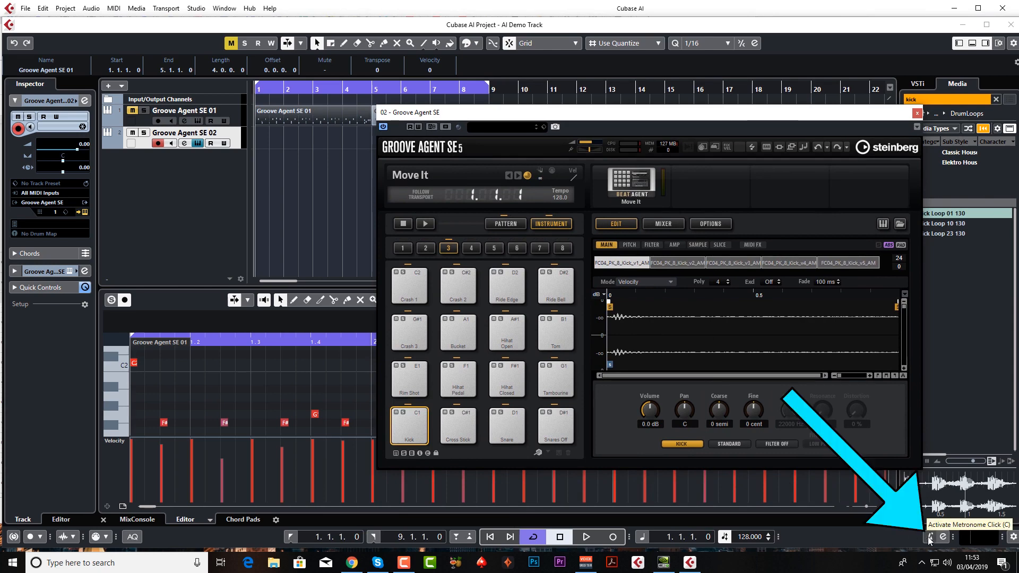
mouse_move(941, 538)
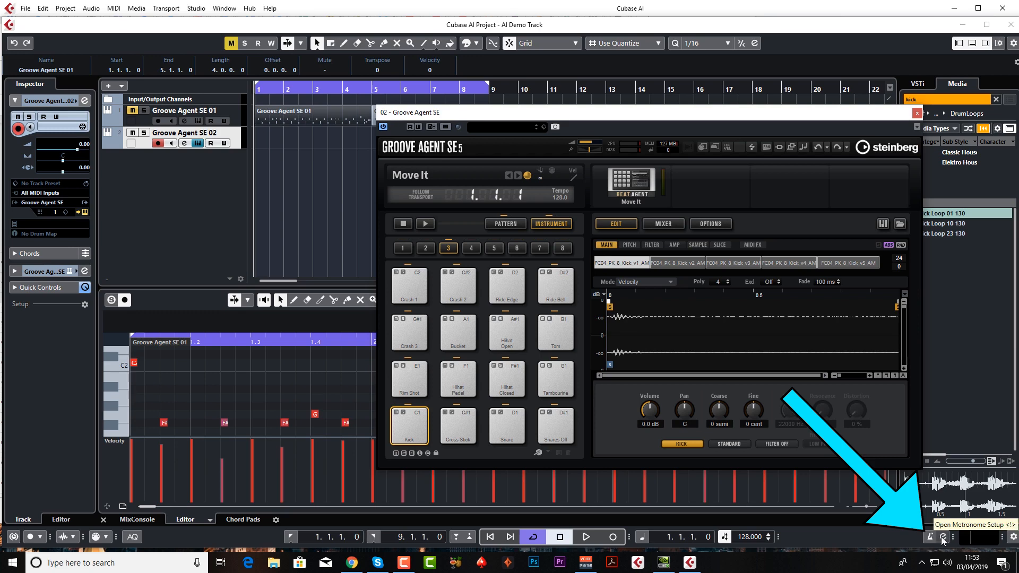
left_click(942, 536)
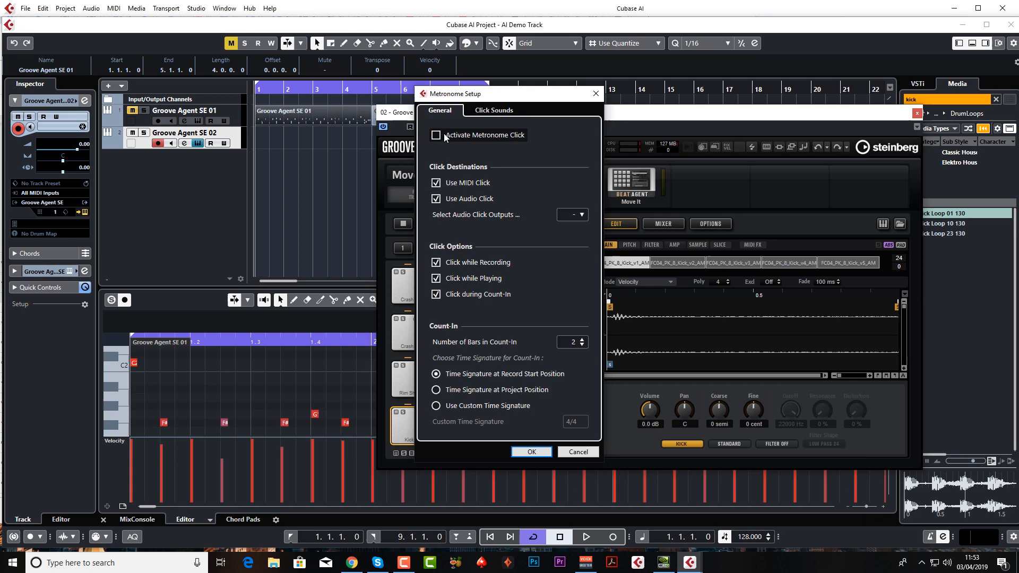
left_click(492, 110)
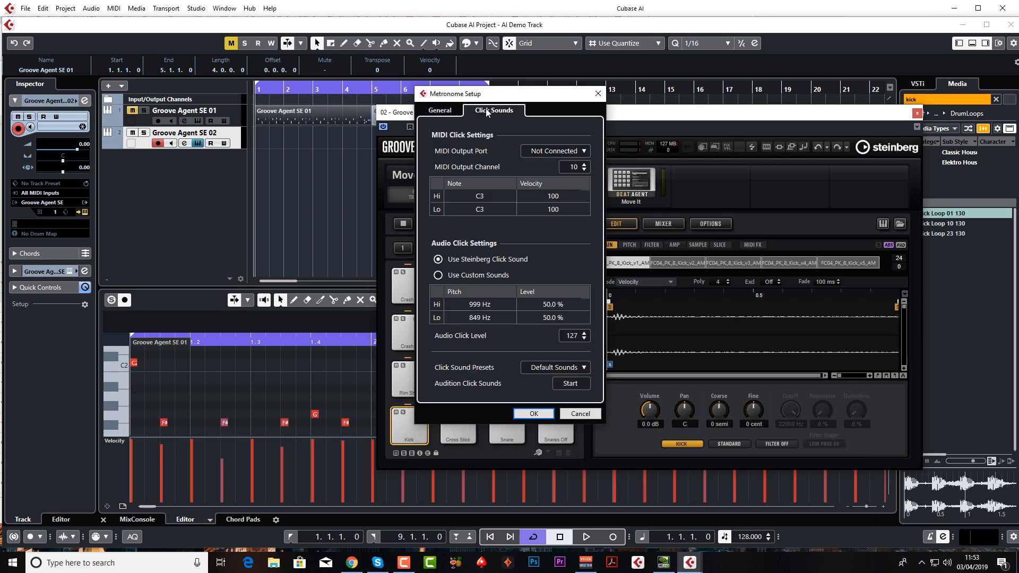
left_click(440, 110)
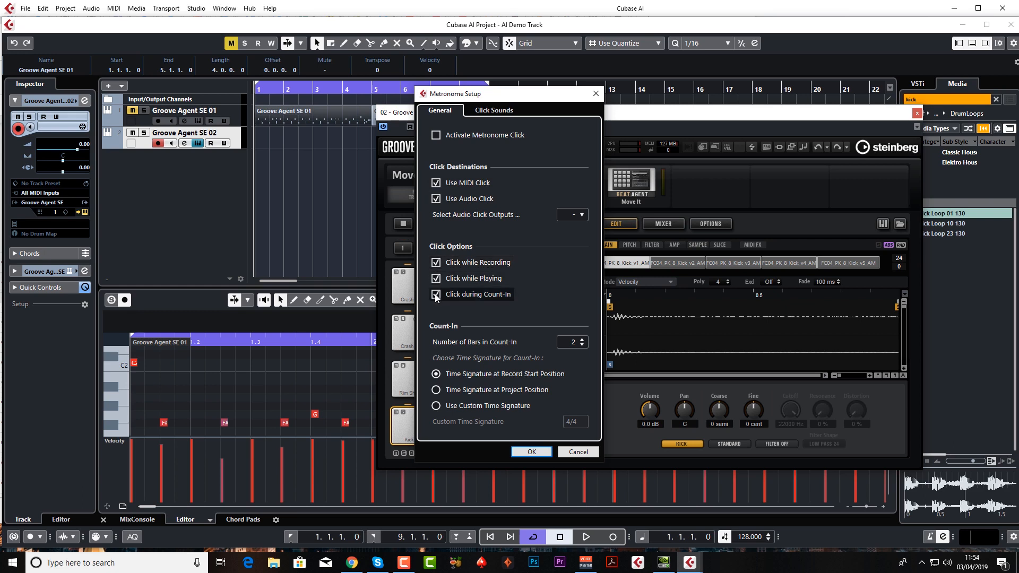
left_click(435, 294)
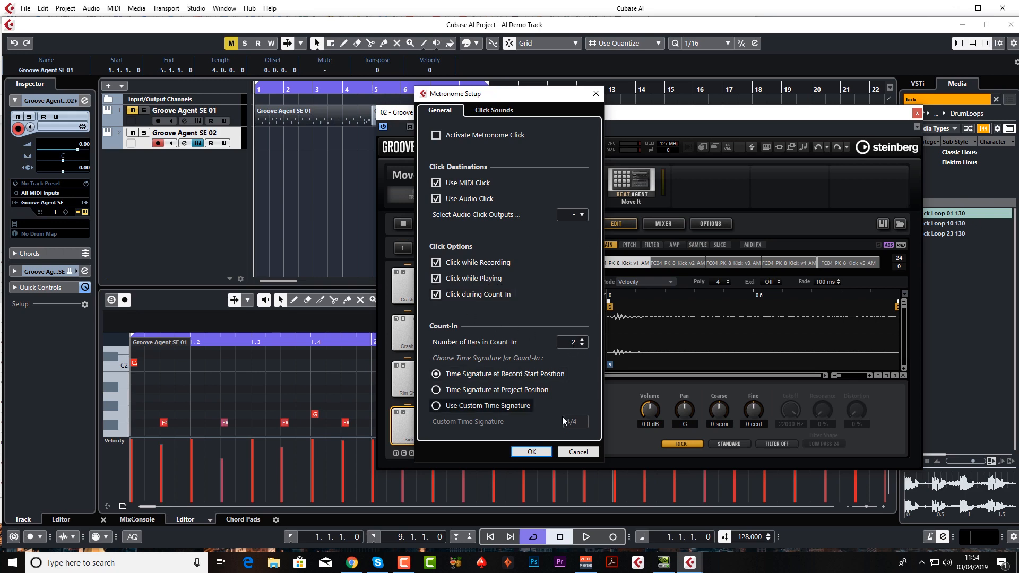
left_click(576, 452)
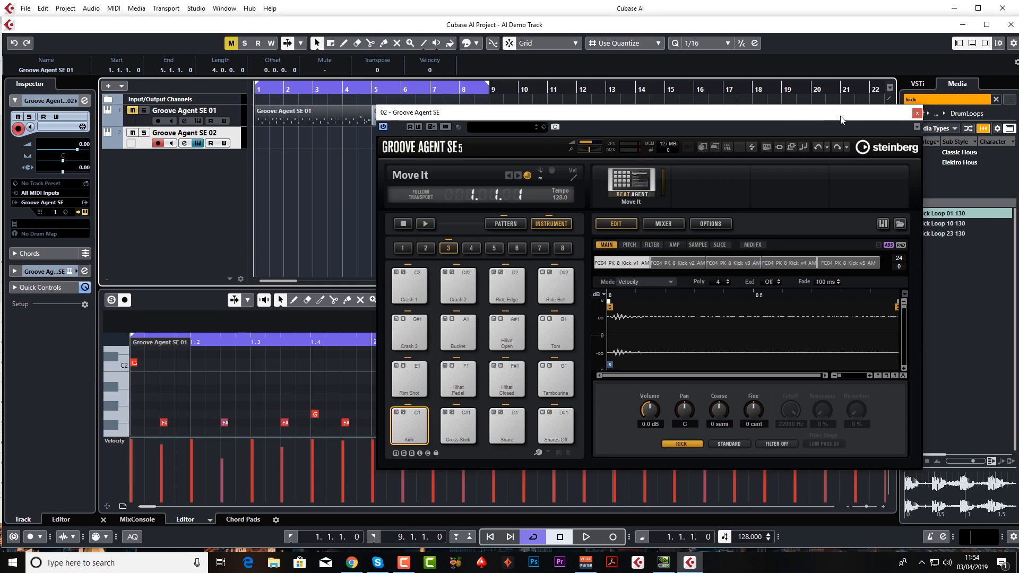
Close Groove Agent, arm track 02, record a drum take, and open the new part.
left_click(916, 113)
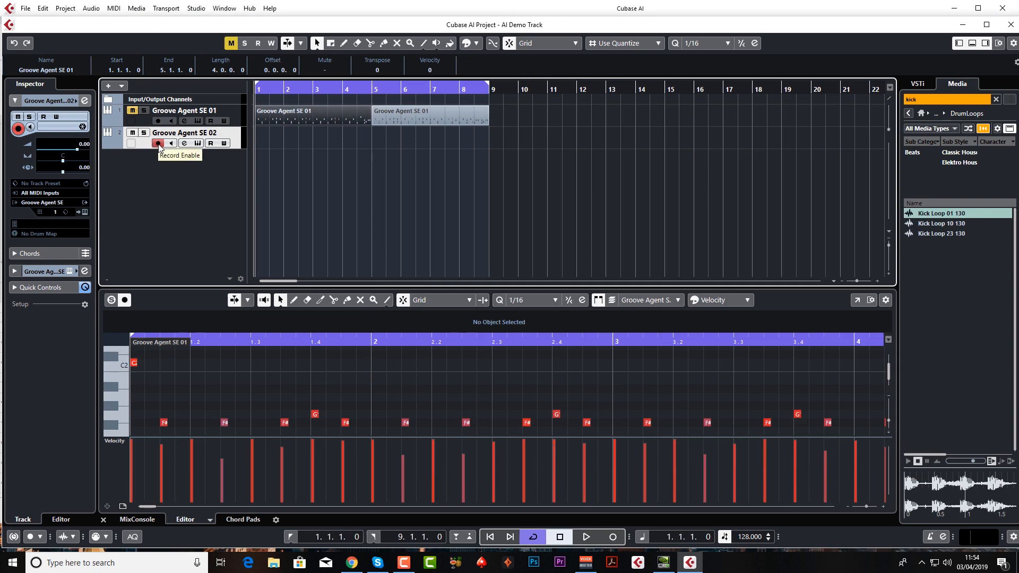
left_click(157, 143)
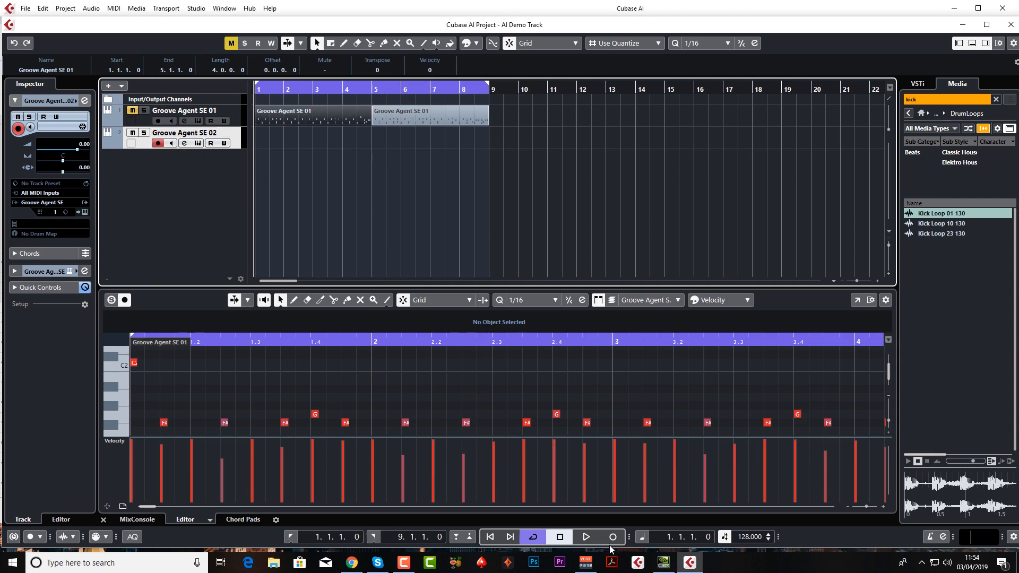
mouse_move(610, 537)
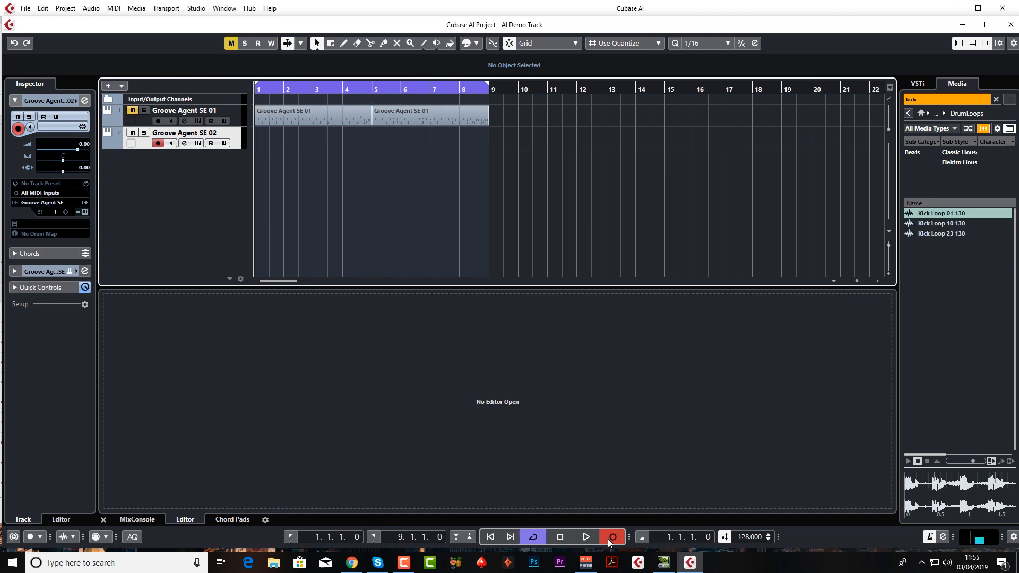
left_click(584, 537)
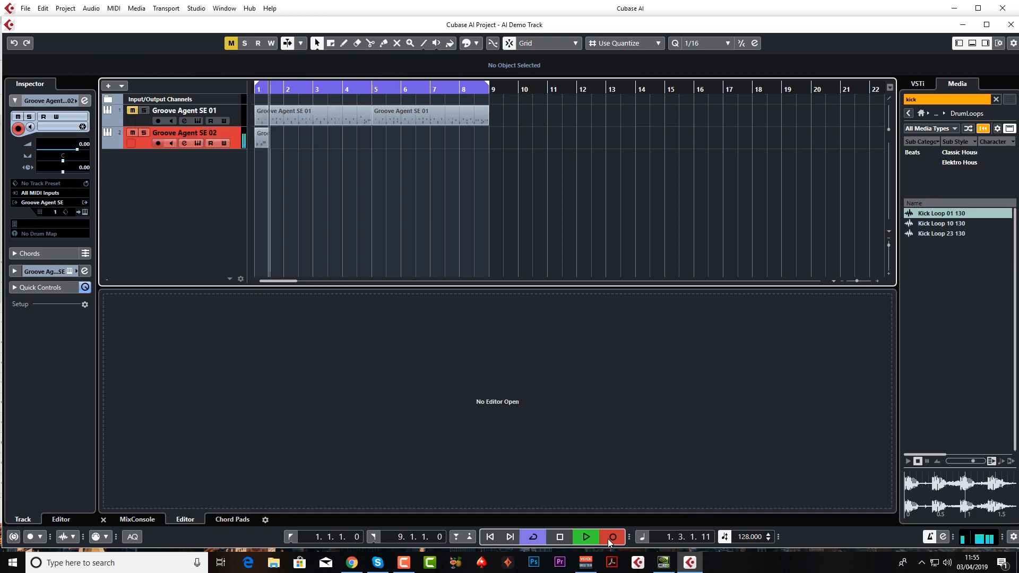
left_click(609, 536)
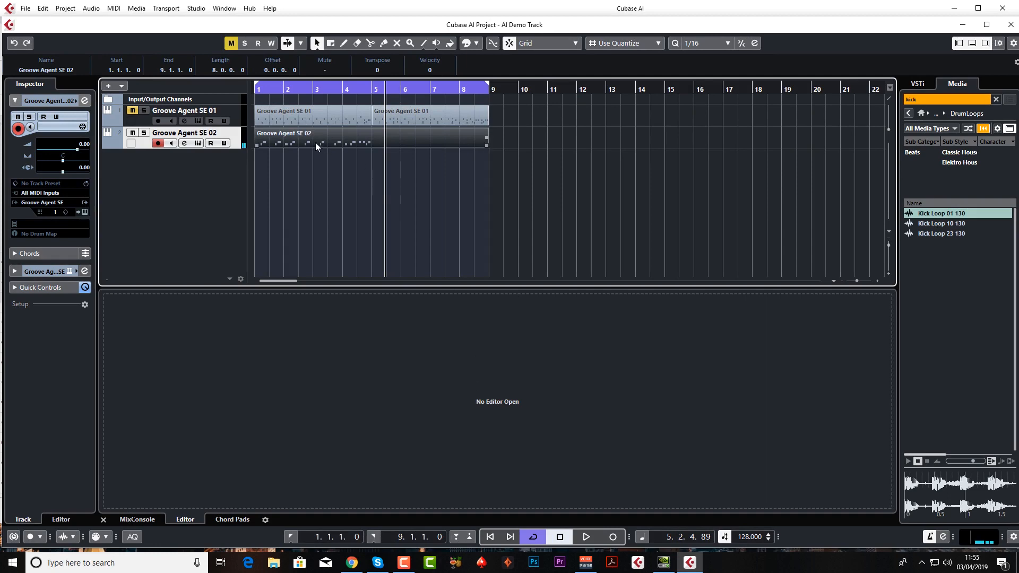
mouse_move(333, 154)
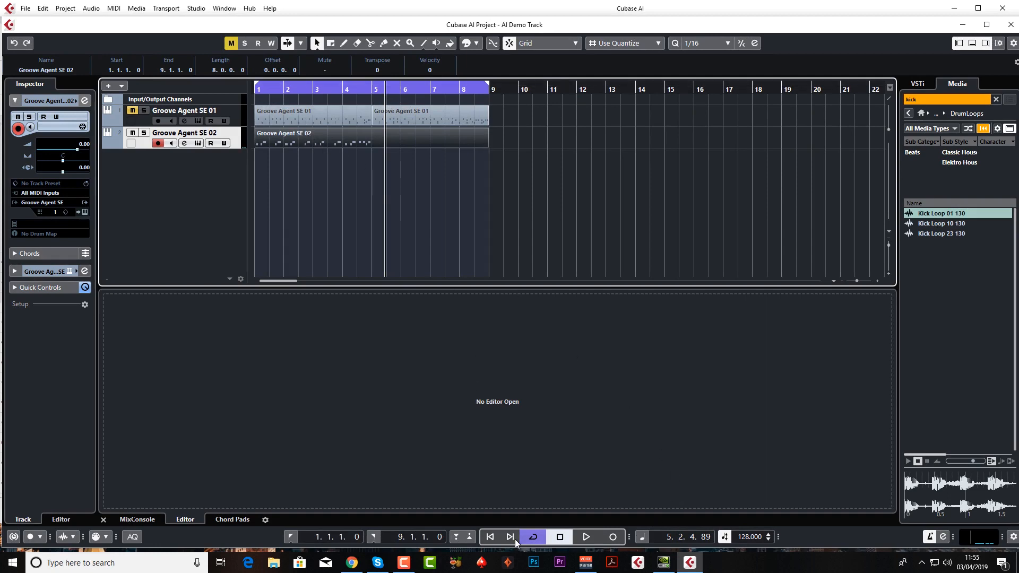
double_click(283, 138)
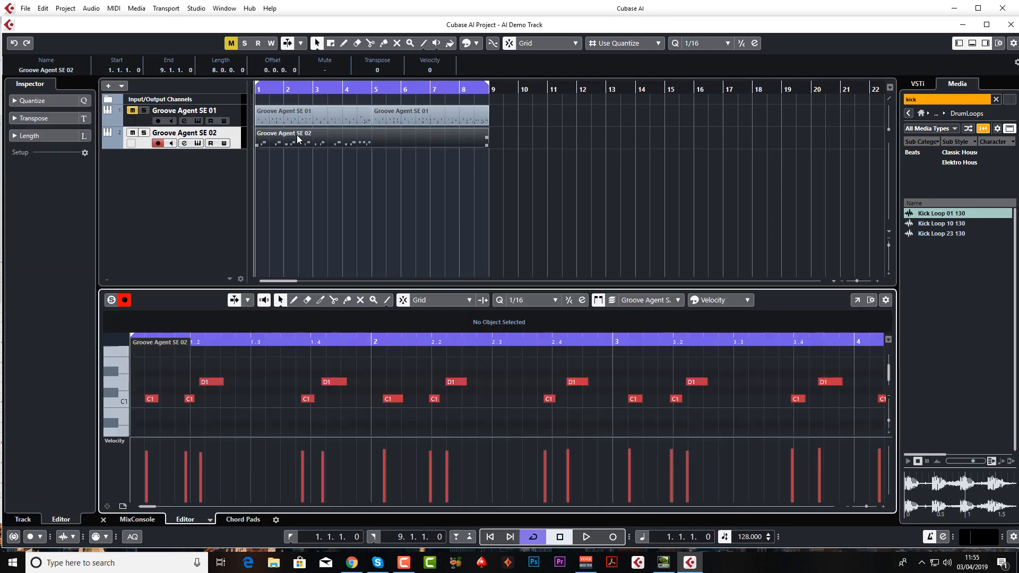
Open the Groove Agent SE 02 part in the Key Editor window and quantize all notes to 1/16.
left_click(857, 299)
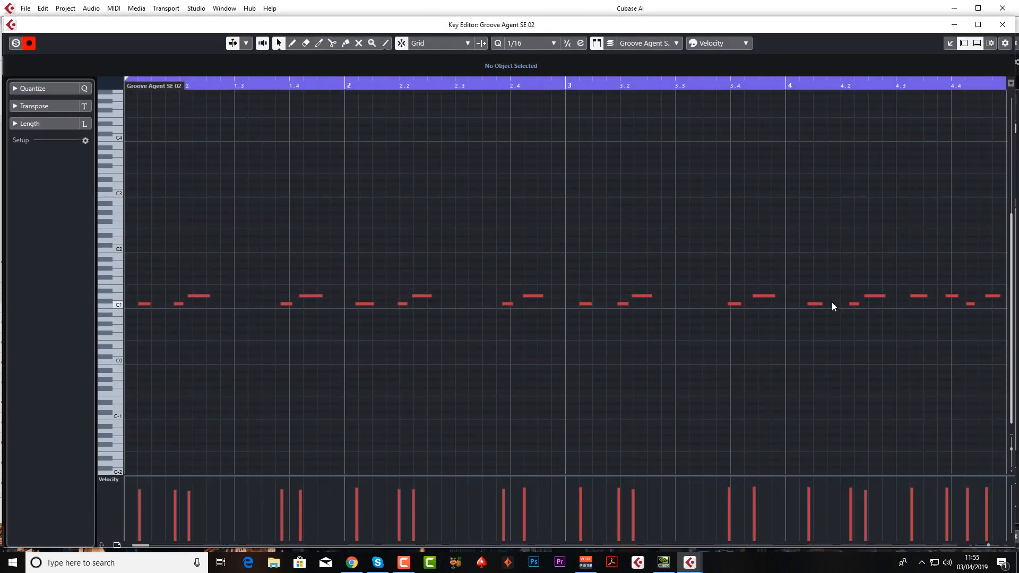
key("ctrl+a")
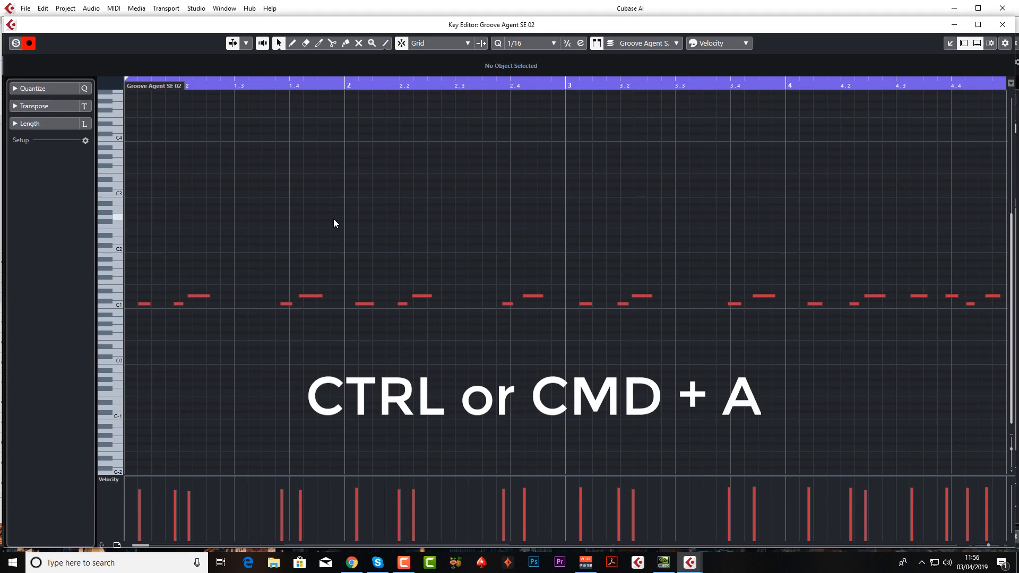
key("ctrl+a")
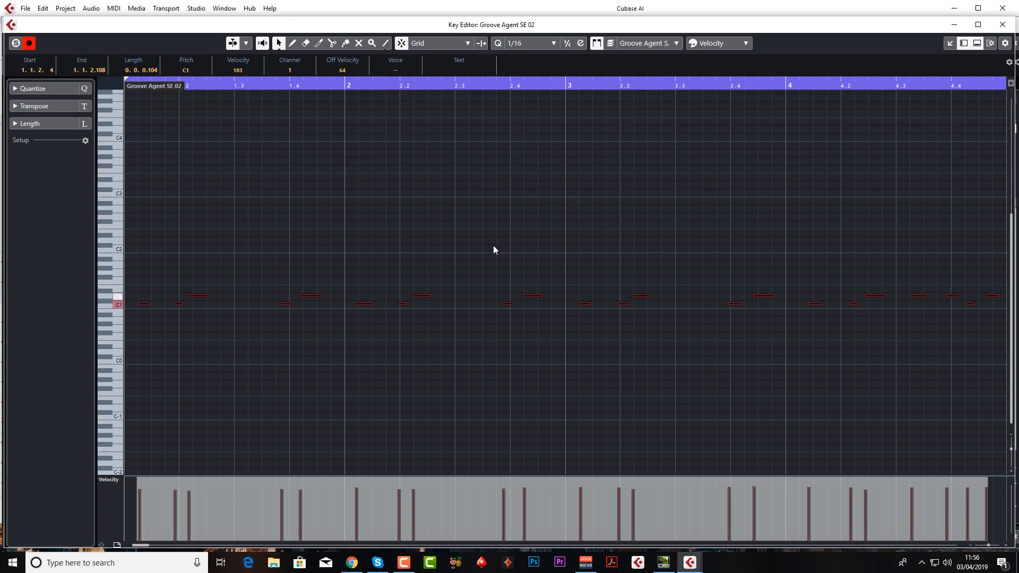
mouse_move(620, 307)
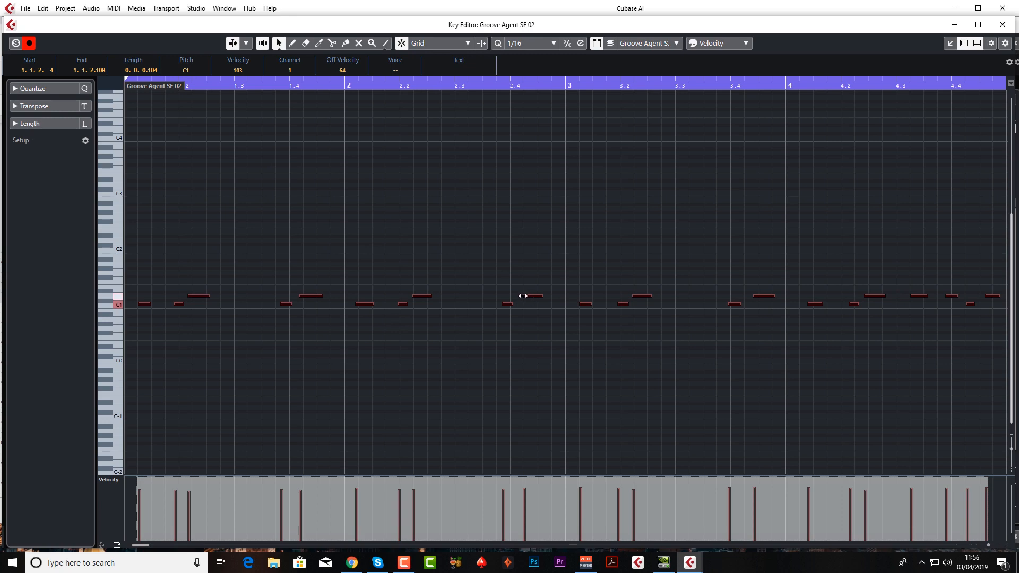
mouse_move(590, 239)
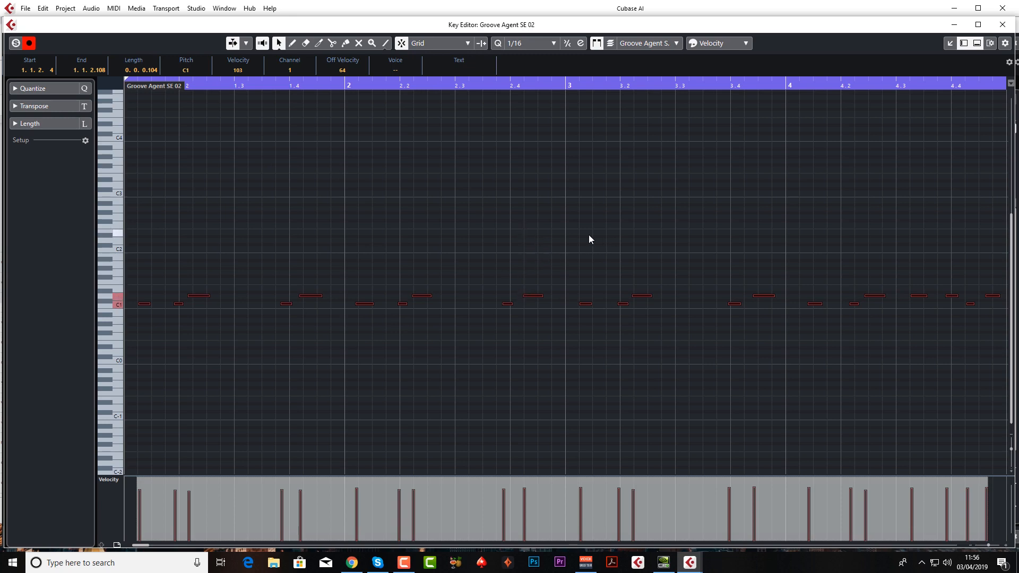
mouse_move(610, 318)
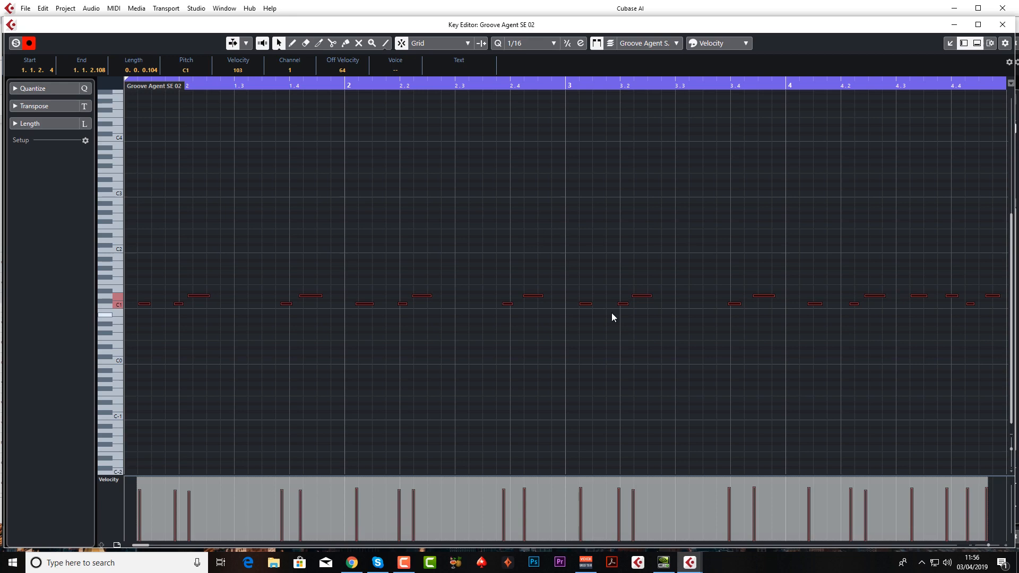
mouse_move(479, 98)
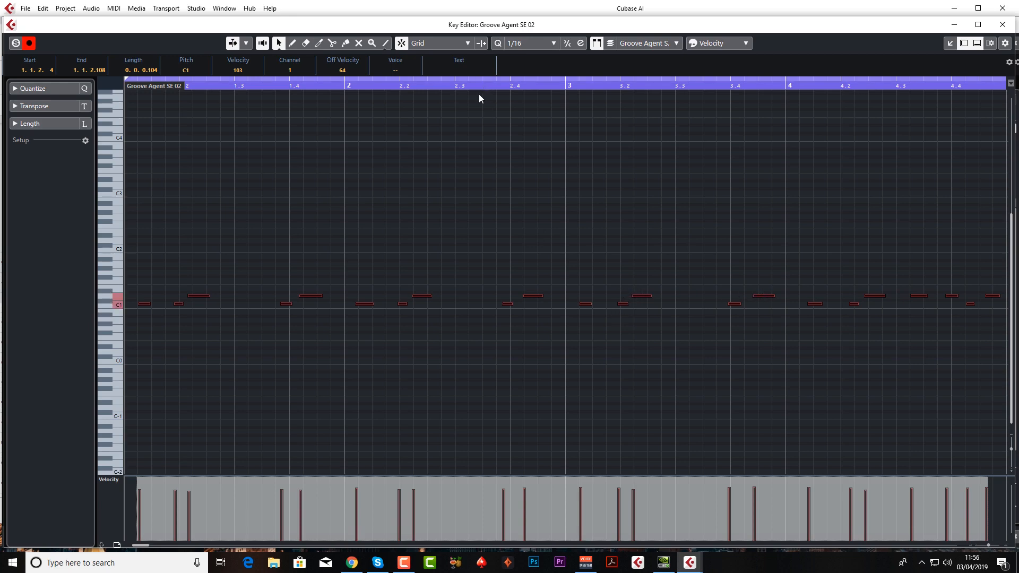
mouse_move(497, 43)
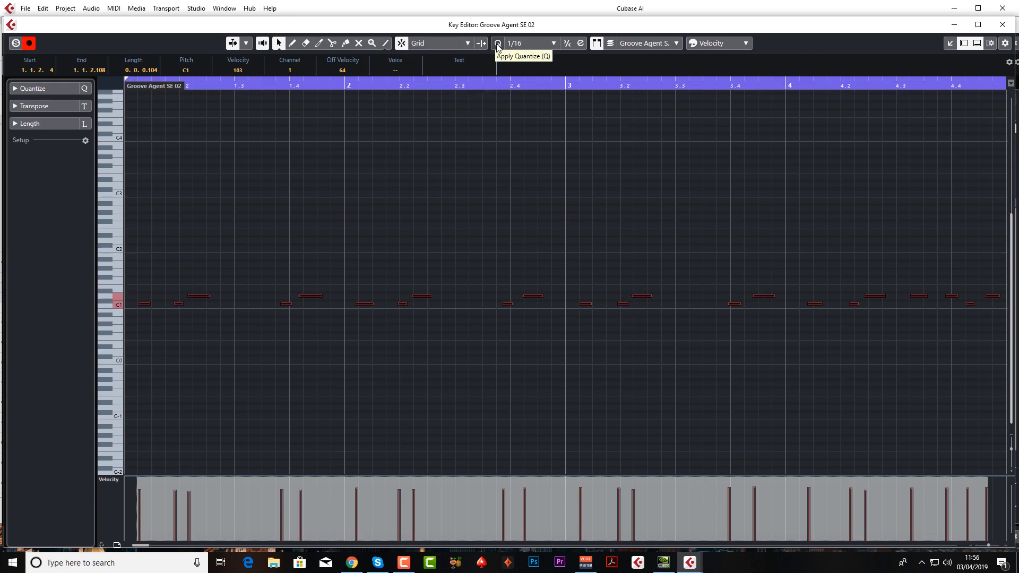
mouse_move(498, 47)
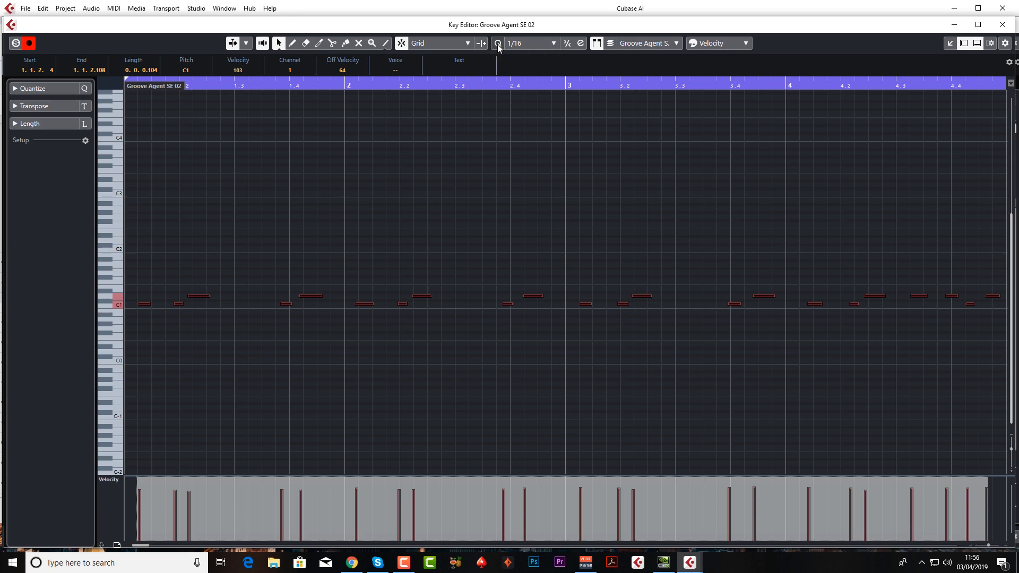
left_click(497, 43)
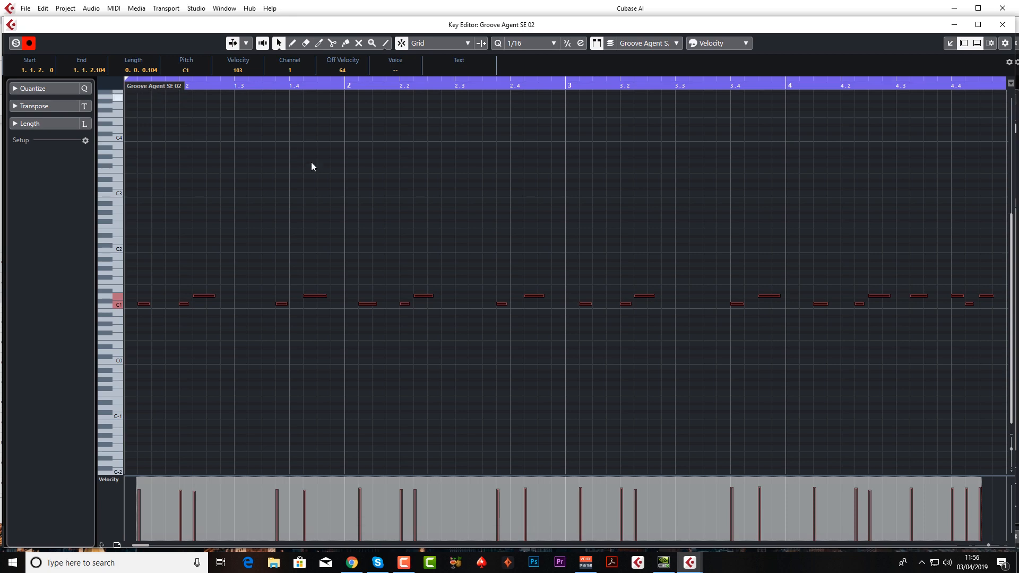
mouse_move(387, 97)
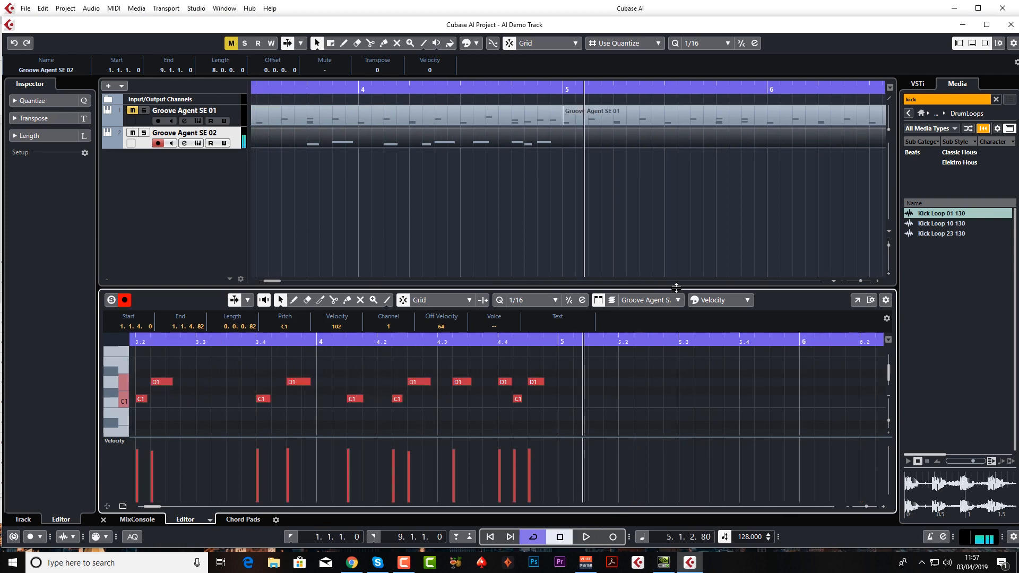
Trim the Groove Agent SE 02 part's right edge back to bar 5.
left_click(584, 536)
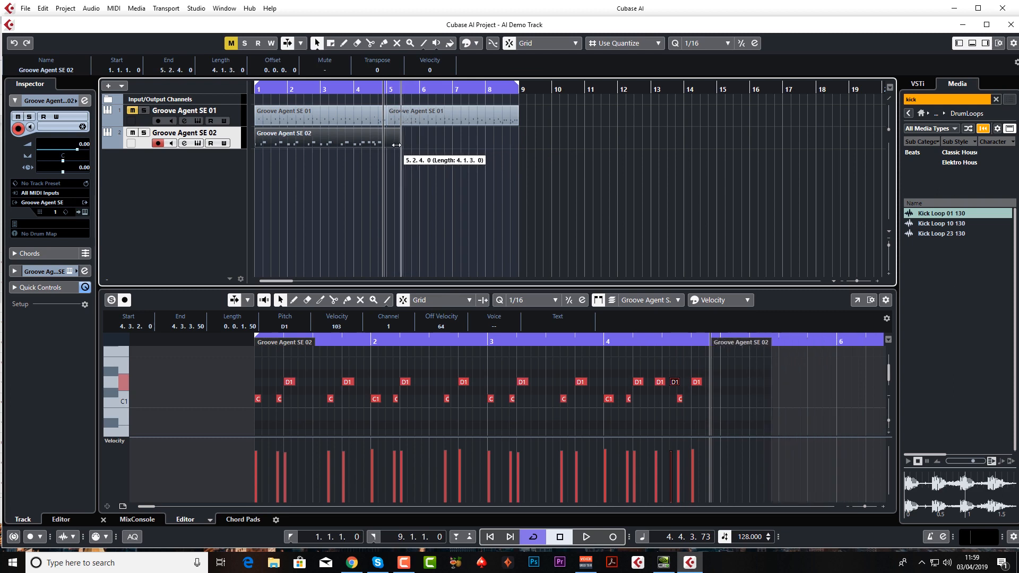
left_click_drag(396, 136, 386, 136)
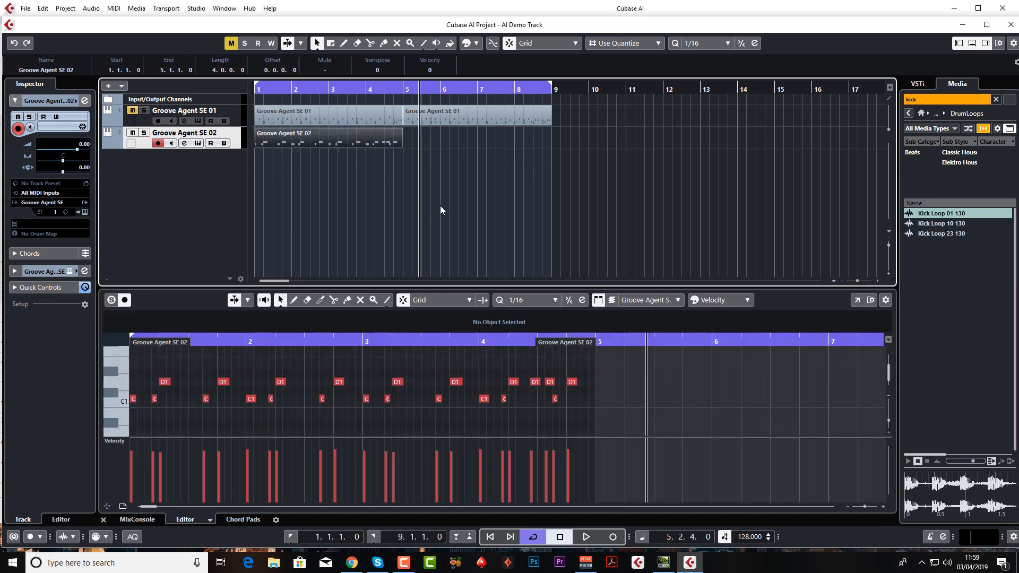
Duplicate the four-bar drum part with Ctrl+D so the copy fills bars 5 to 9.
key("ctrl+d")
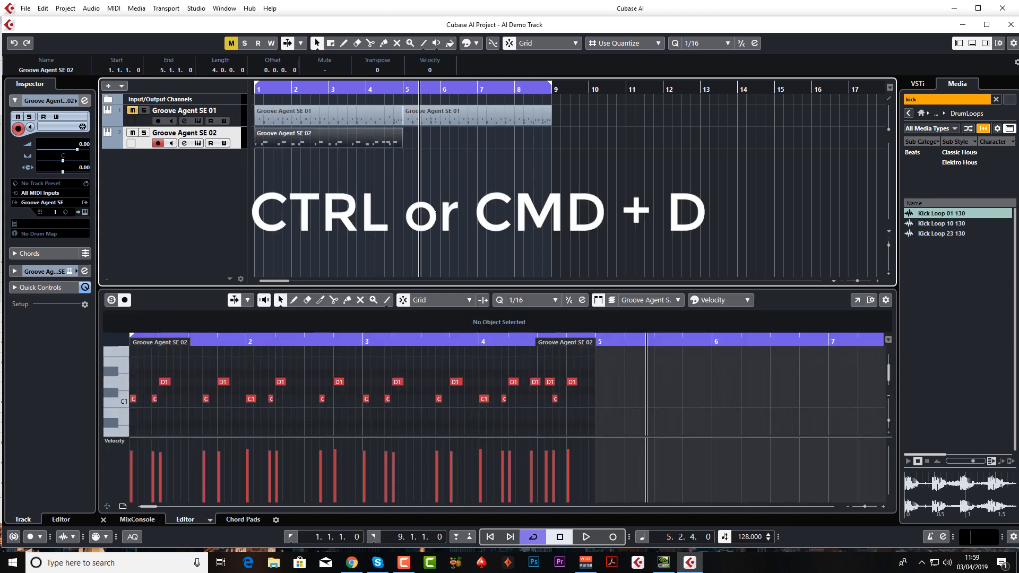
key("ctrl+d")
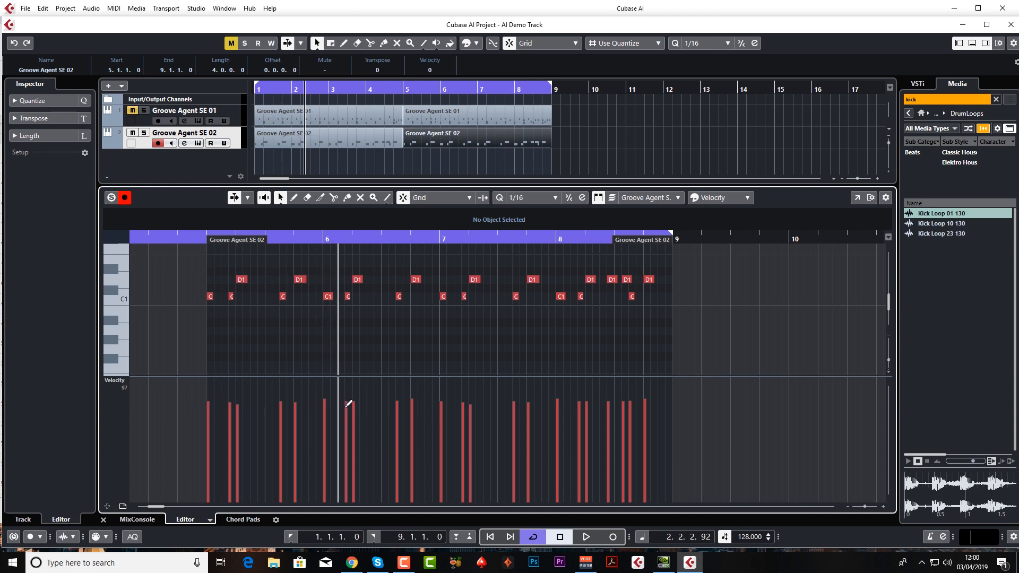
mouse_move(659, 393)
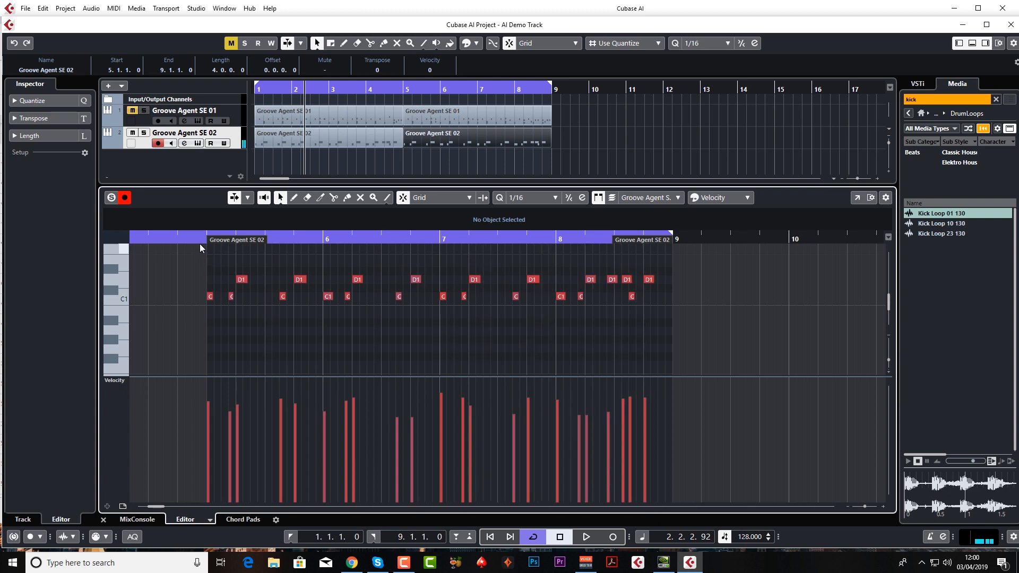
left_click(585, 536)
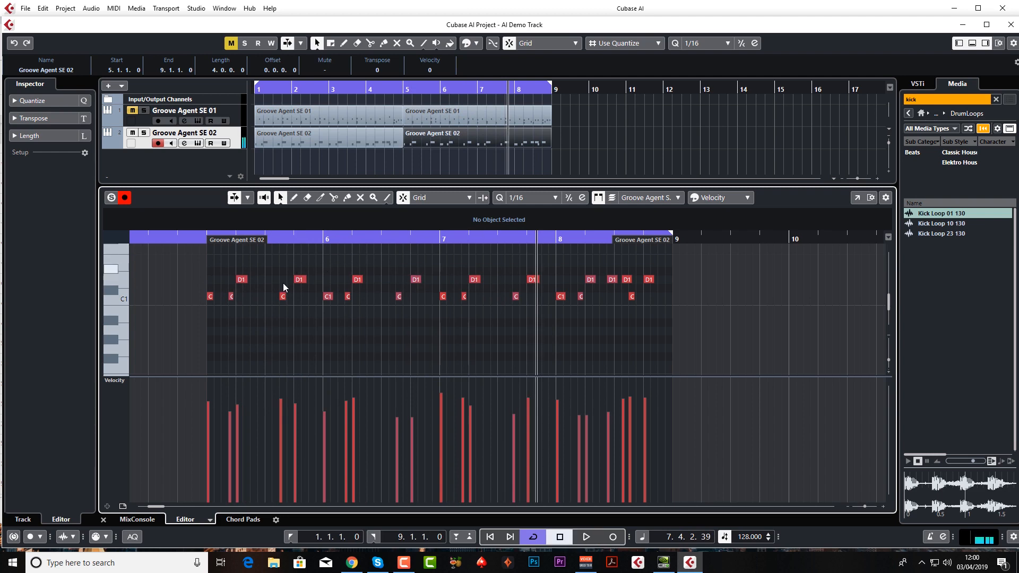
mouse_move(312, 290)
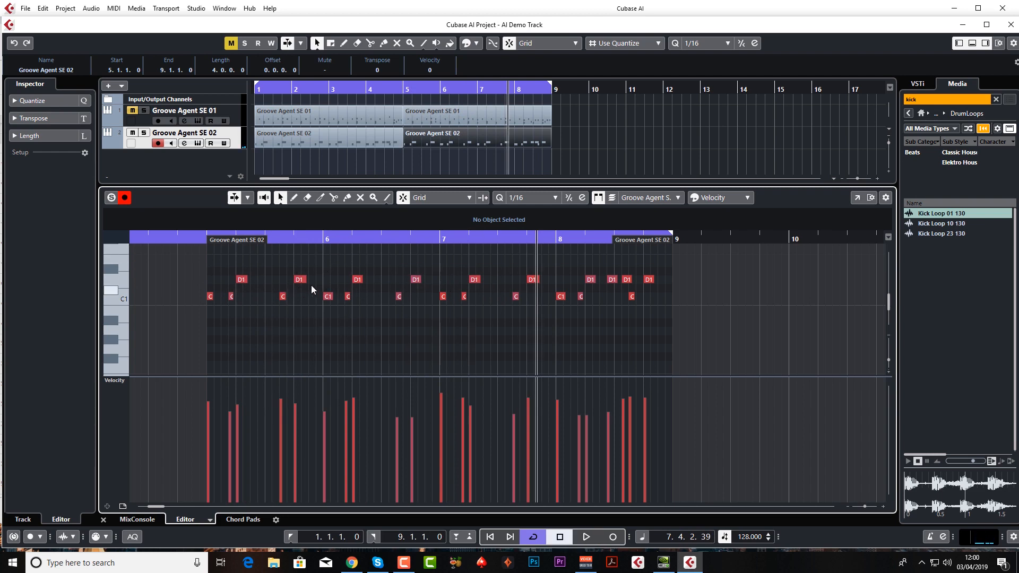
mouse_move(376, 226)
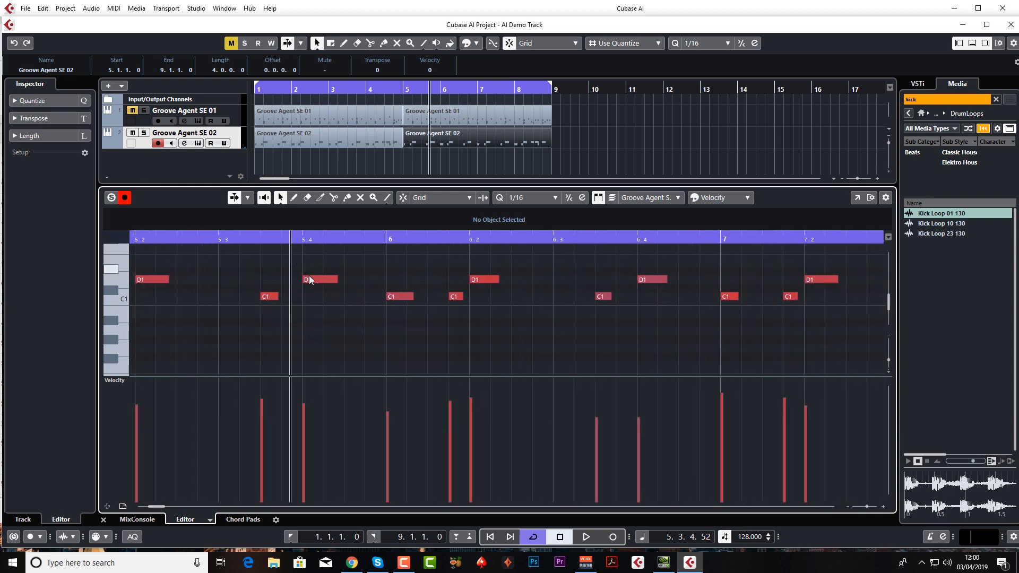
Select D1 snare notes in the copied part, placing the first snare at 5.2.1.0.
left_click(318, 279)
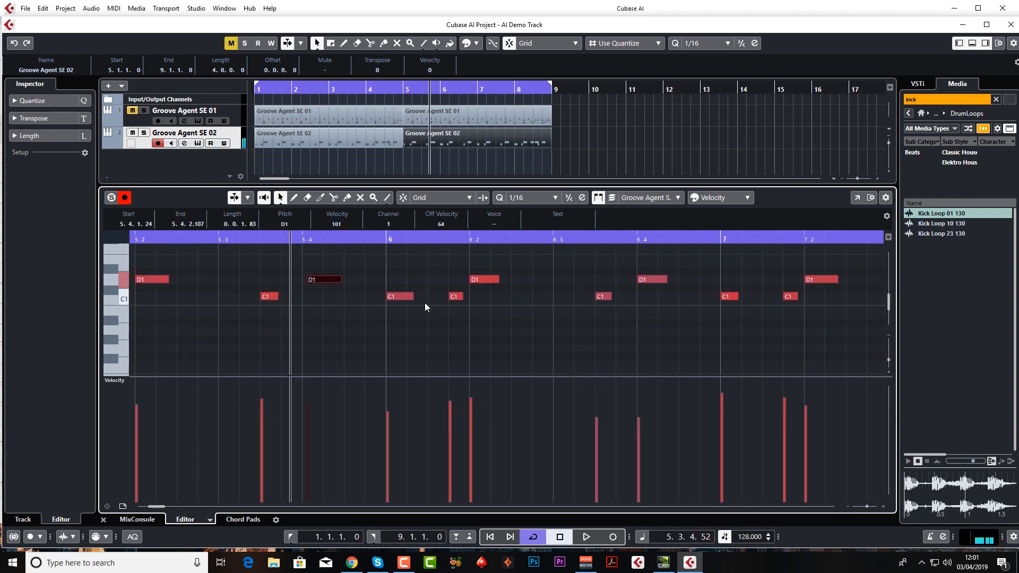
left_click(453, 296)
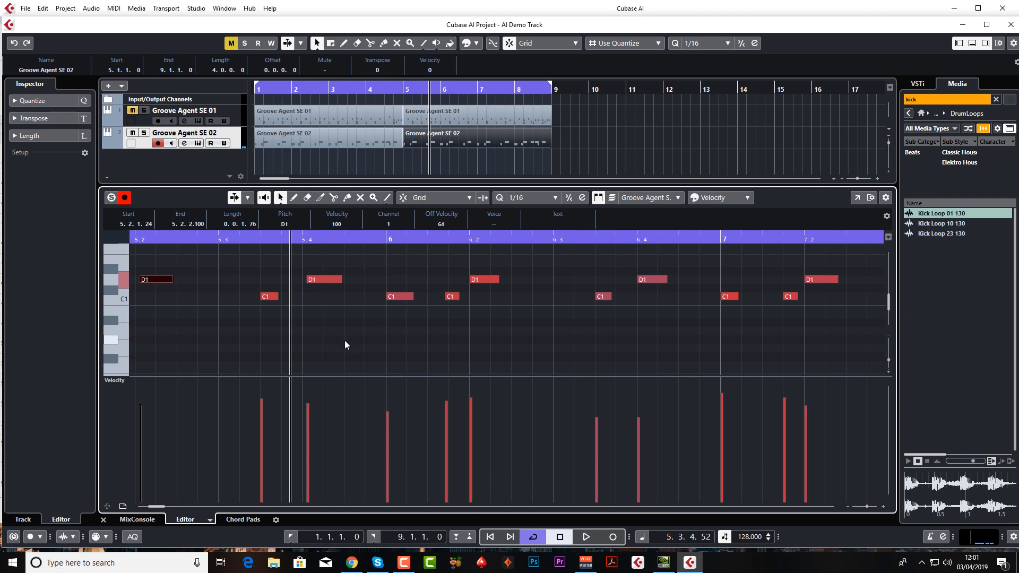
left_click(584, 536)
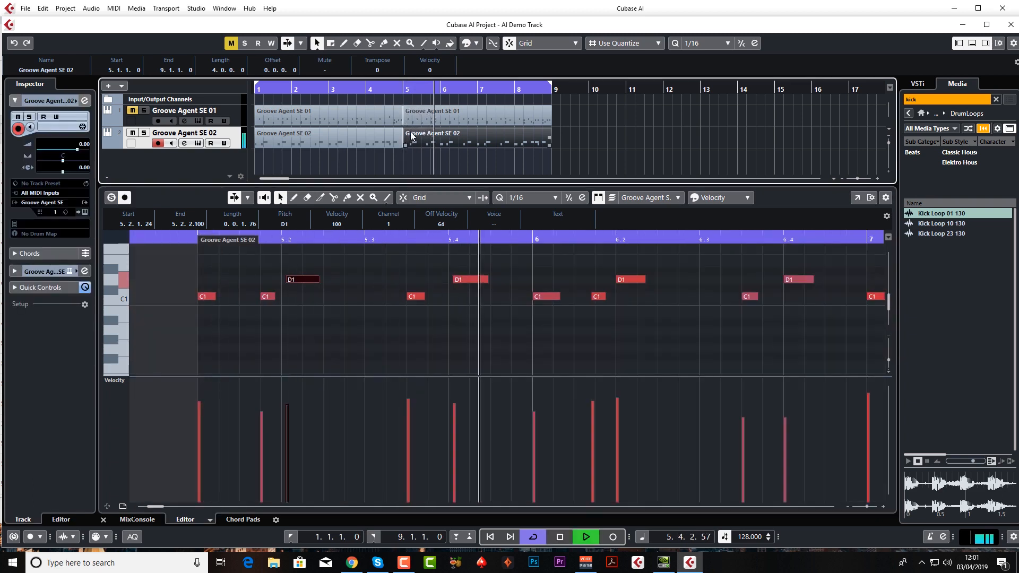
left_click(558, 536)
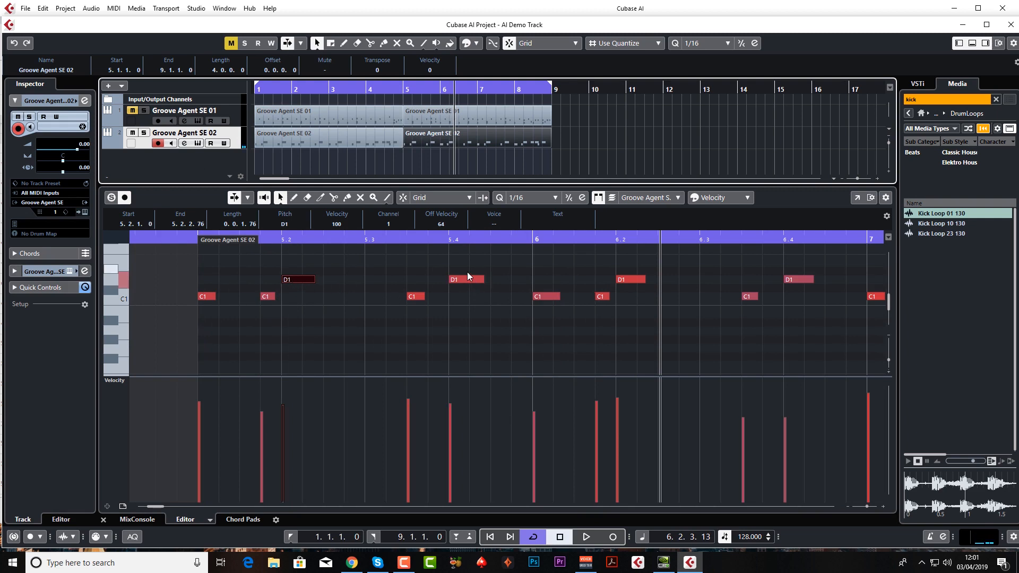
mouse_move(400, 307)
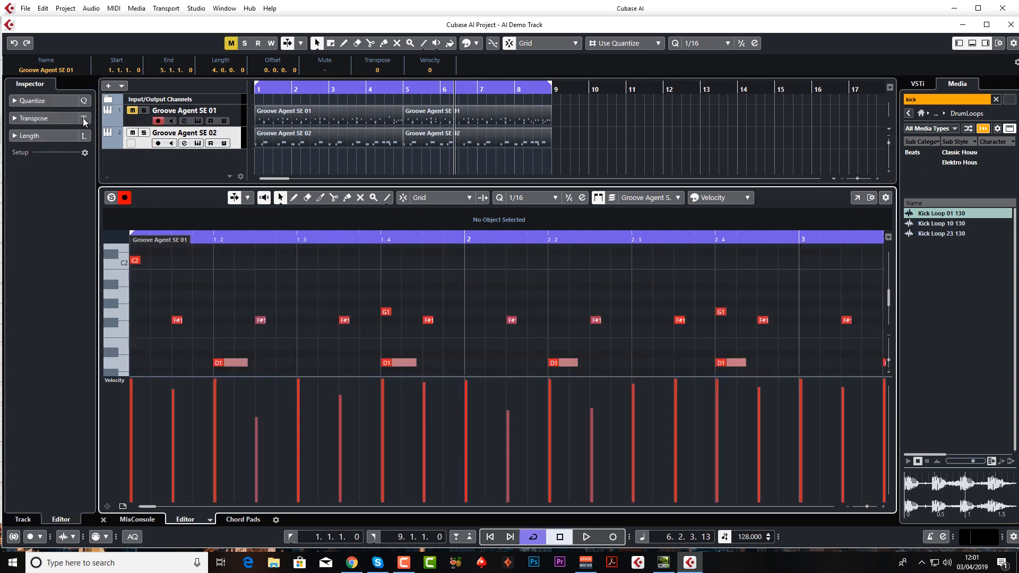
Quantize the Groove Agent SE 01 drum notes to a 1/8 grid with 20% swing.
left_click(31, 100)
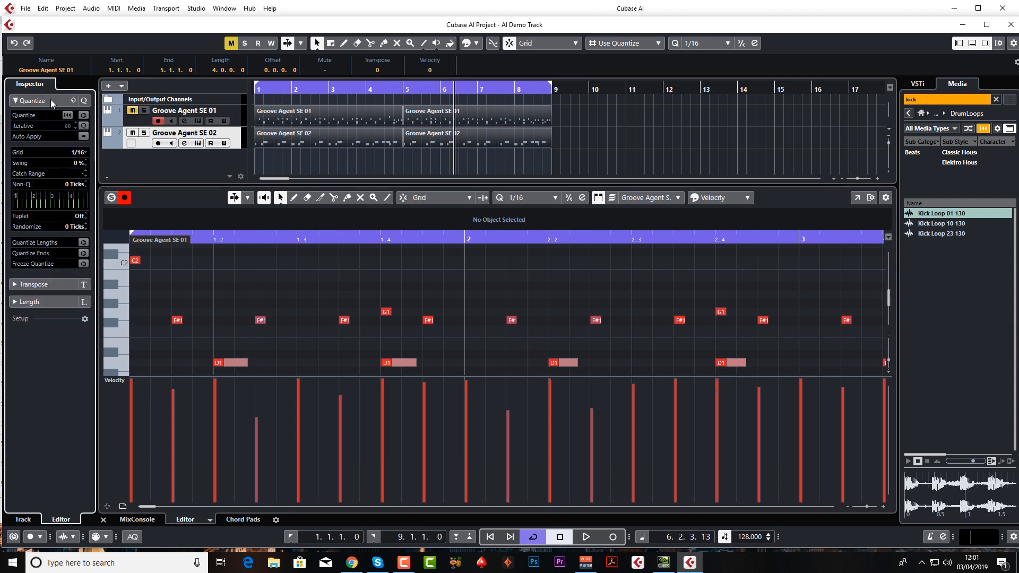
mouse_move(83, 171)
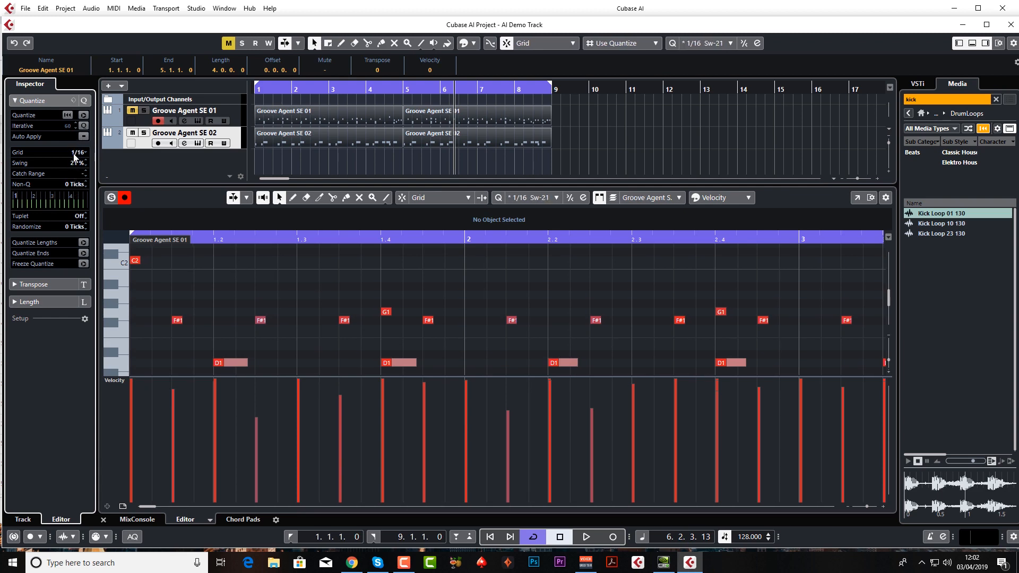
mouse_move(58, 147)
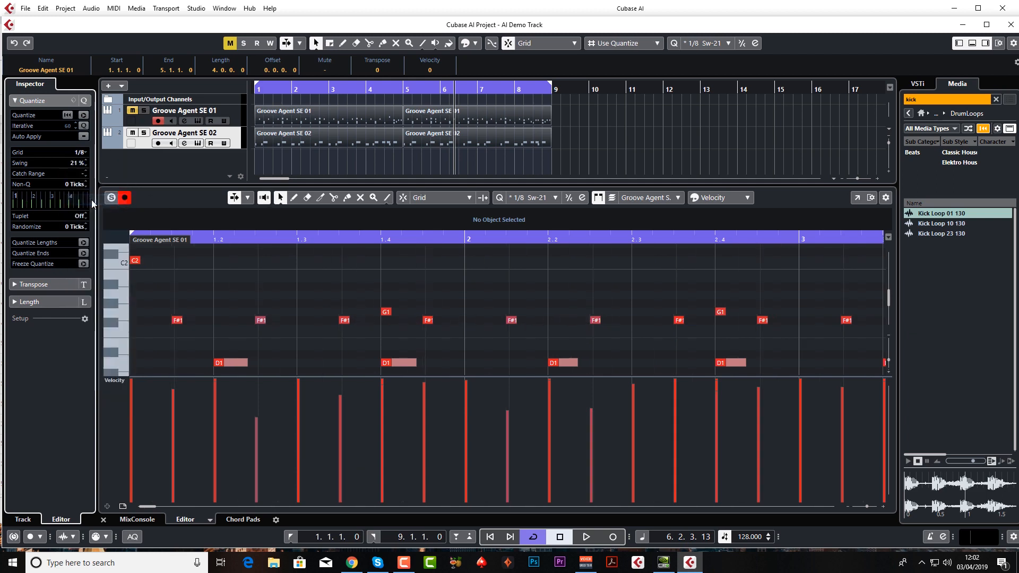
mouse_move(84, 151)
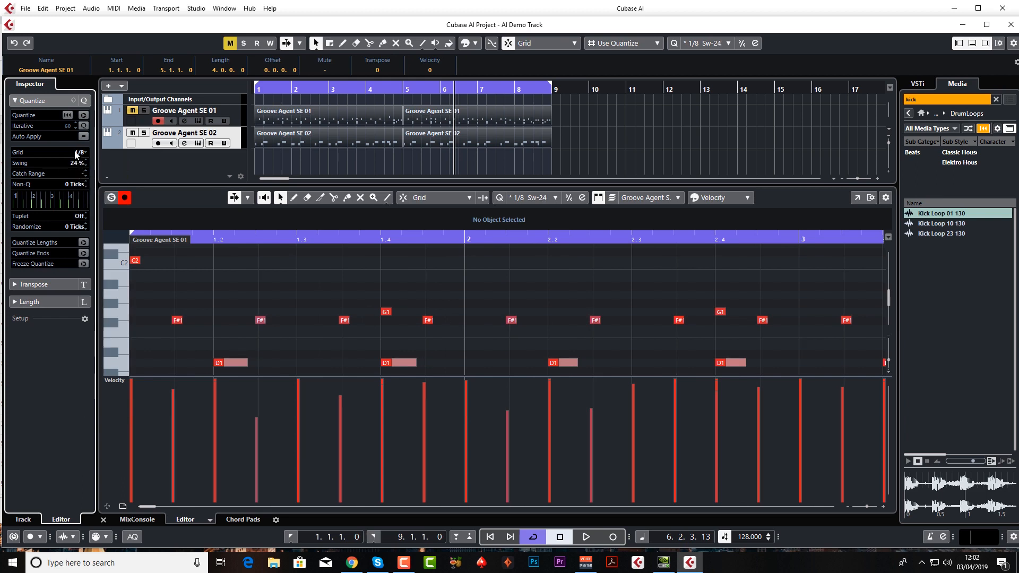
left_click(83, 115)
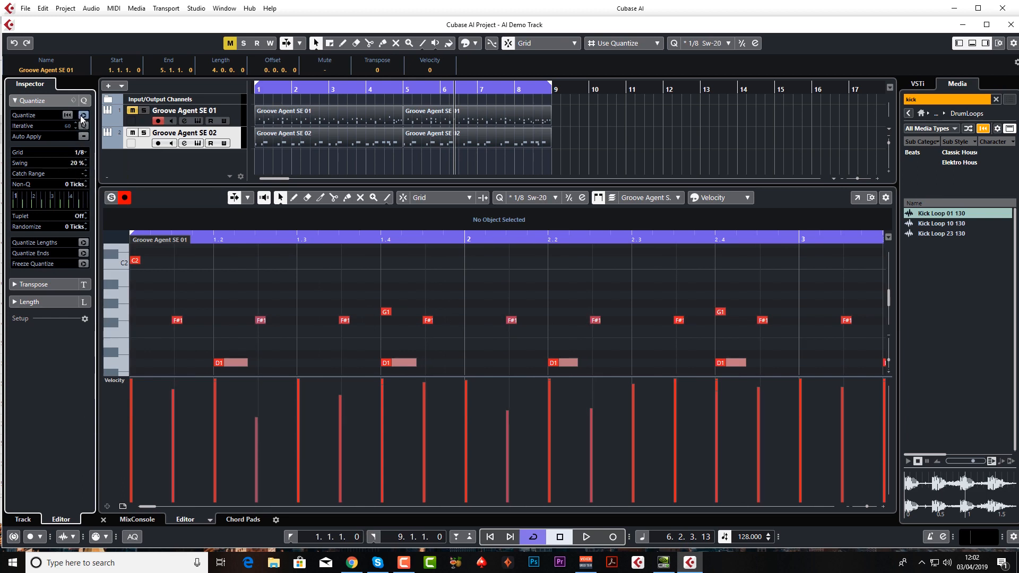
left_click(584, 537)
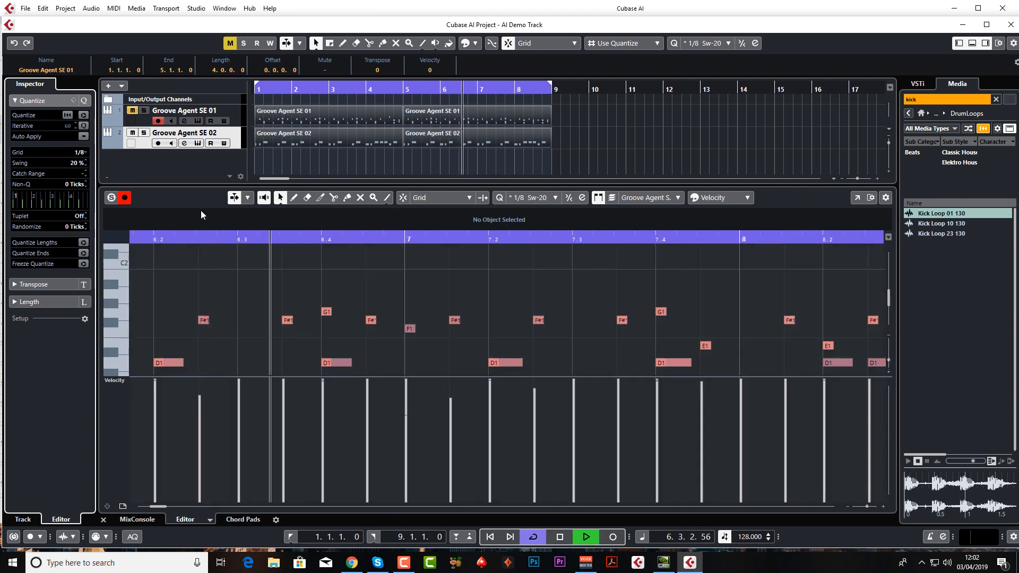
left_click(405, 90)
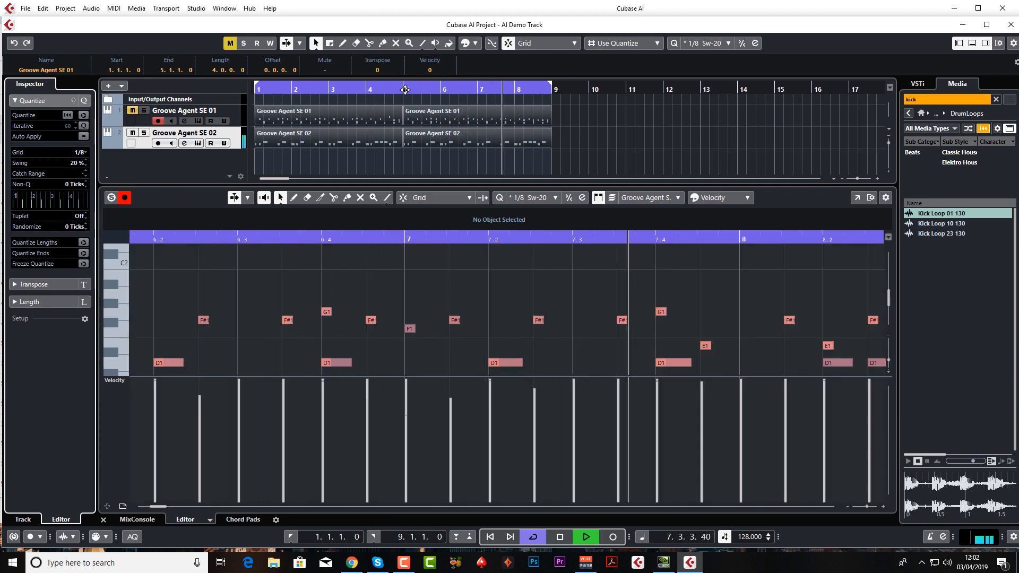
left_click(184, 133)
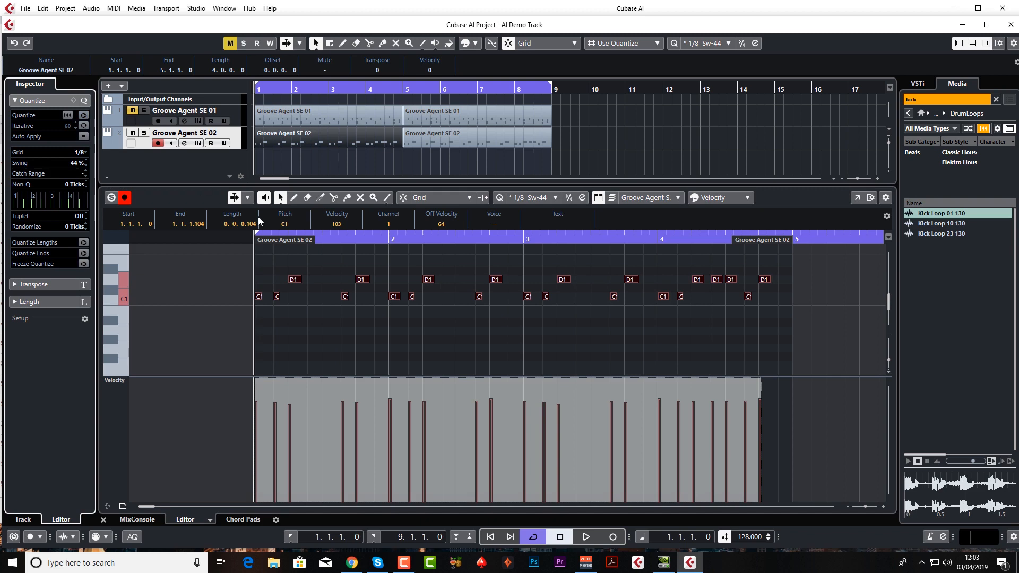
Play back and stop the swung Groove Agent SE 02 part, then deselect its notes.
left_click(584, 537)
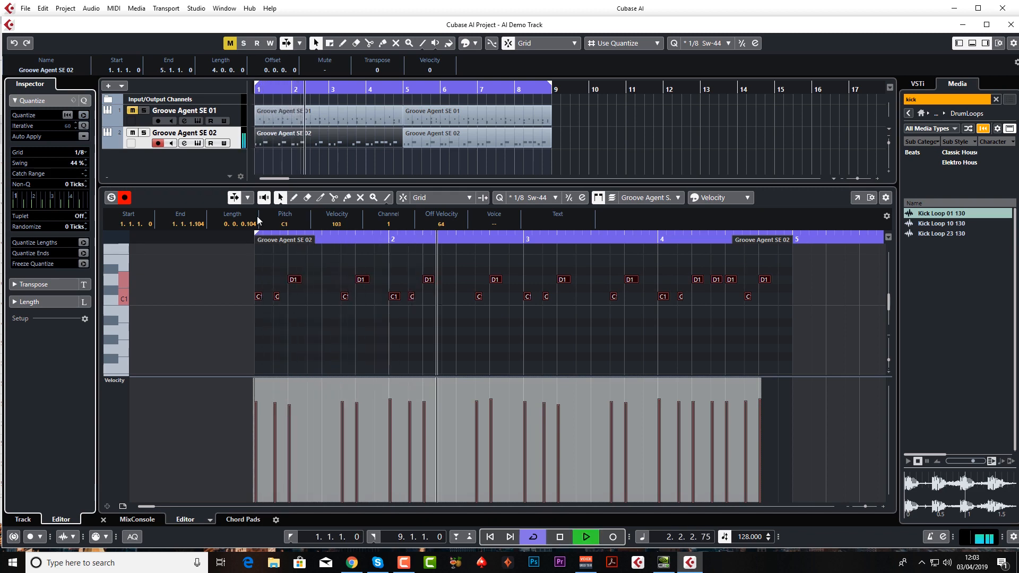
left_click(584, 536)
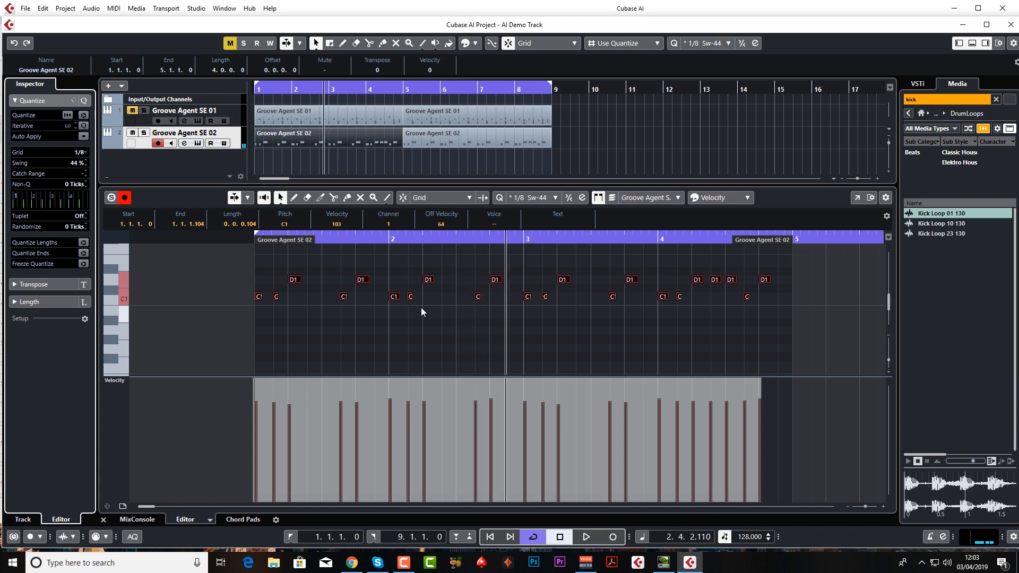
left_click(421, 344)
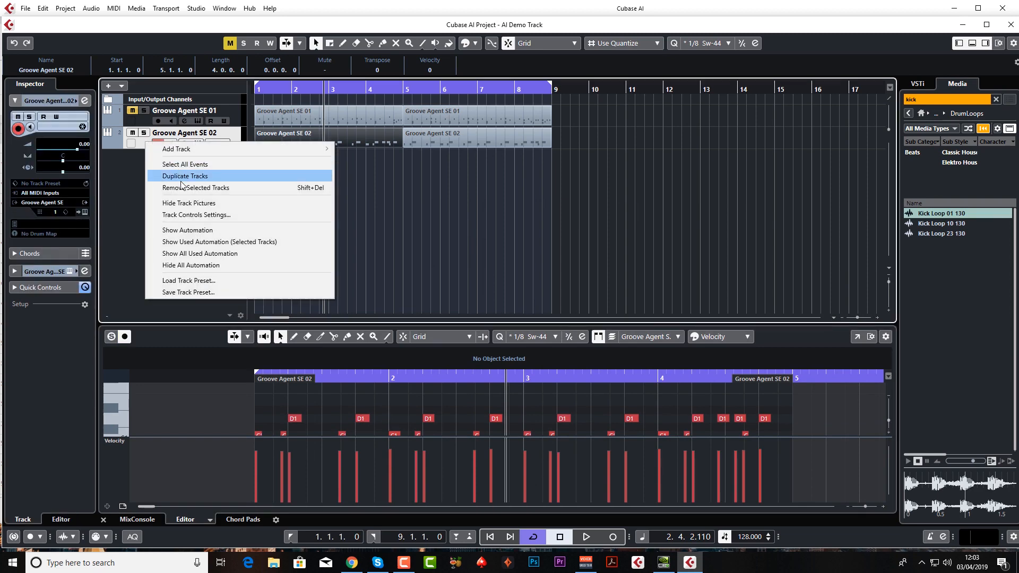
Remove the Groove Agent SE 02 track and open Groove Agent SE 01's instrument window.
left_click(196, 188)
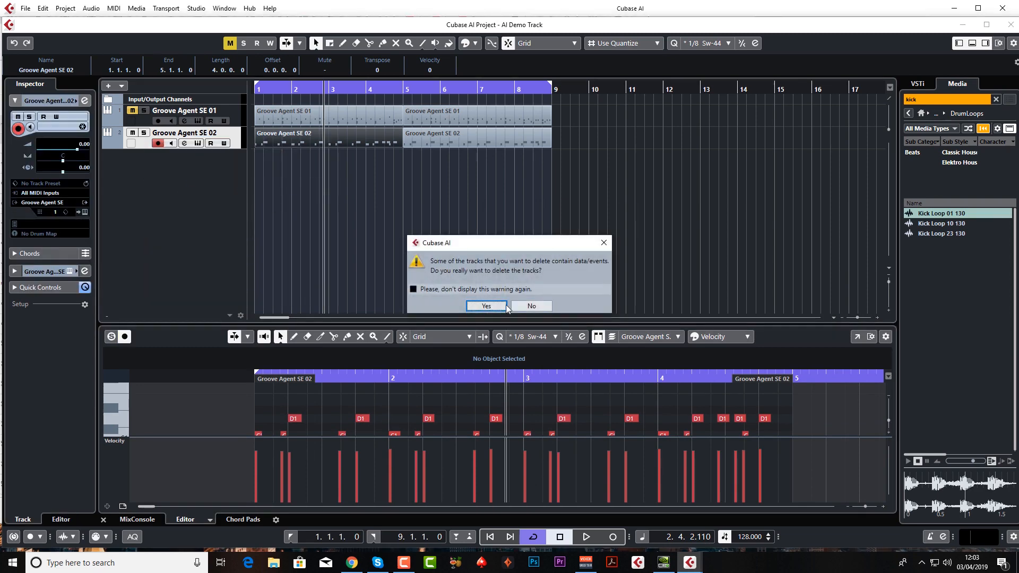
left_click(486, 305)
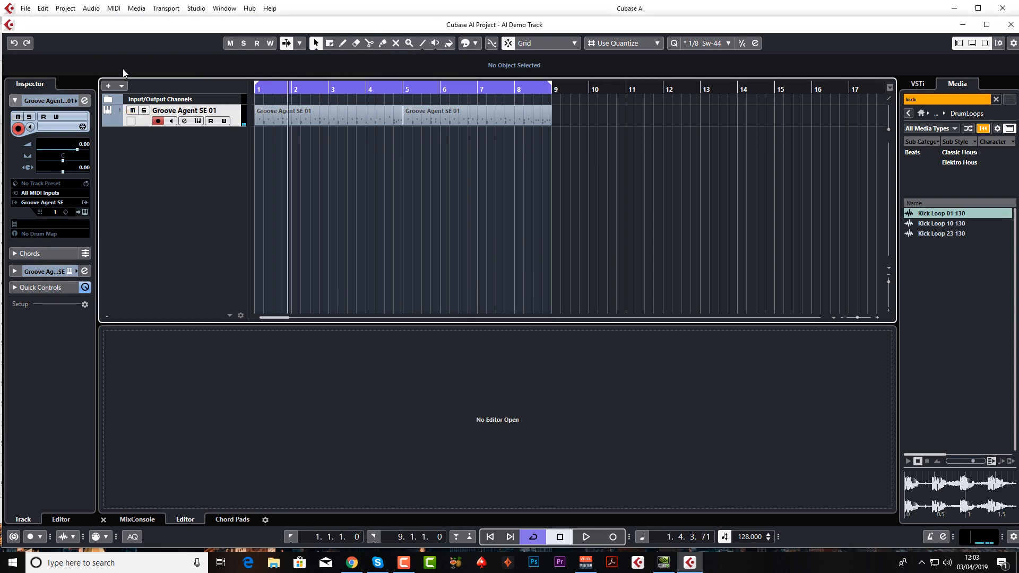
mouse_move(197, 122)
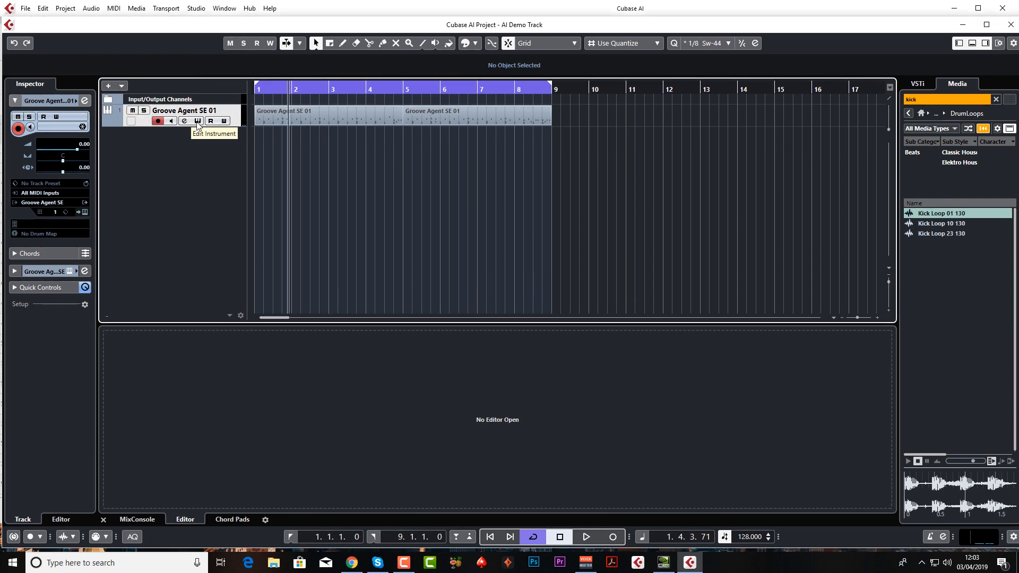
left_click(198, 121)
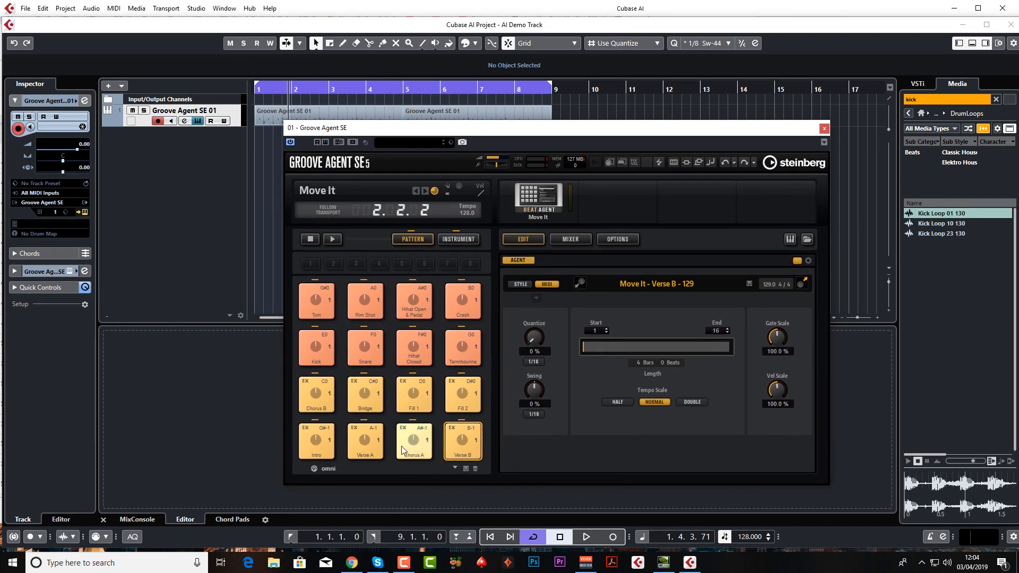
Select and audition the Snare pad, raising its AUX 1 send to -8.7 dB.
left_click(458, 239)
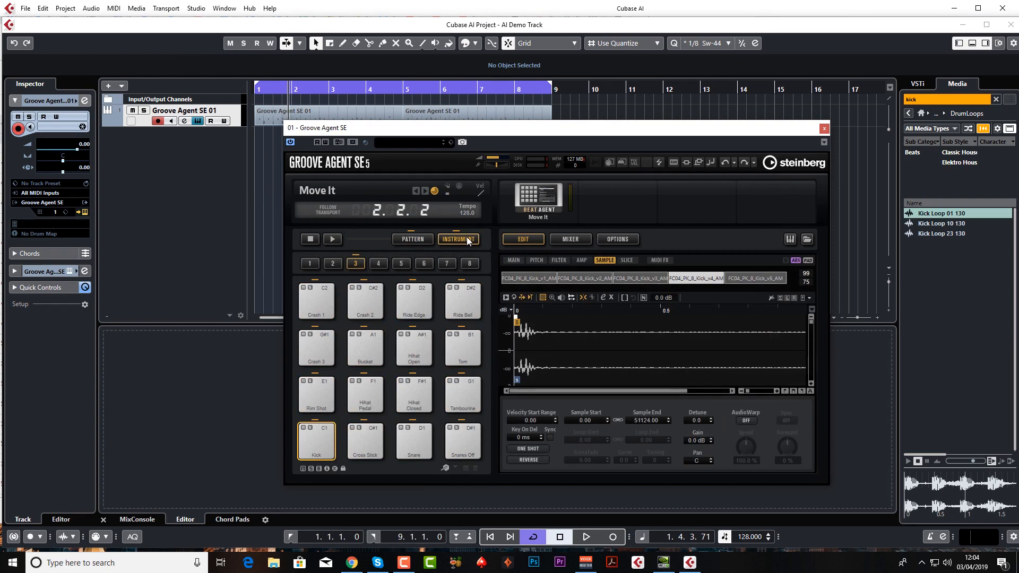
left_click(414, 442)
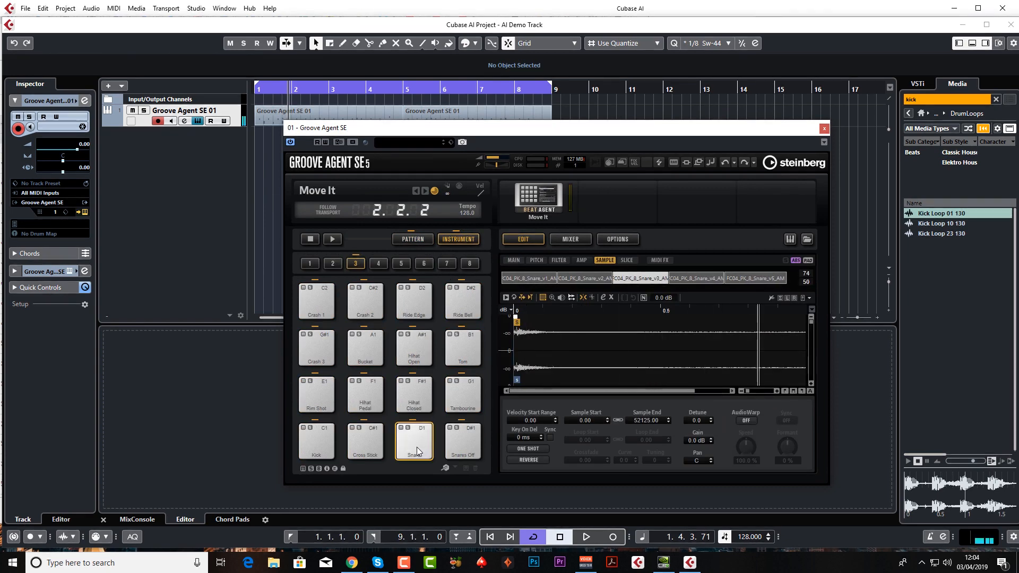
left_click(414, 442)
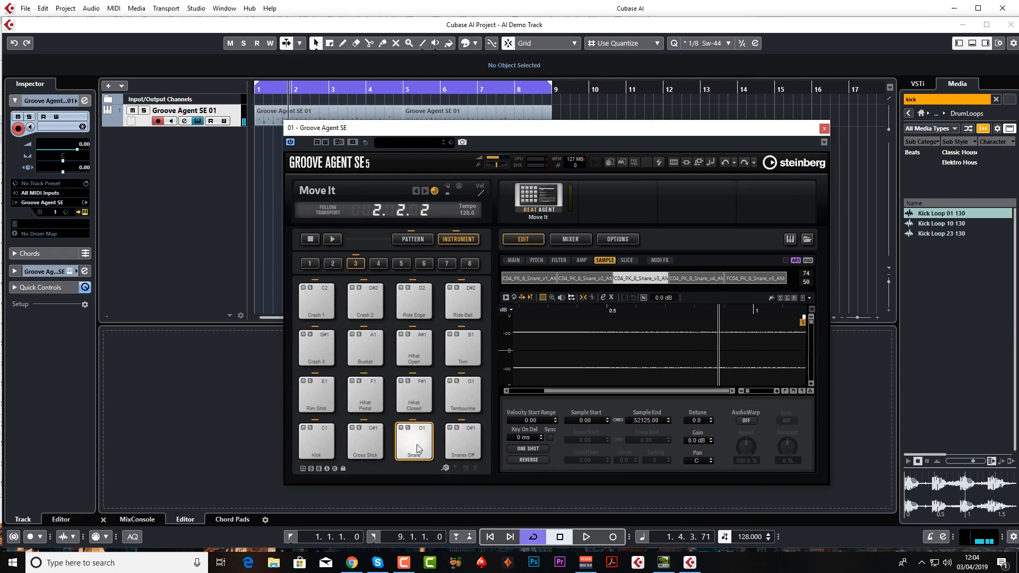
left_click(580, 260)
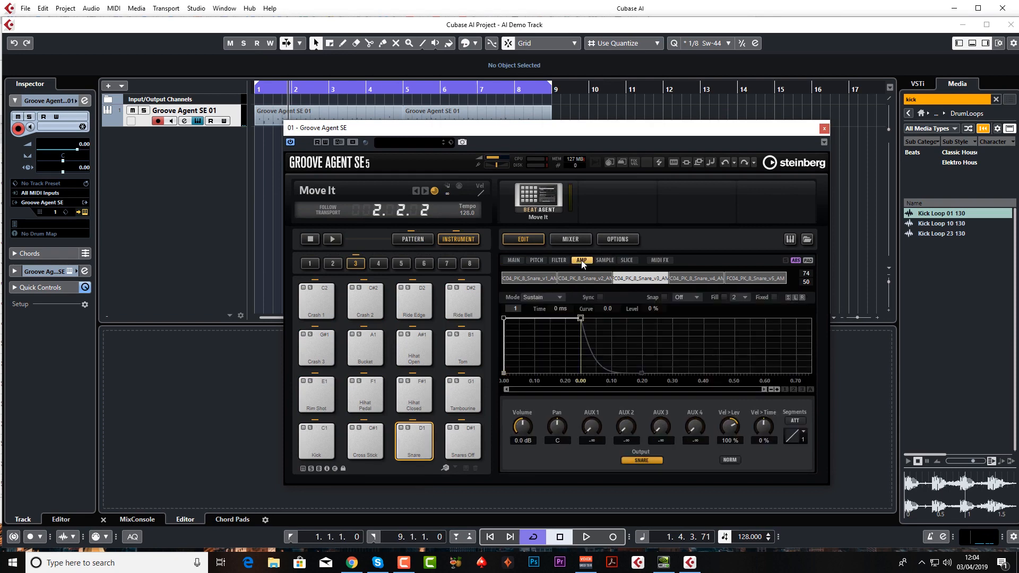
mouse_move(590, 428)
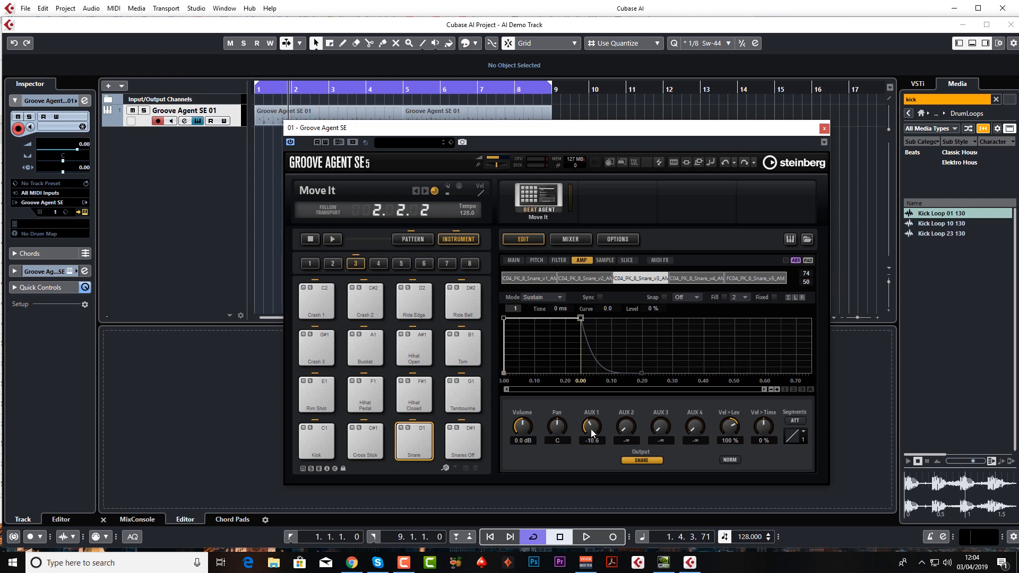
left_click(570, 239)
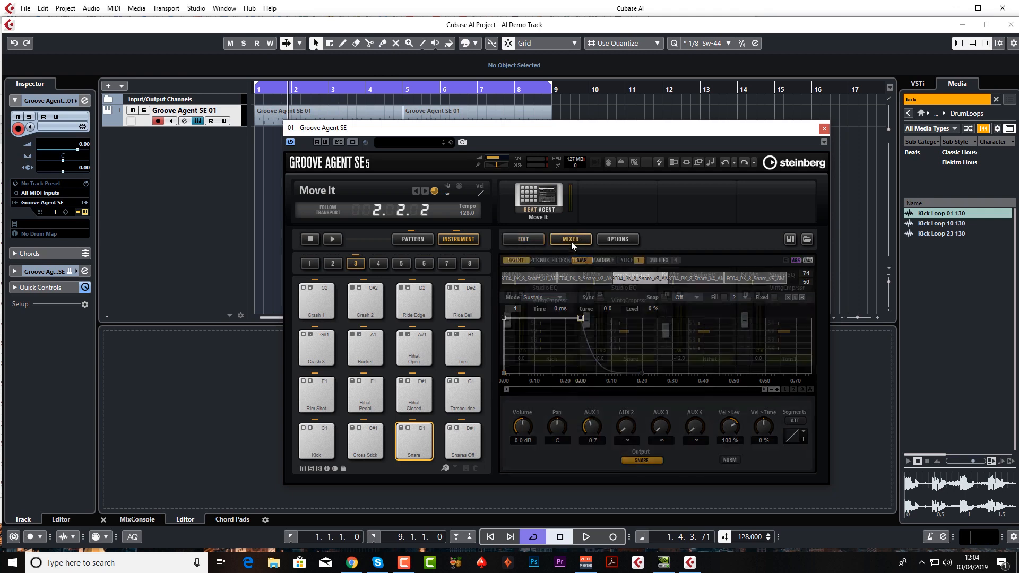
Set AUX FX 1 Reverb to 60 ms predelay, 41% room size, 38% time, 49% mix, and audition.
left_click(545, 260)
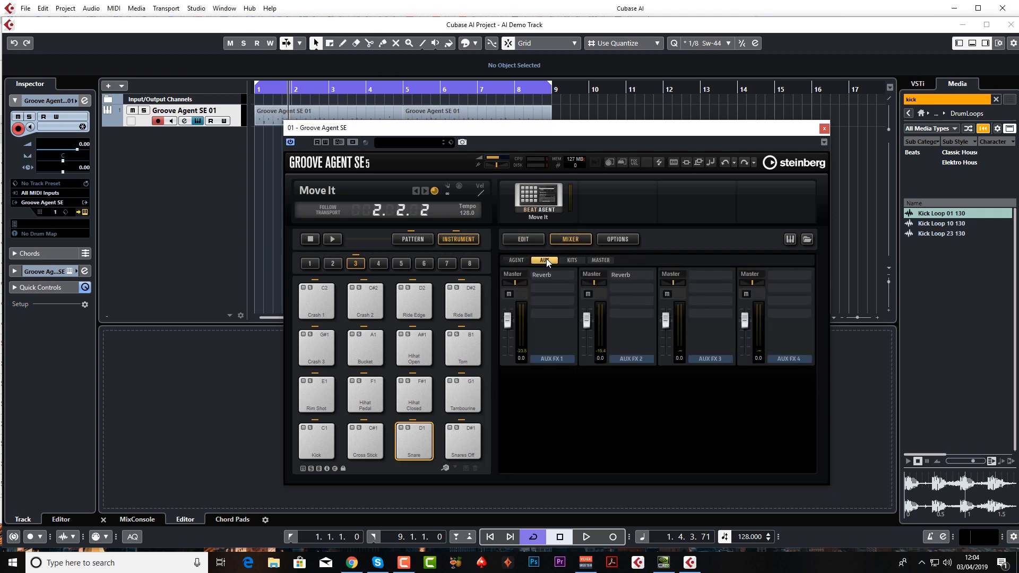
mouse_move(548, 278)
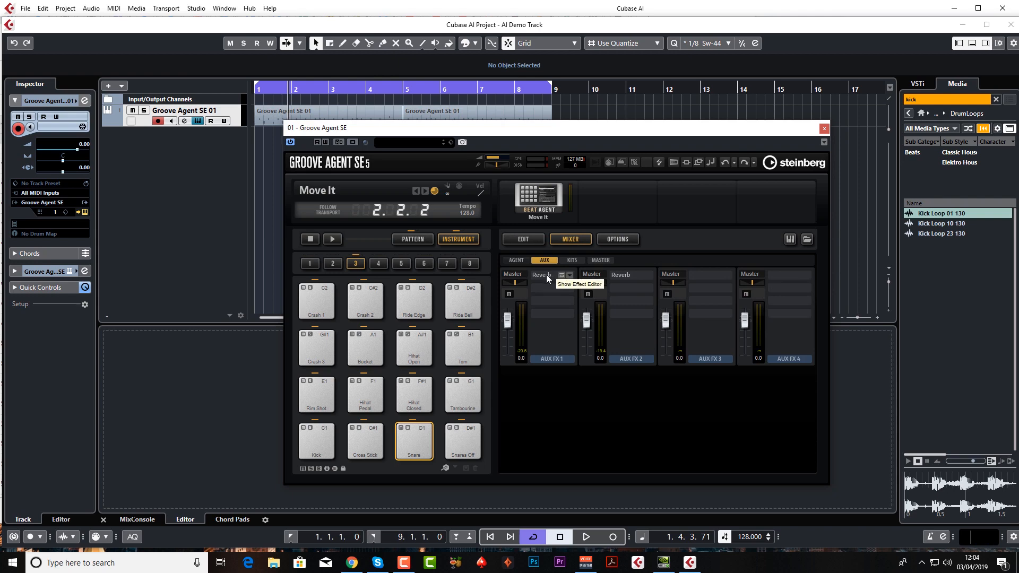
left_click(562, 274)
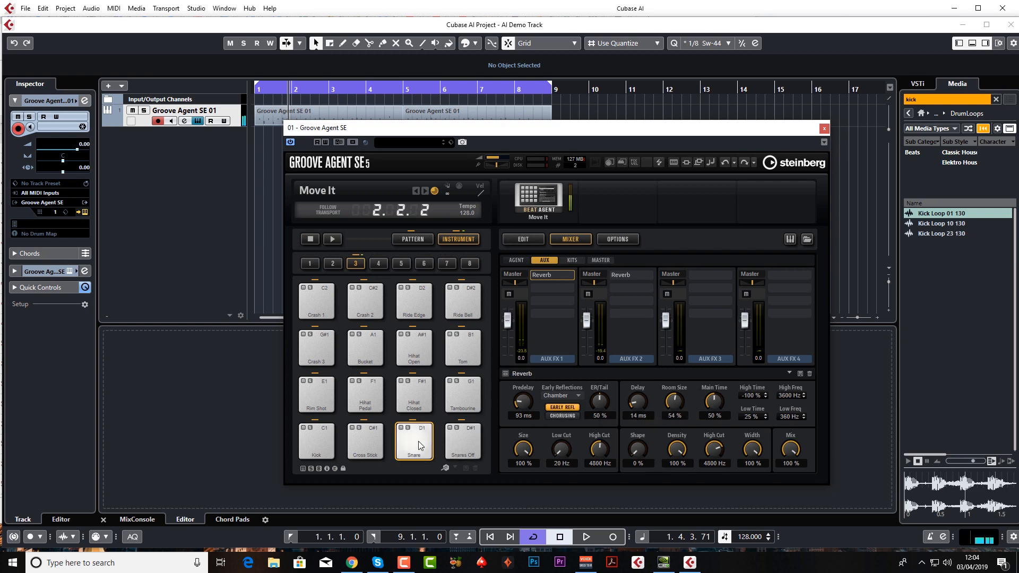
left_click(584, 536)
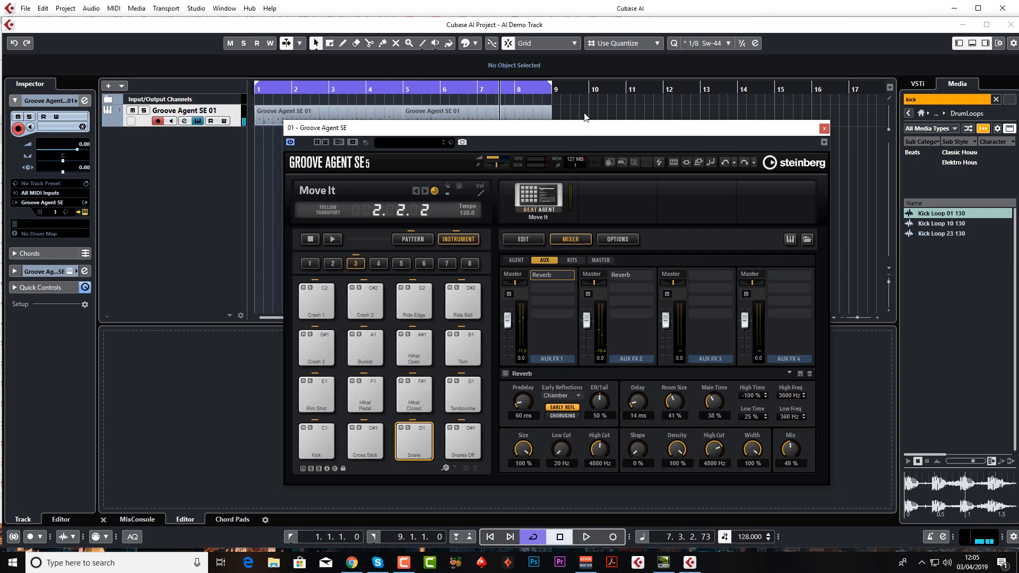
mouse_move(522, 238)
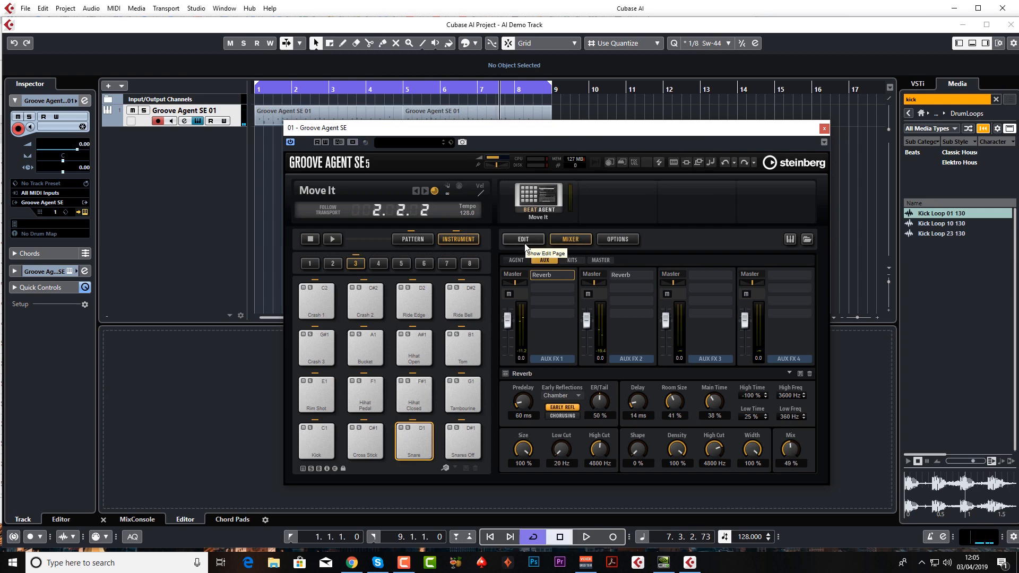
Switch Groove Agent SE back to the Edit page and show the Kick pad's settings.
left_click(521, 240)
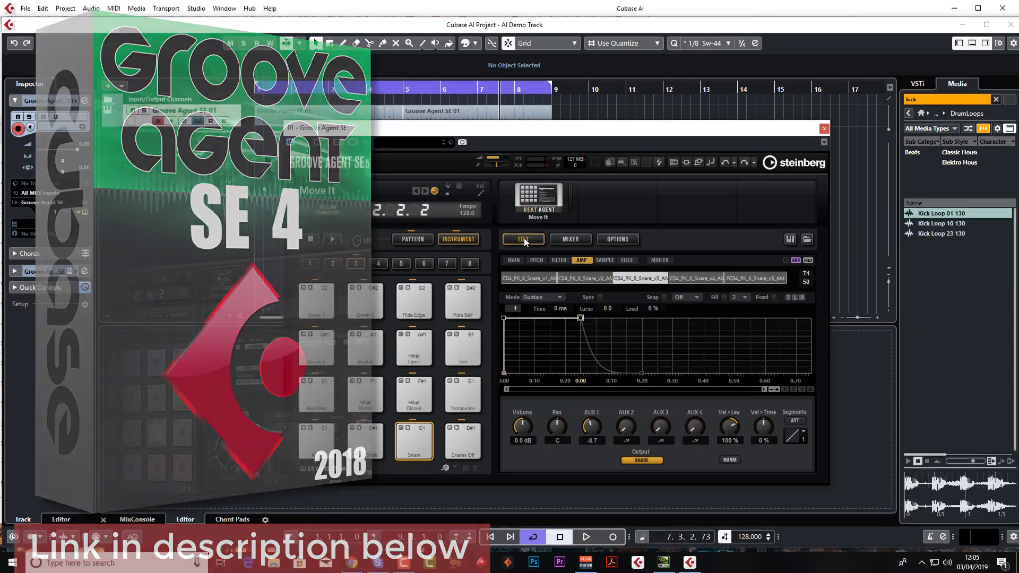
left_click(316, 440)
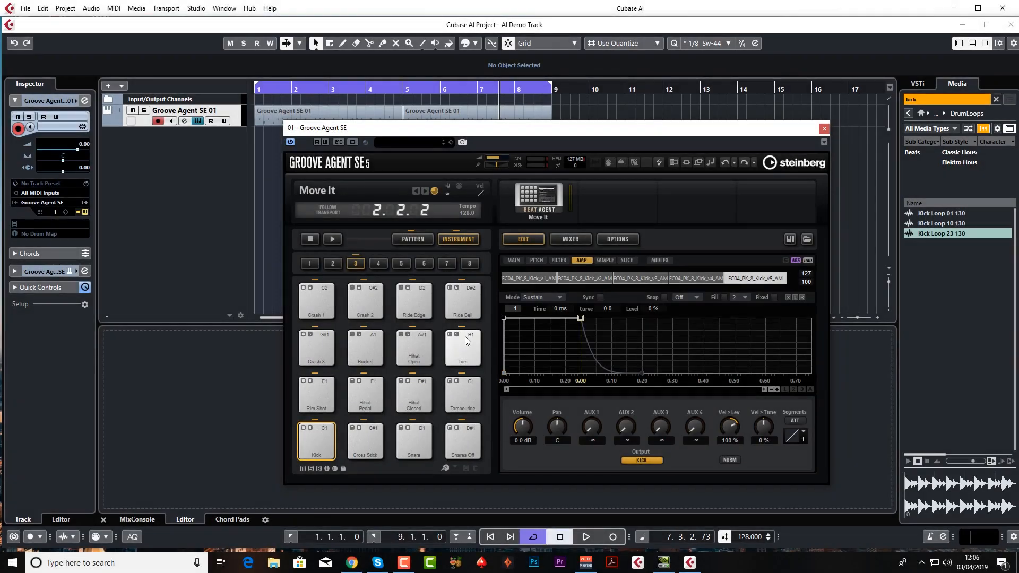